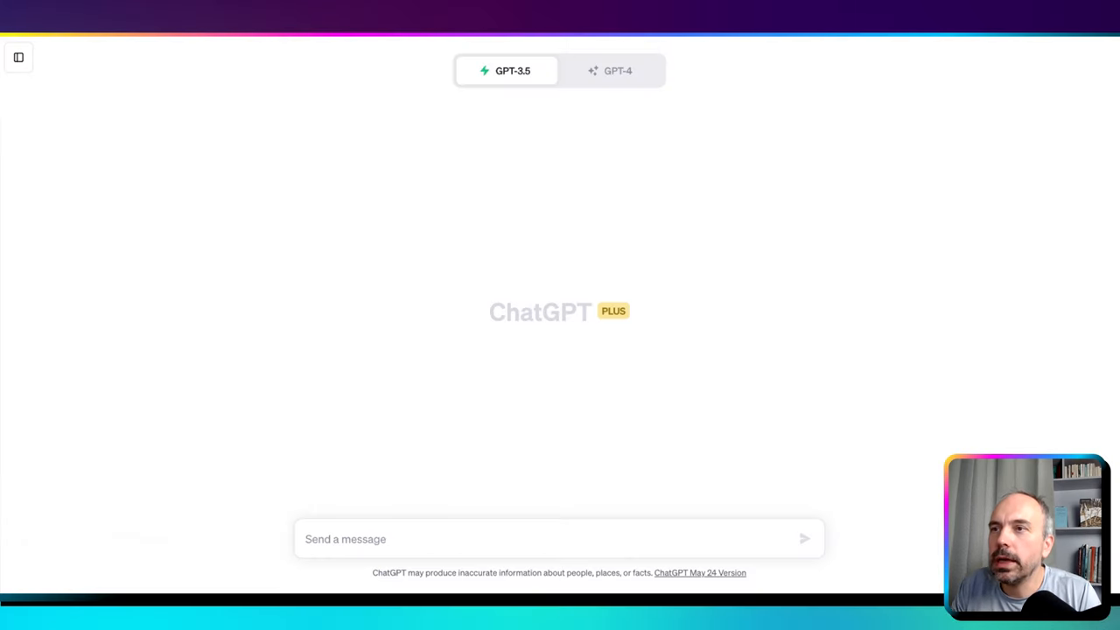
mouse_move(130, 90)
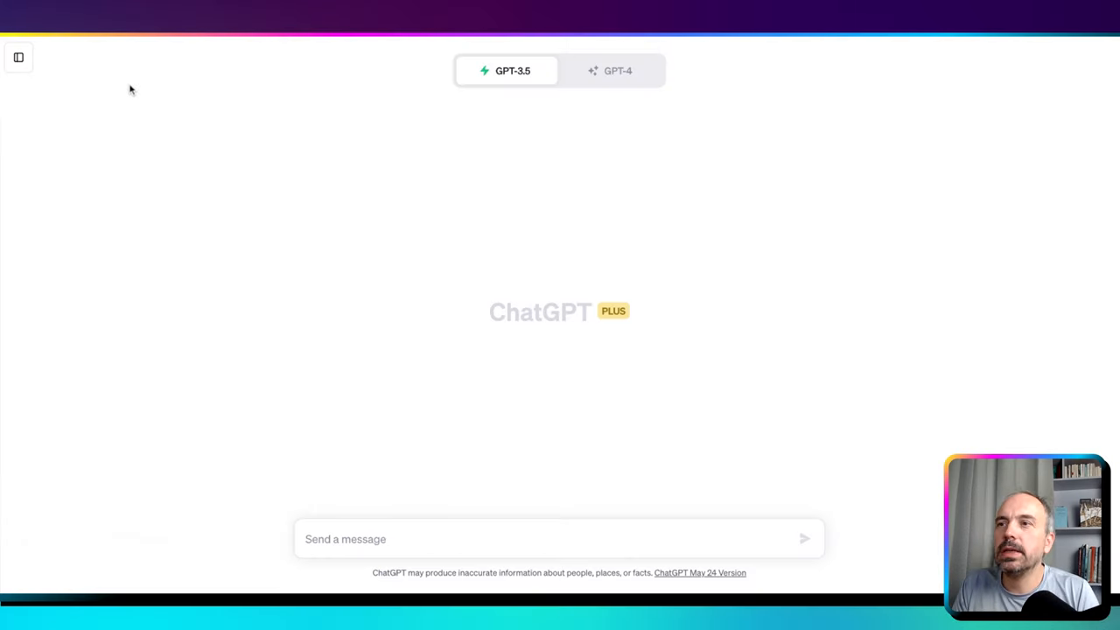
- Compare the GPT-3.5 and GPT-4 descriptions, pick GPT-4, and focus the empty message box
click(618, 71)
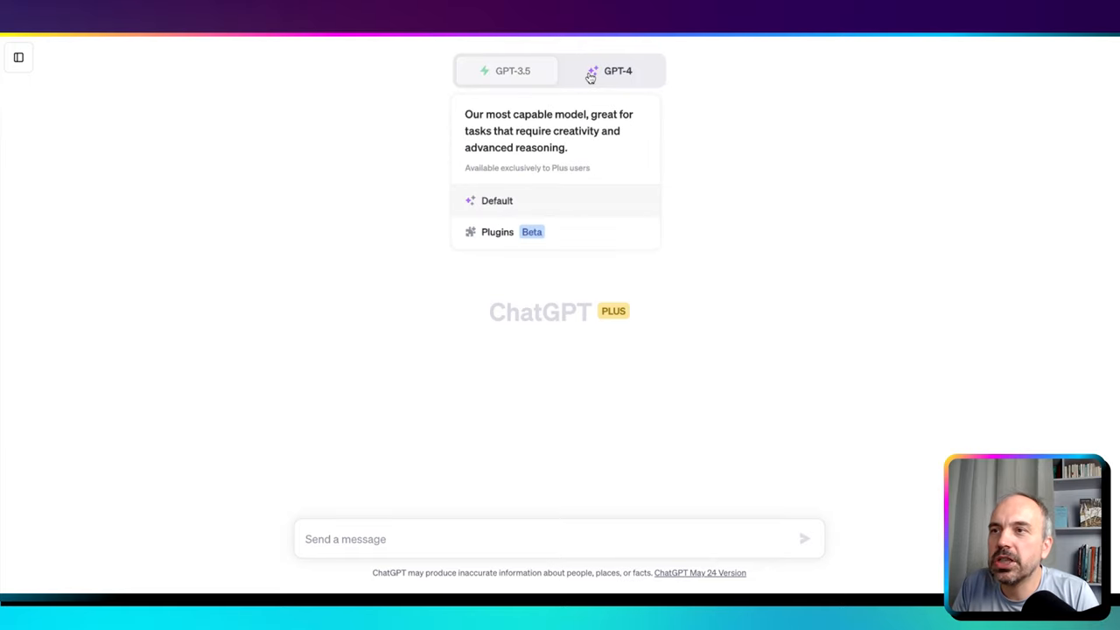
click(515, 71)
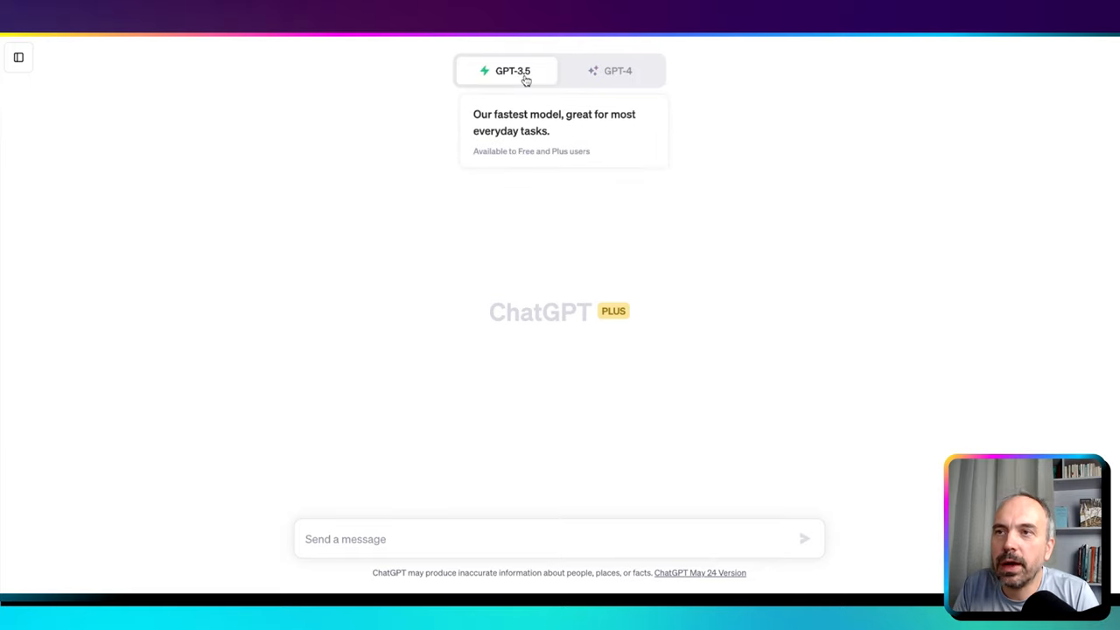
click(615, 71)
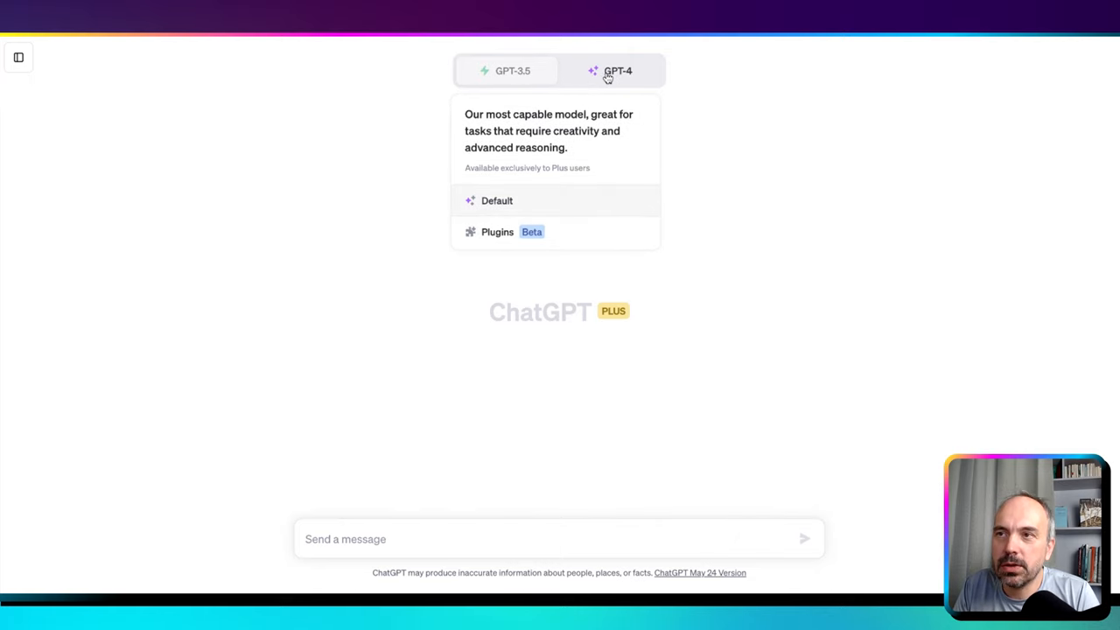
click(508, 71)
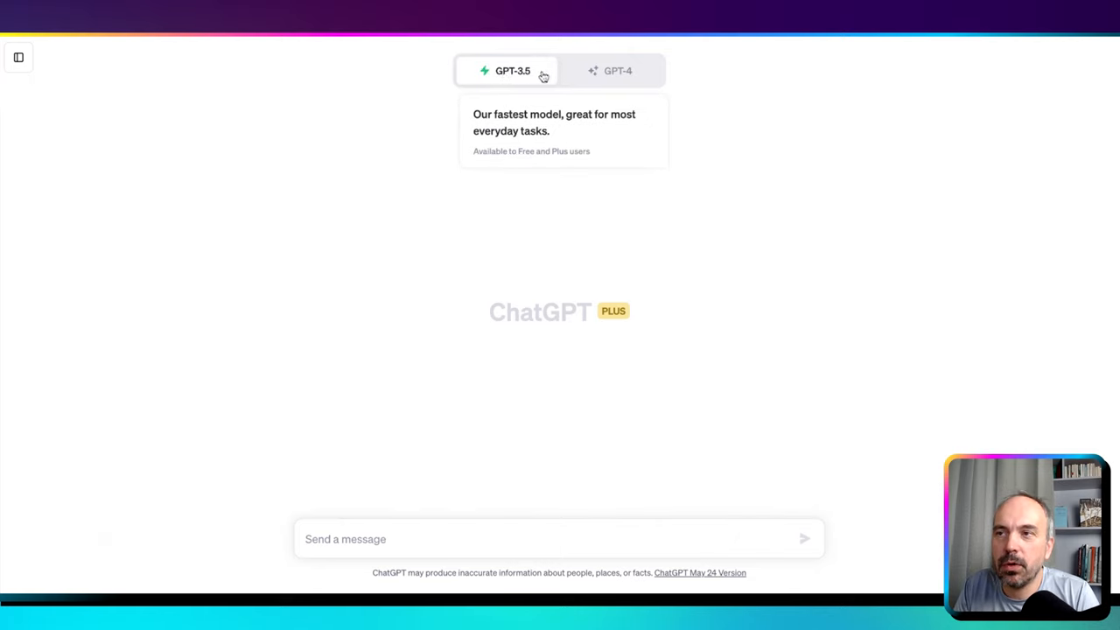
click(618, 71)
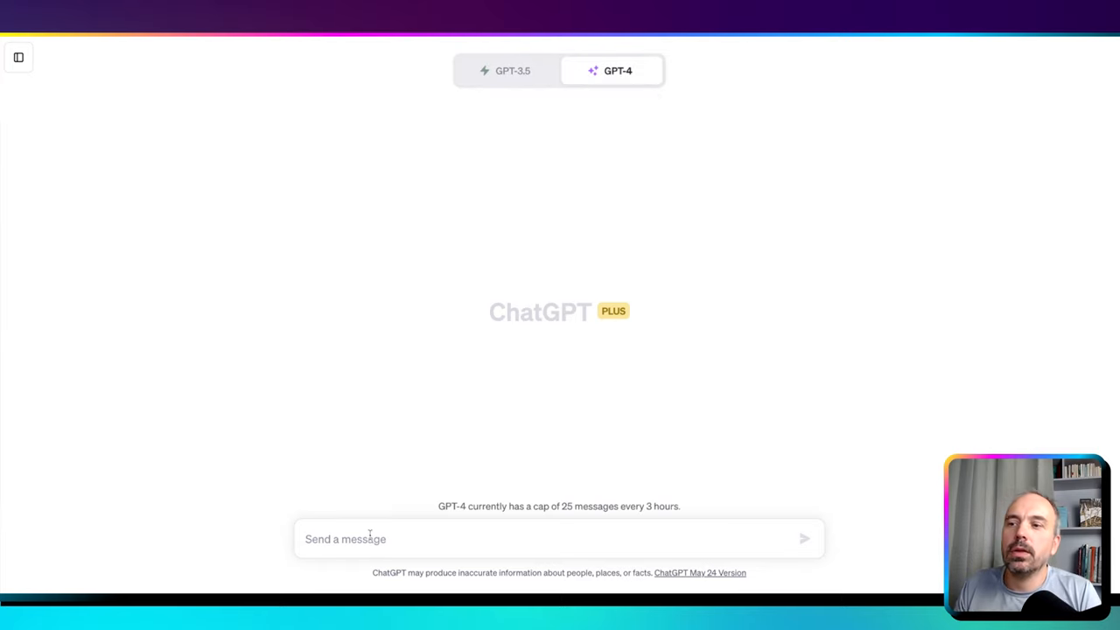
click(559, 539)
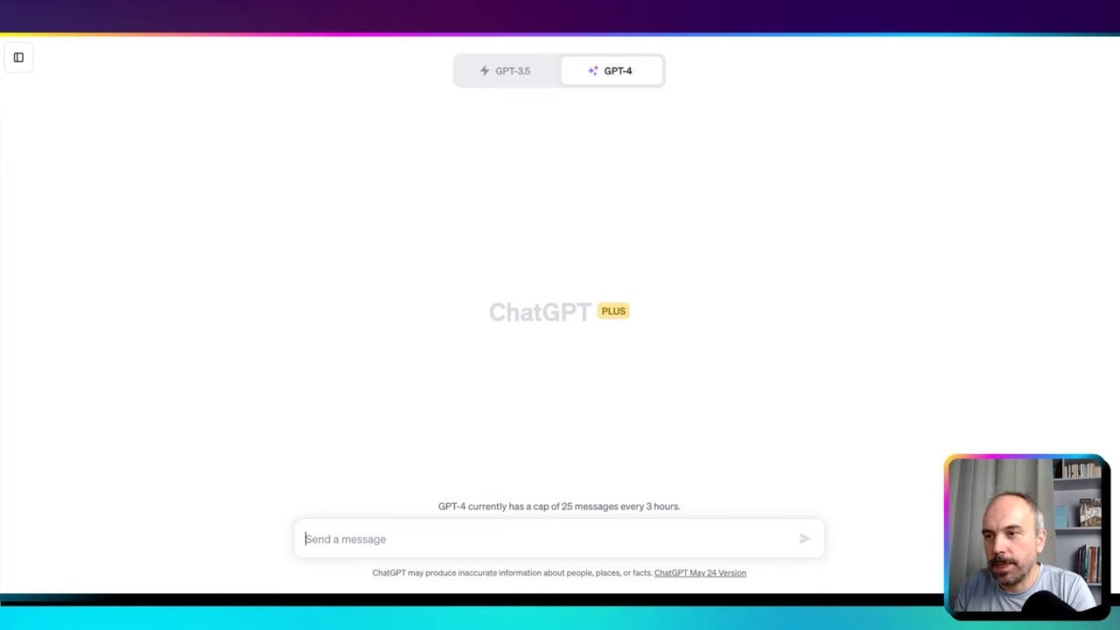
- Type an architect prompt asking for a client brief template for a seaside site with 1000 m2 garden
text(As a residential Architect, cou)
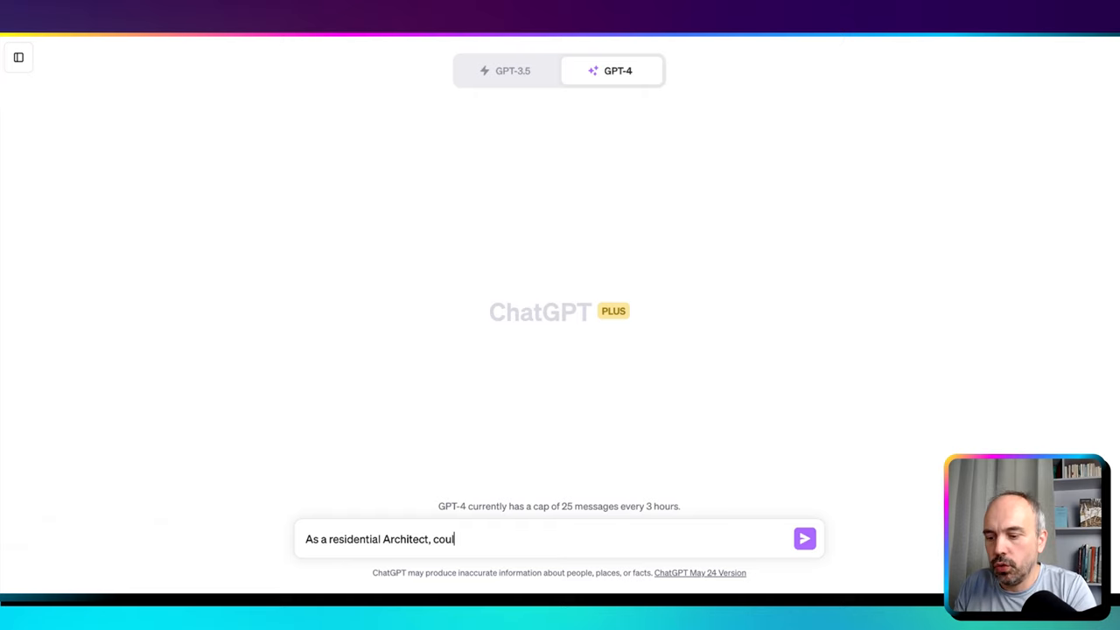
text(ld you prepare me a)
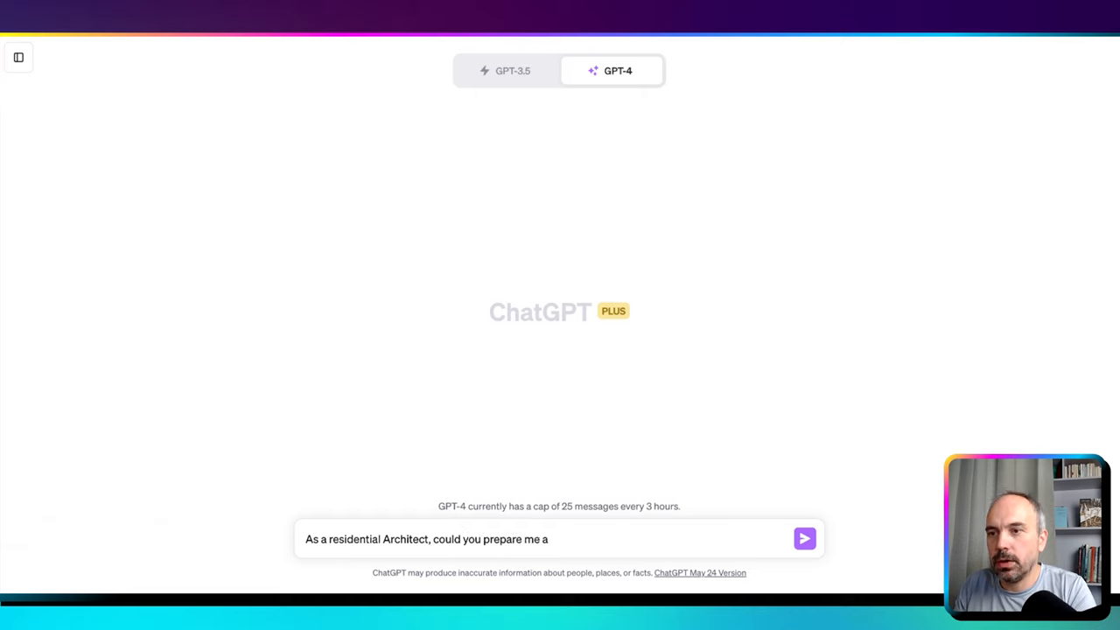
text(client brief template)
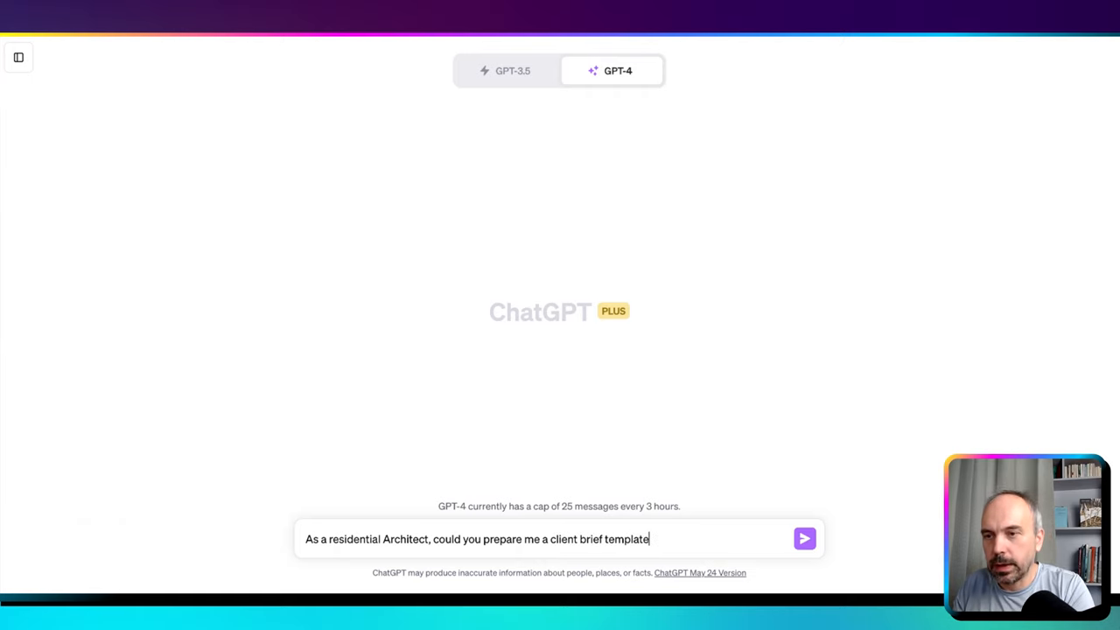
text(given.)
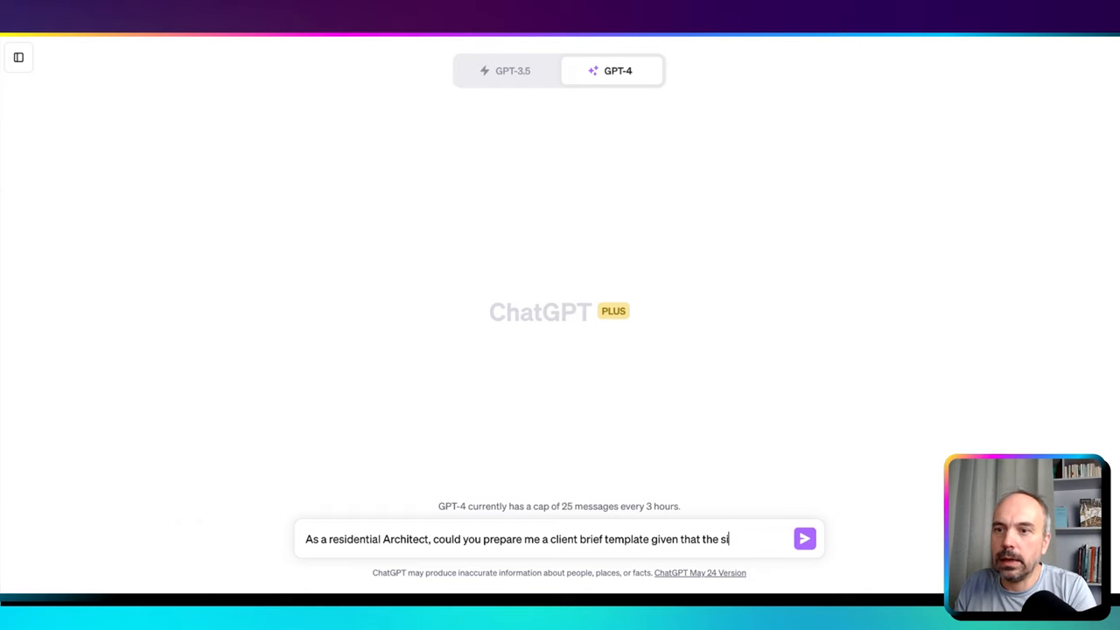
text(te is close to)
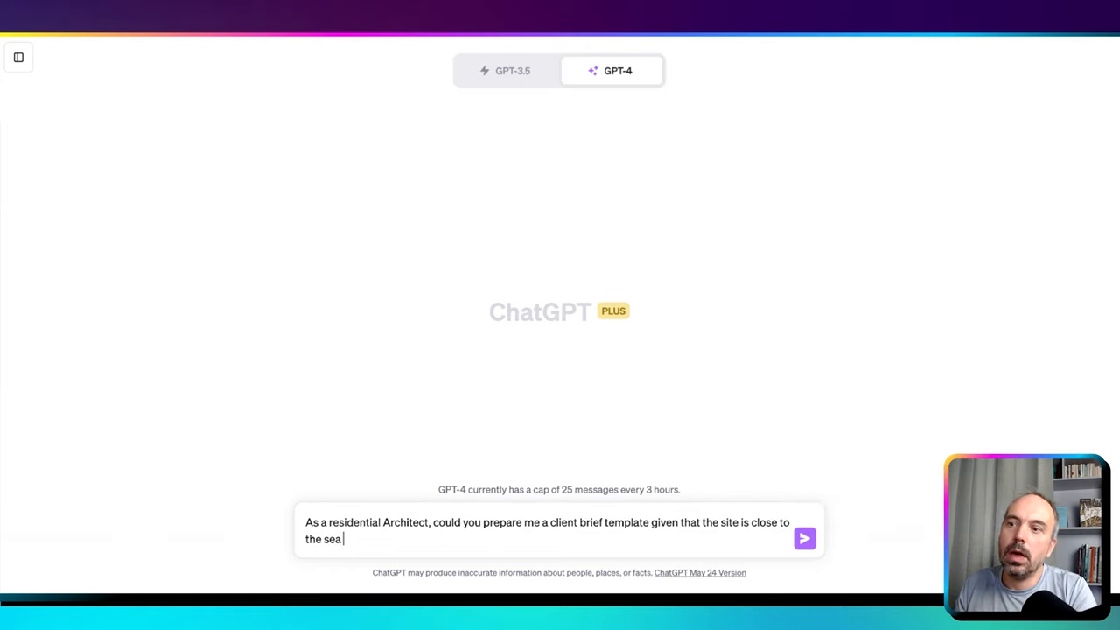
text(and has)
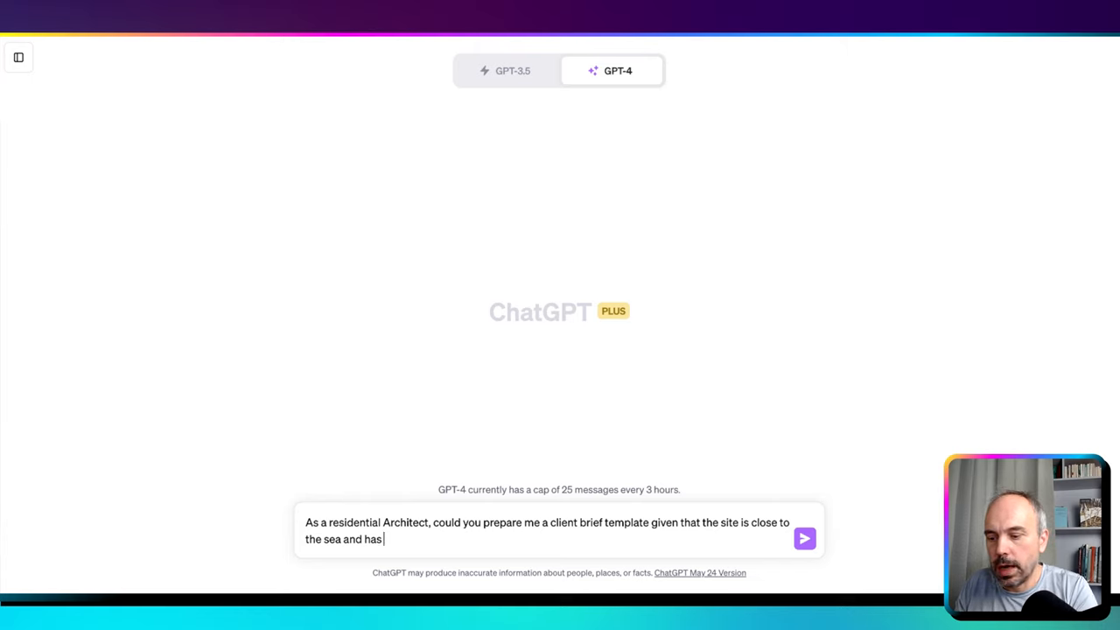
text(a gard)
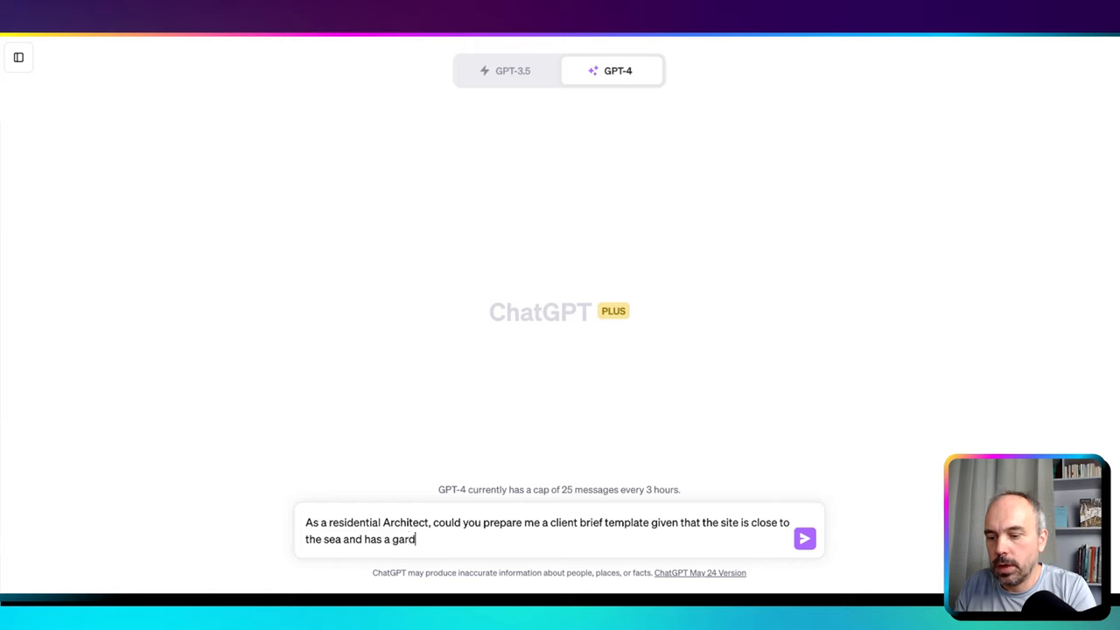
text(en of 1000)
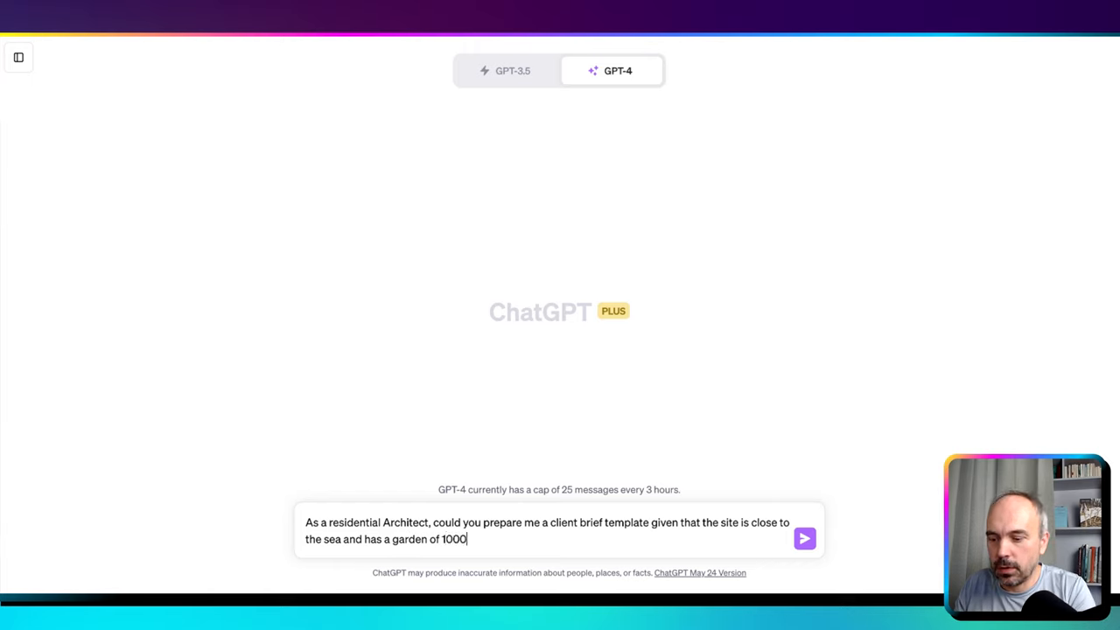
text(m2)
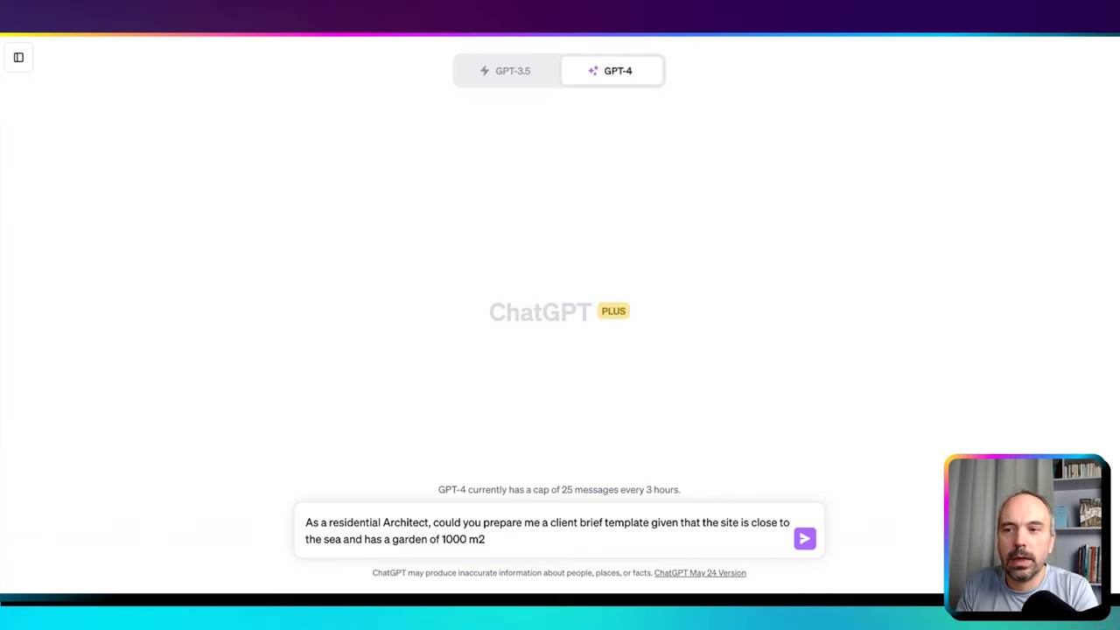
- Send the seaside brief prompt and scroll through GPT-4's project, client, site, design and constraint sections
click(804, 538)
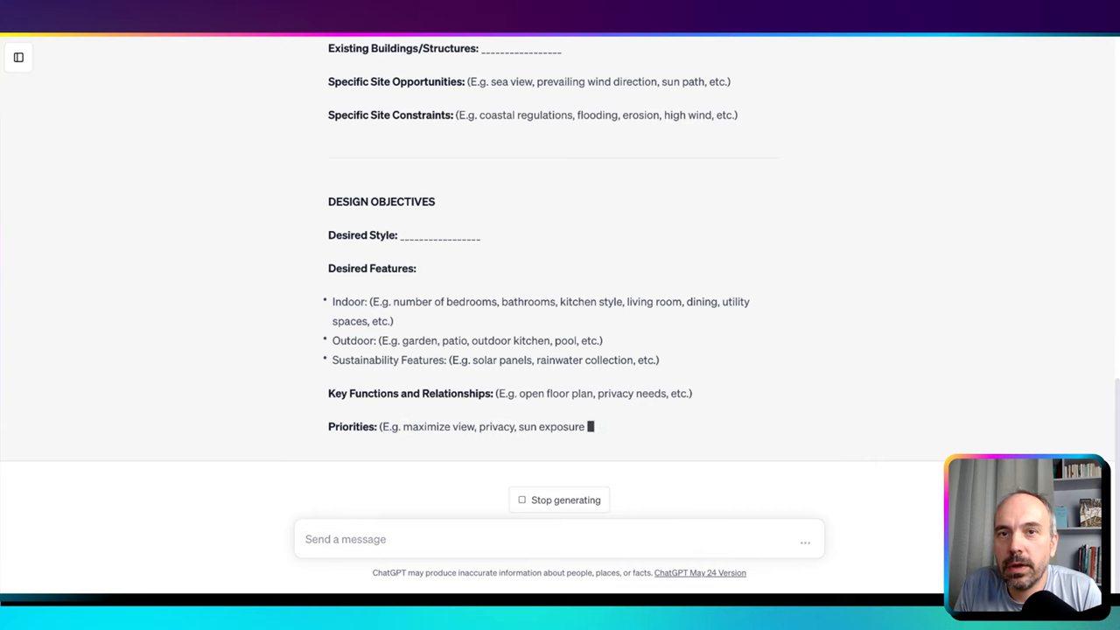
scroll(down, 3)
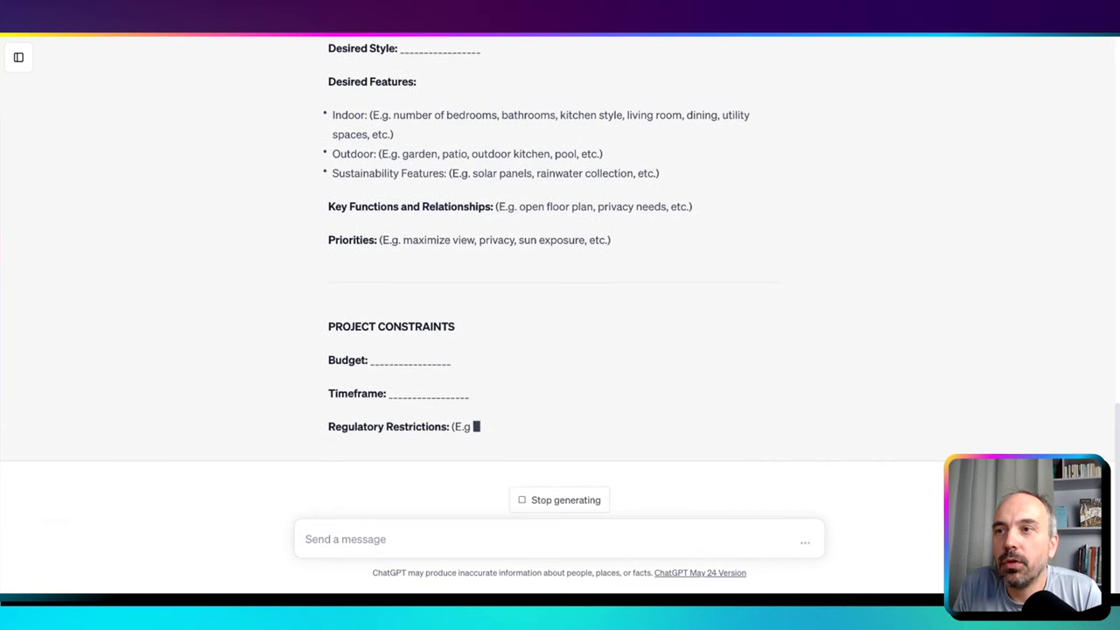
scroll(down, 3)
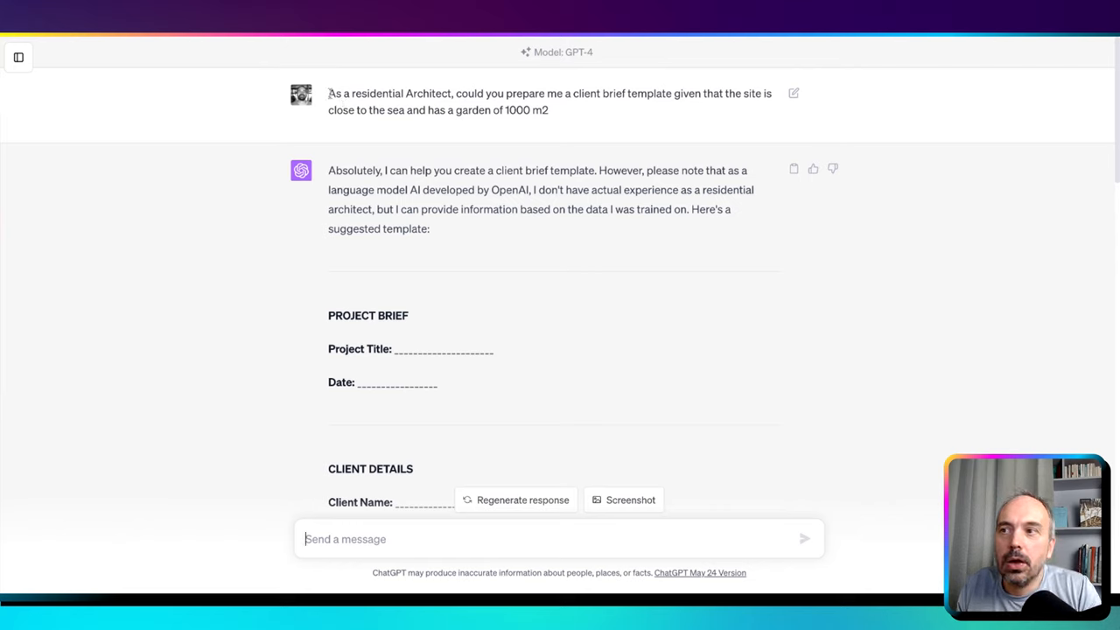
drag(328, 170, 430, 228)
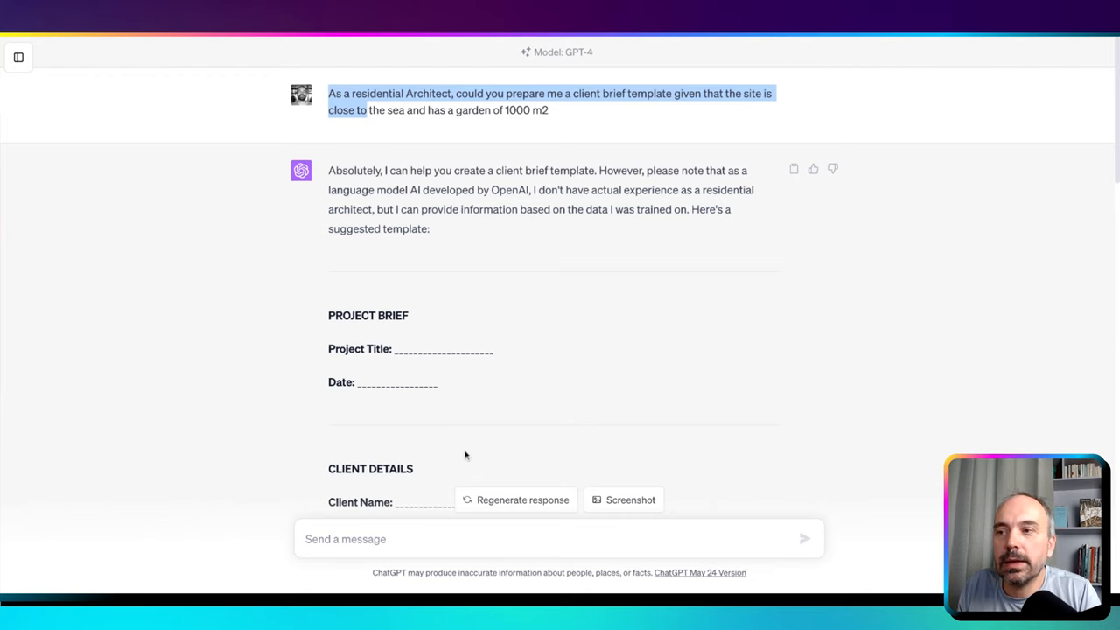
scroll(down, 3)
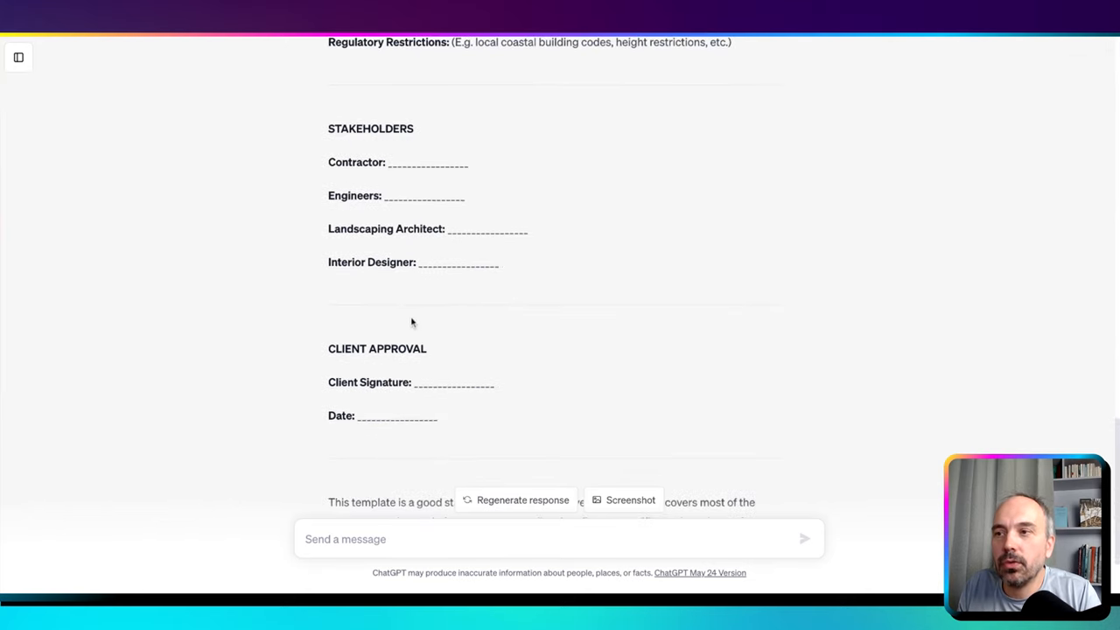
scroll(down, 3)
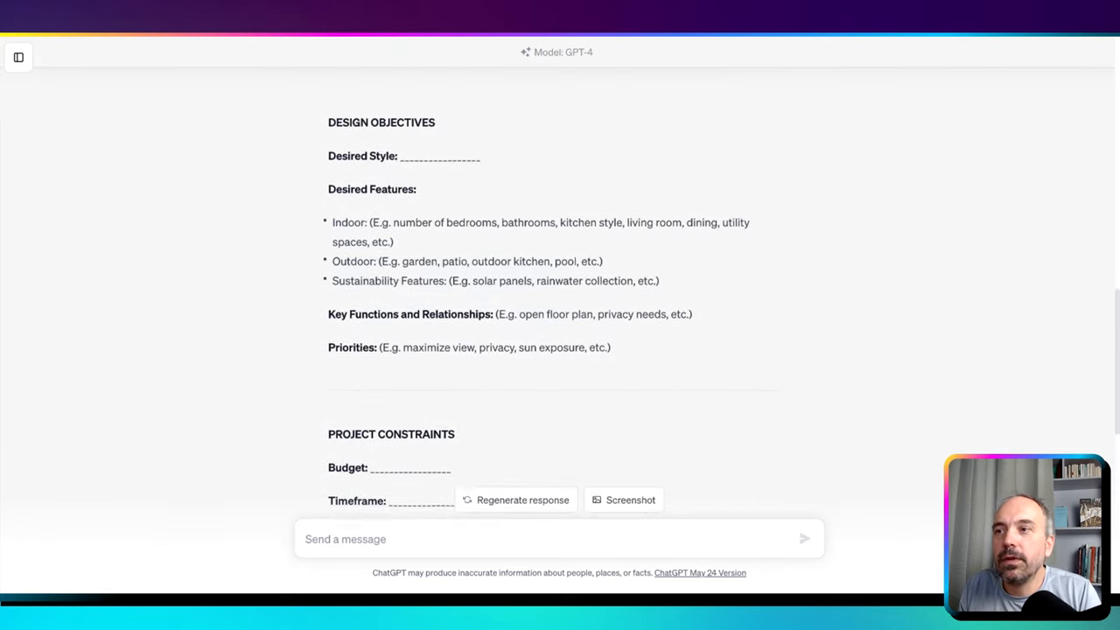
scroll(down, 3)
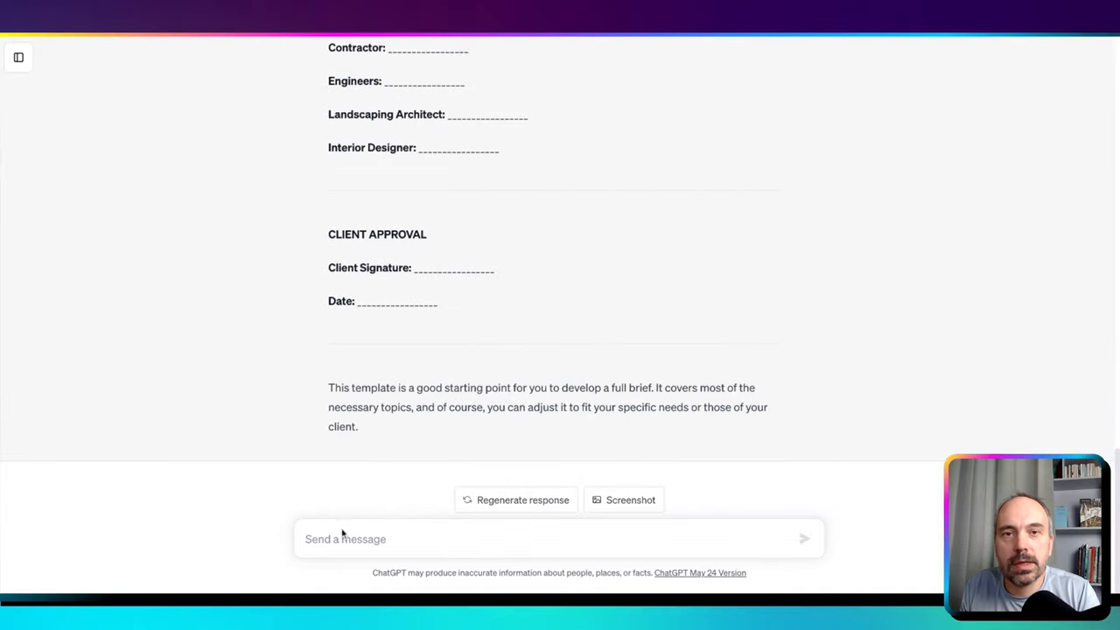
- Type a follow-up asking GPT-4 to give this brief as a table for pasting into Excel
click(346, 539)
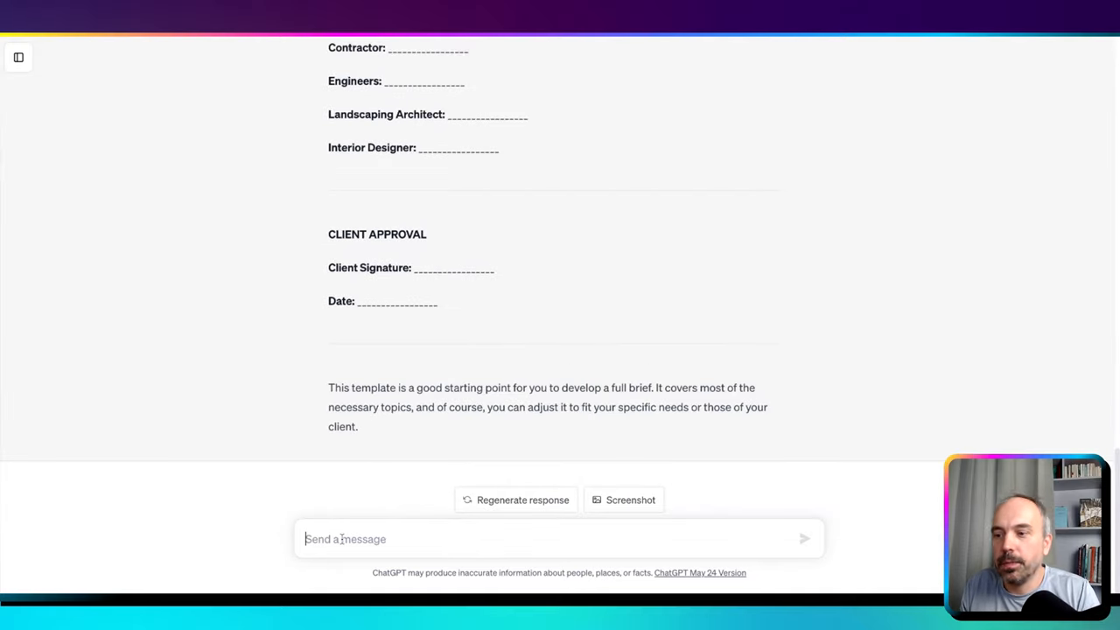
text(could you outpu)
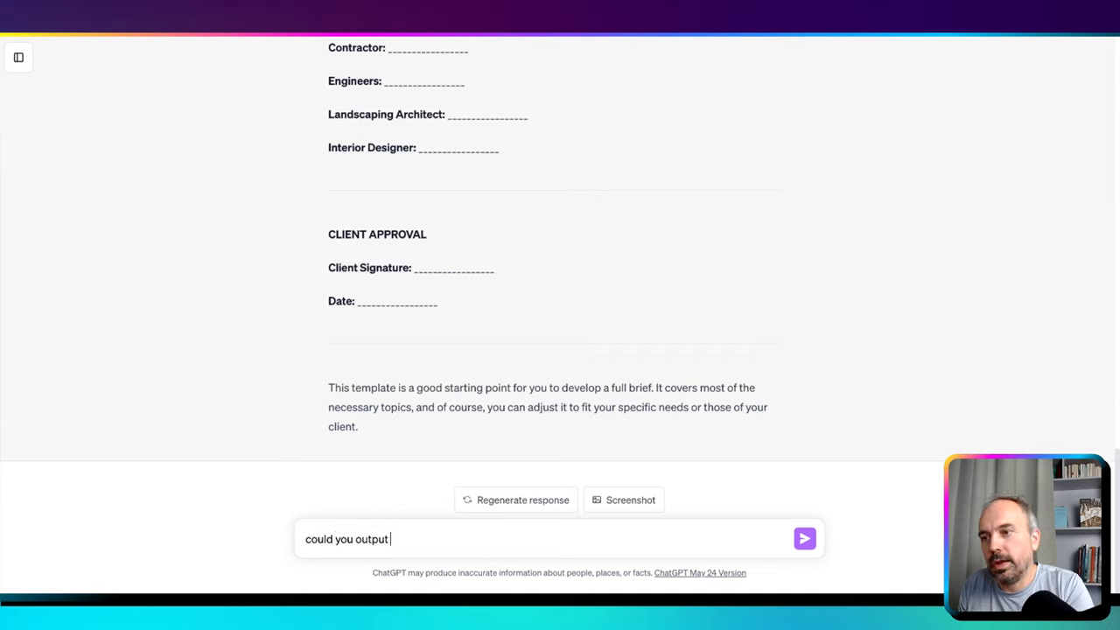
text(this as)
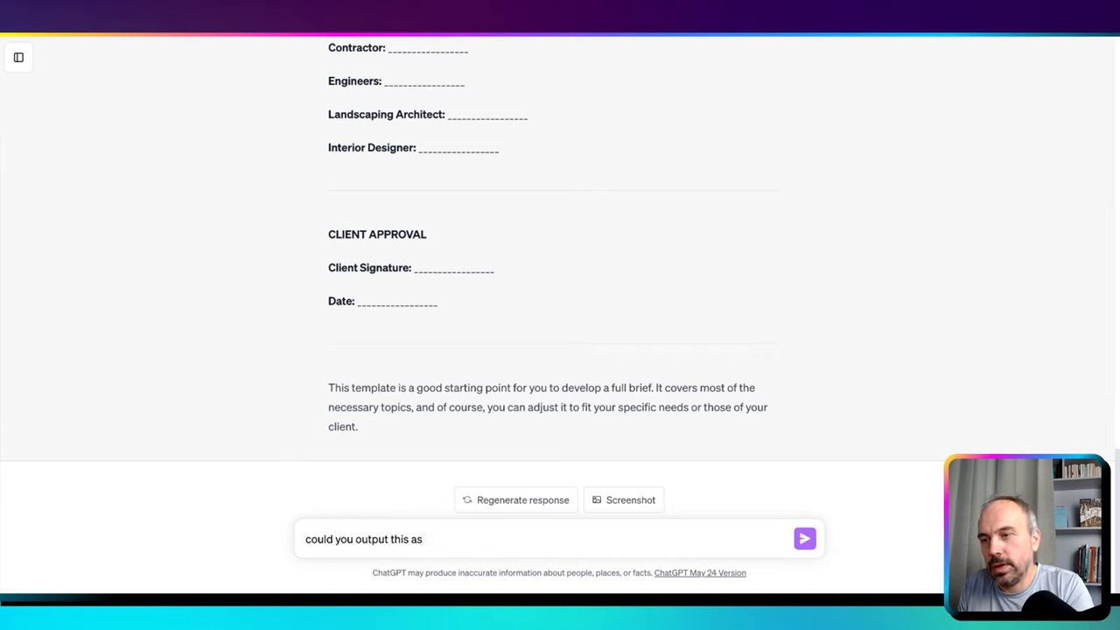
text(a table so I can copy / paste to xc)
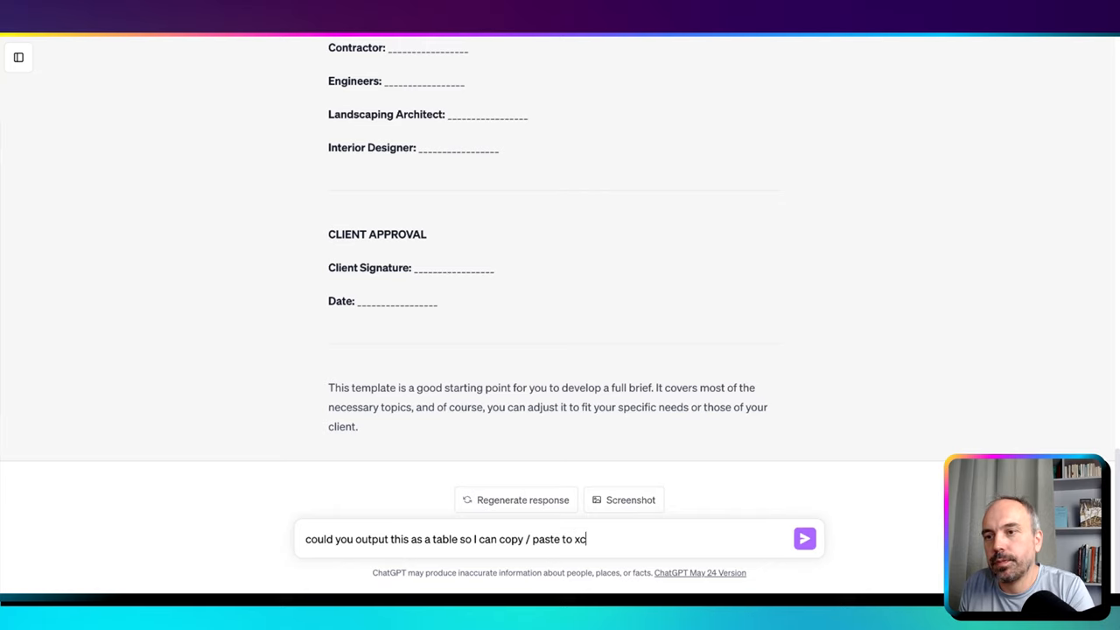
- Send the table request and scroll through the three-column brief table down to client approval
click(804, 538)
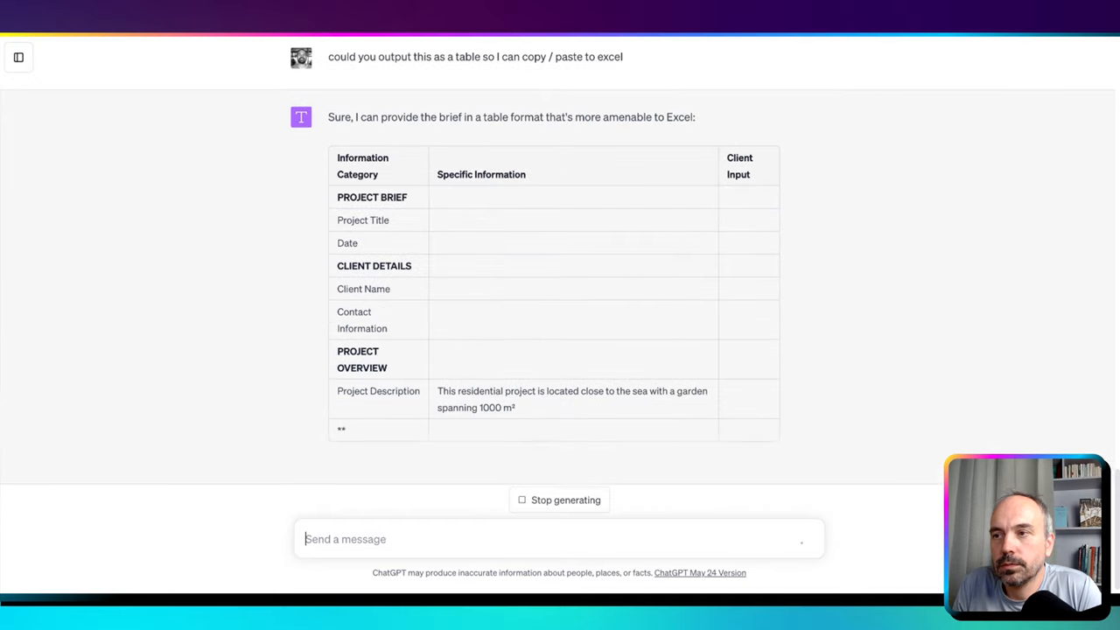
scroll(down, 3)
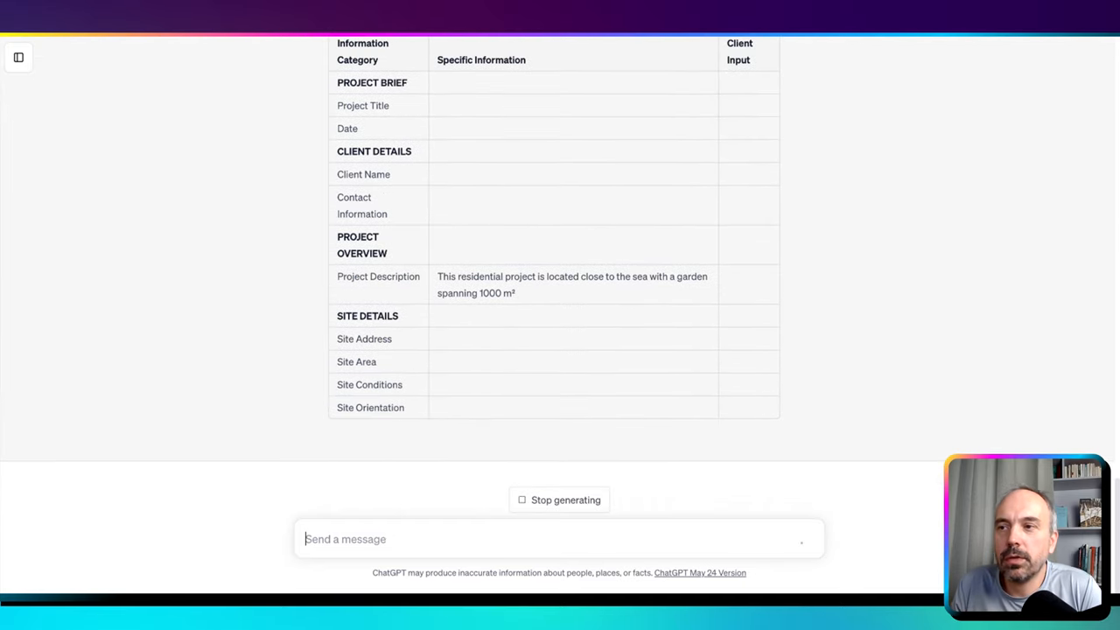
scroll(down, 3)
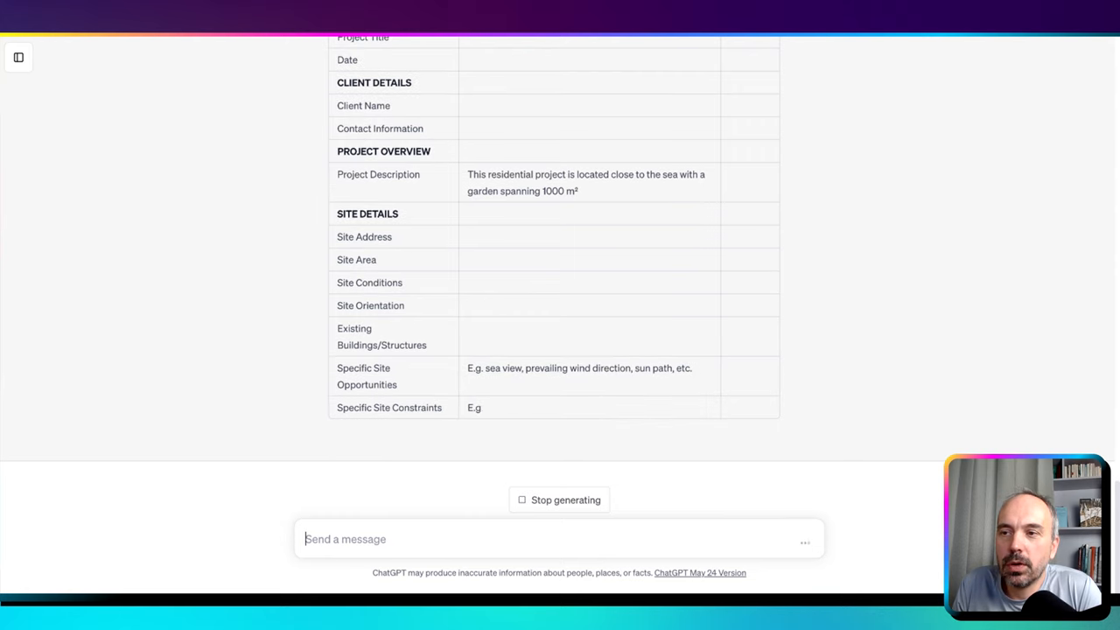
scroll(down, 3)
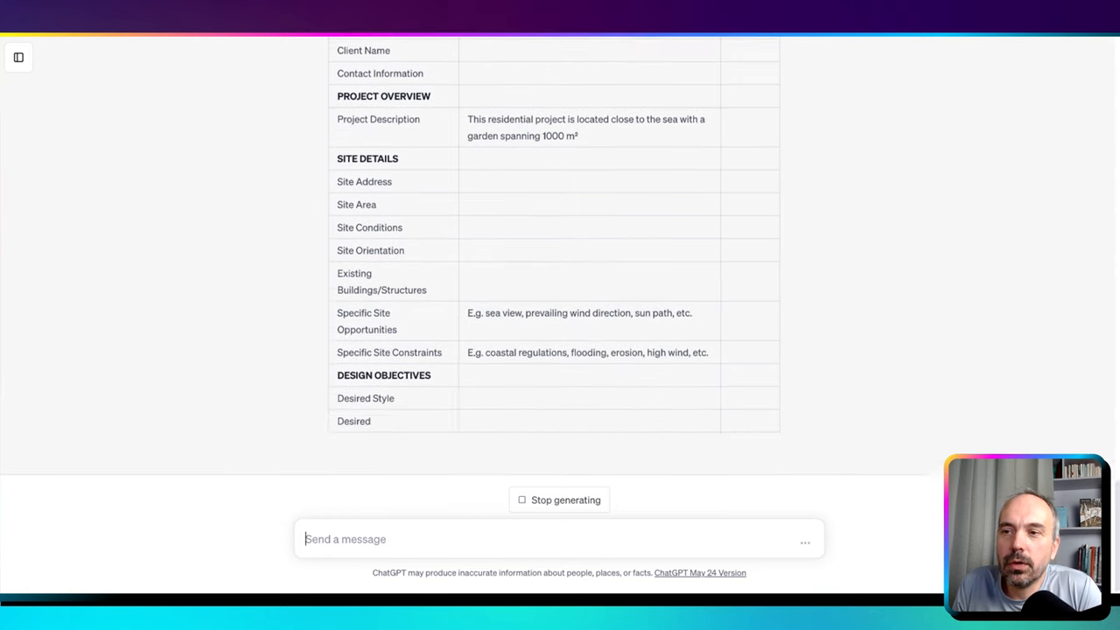
scroll(down, 3)
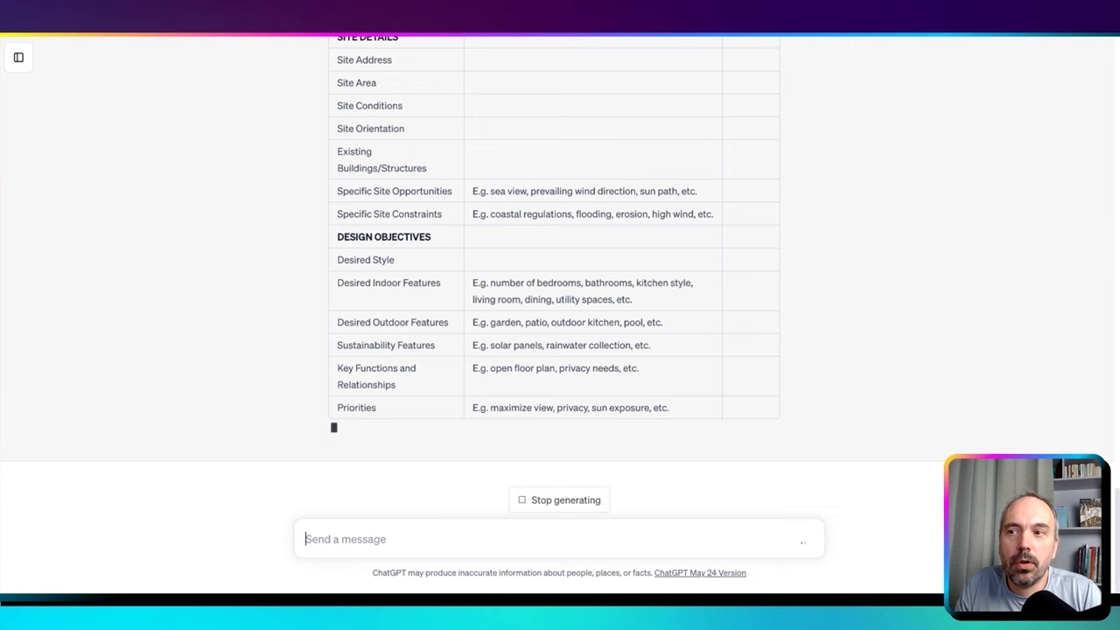
scroll(down, 3)
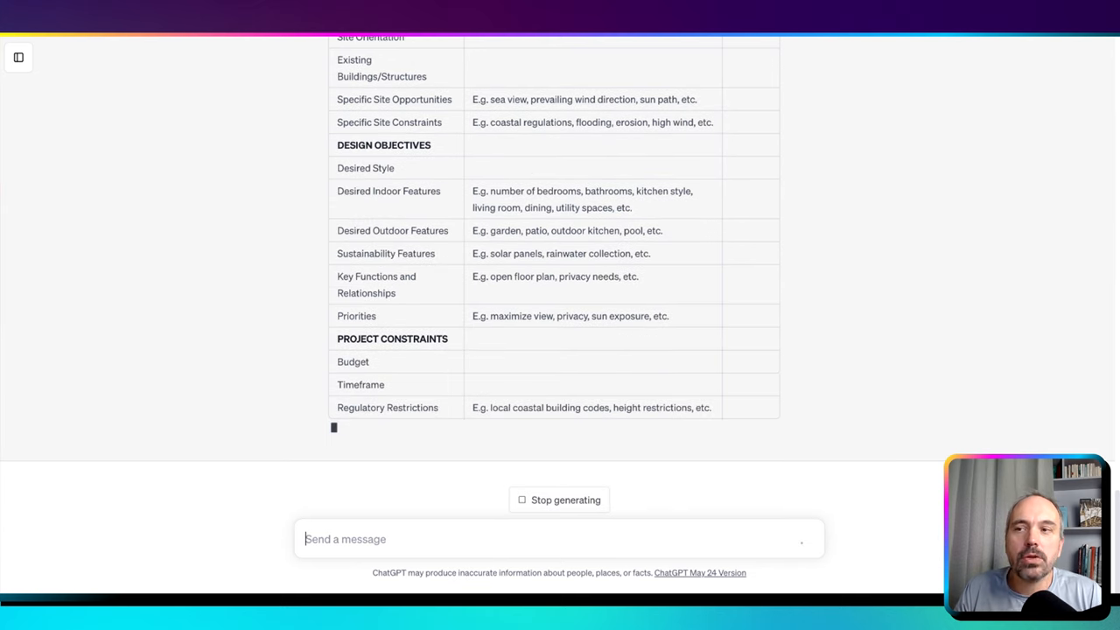
scroll(down, 3)
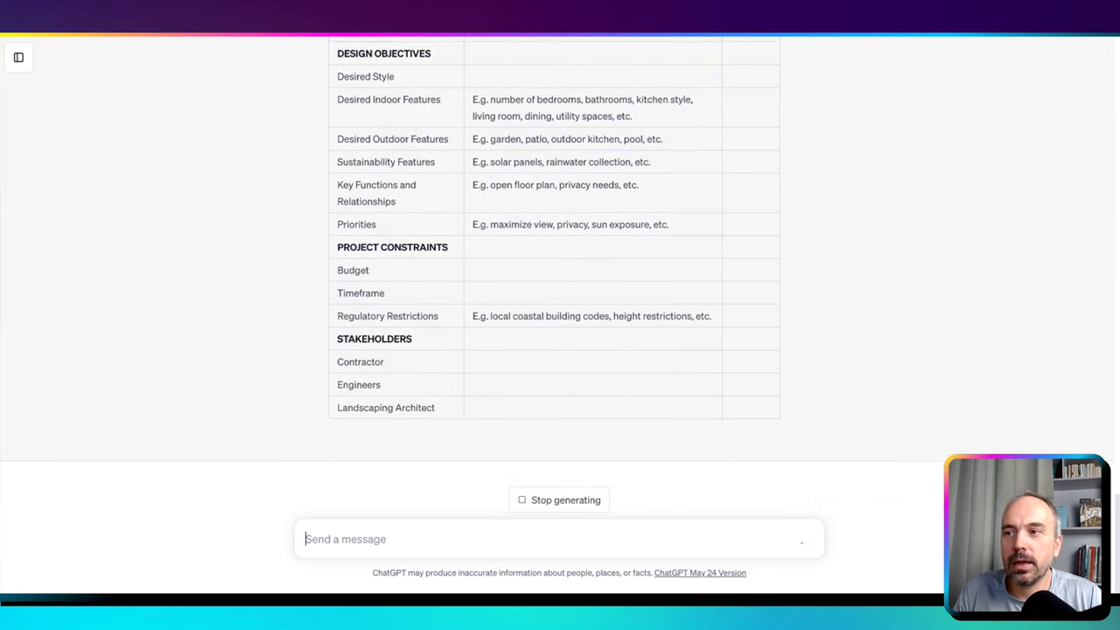
scroll(down, 3)
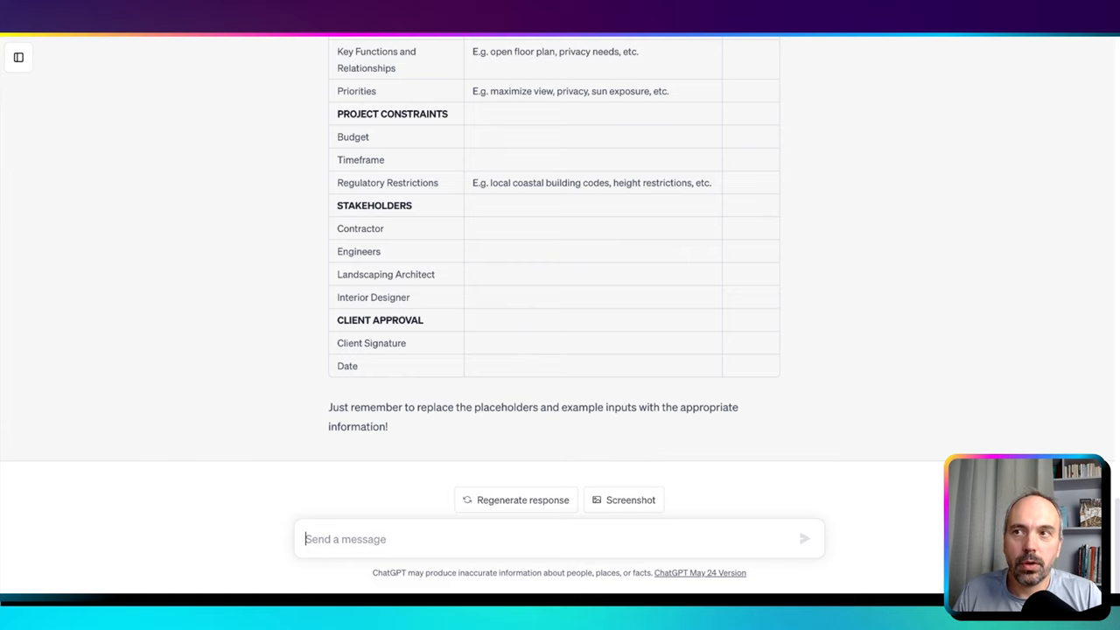
mouse_move(577, 381)
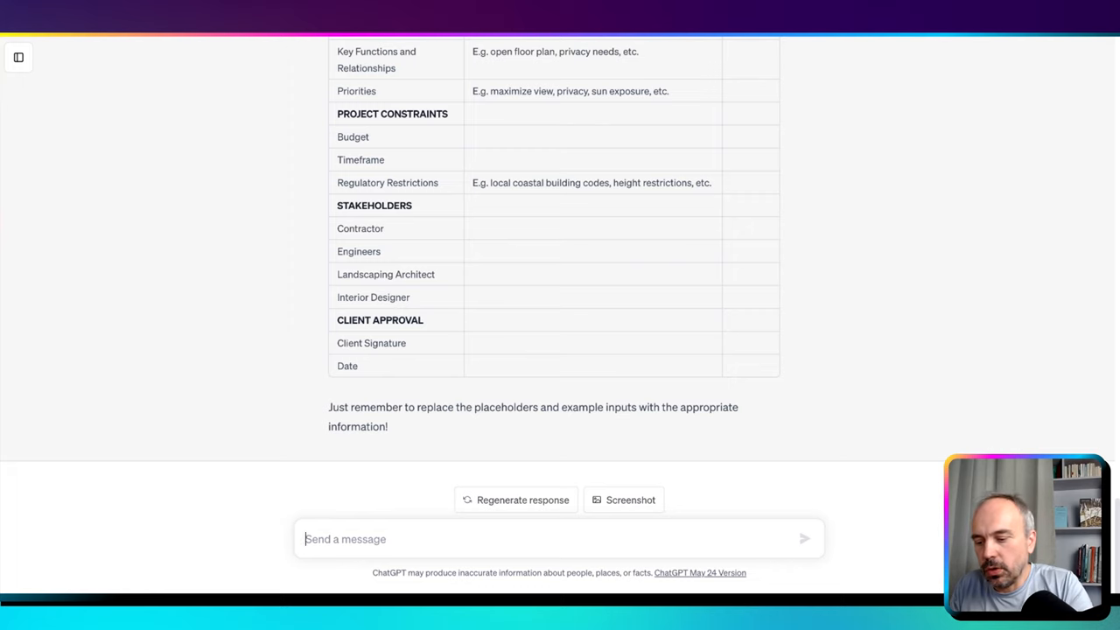
- Type the opening line: you are a structural engineer choosing between different foundation types
text(AS)
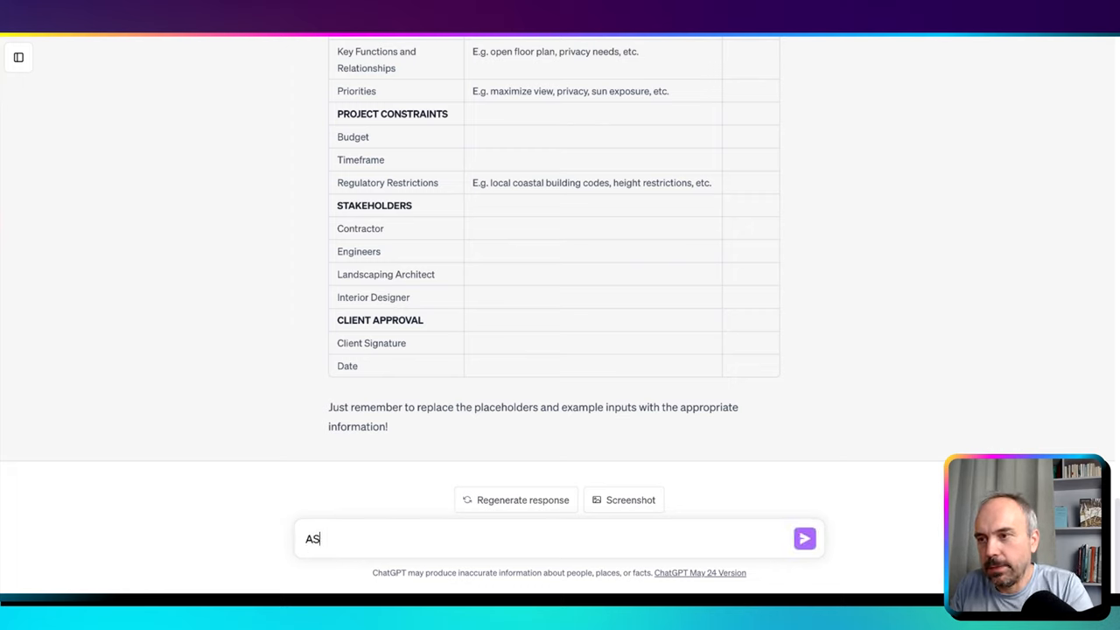
text(You are a structural)
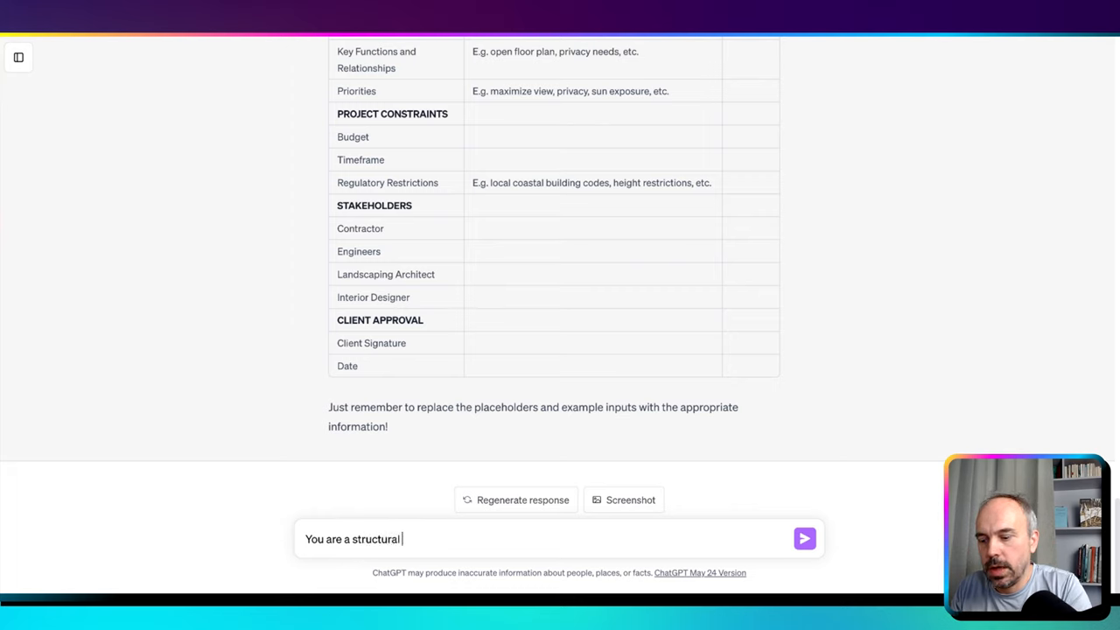
text(engineer.)
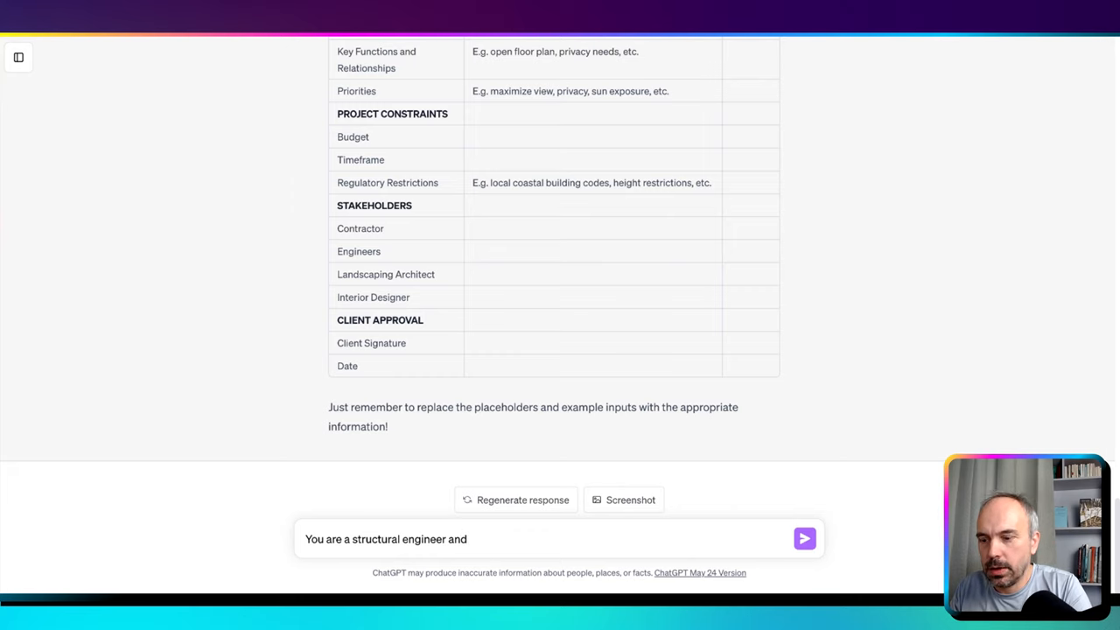
text(you)
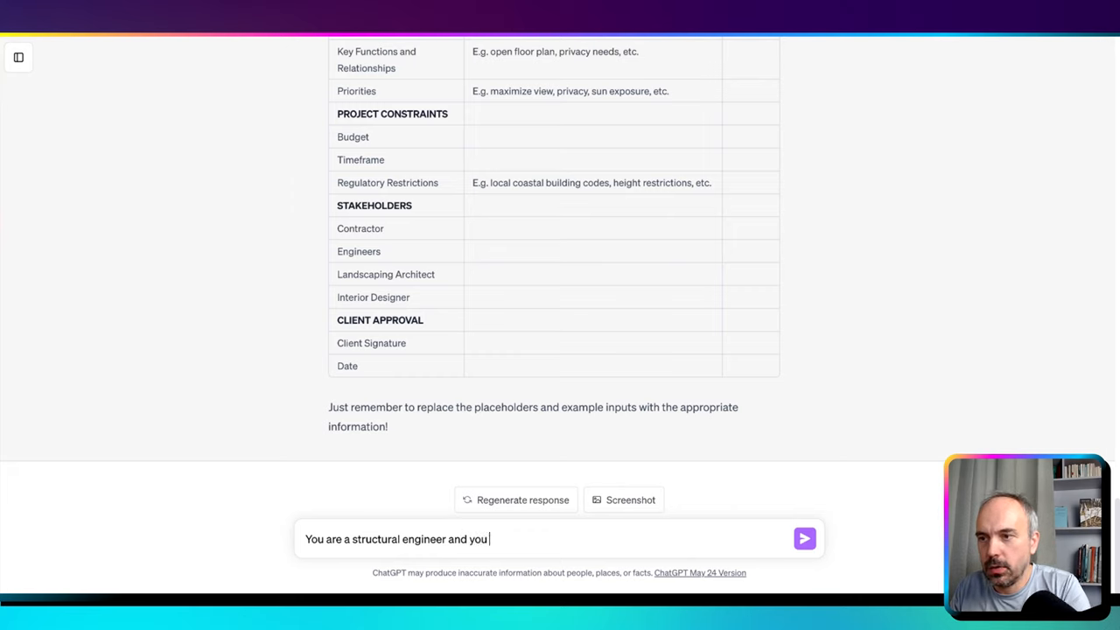
text(need to make a)
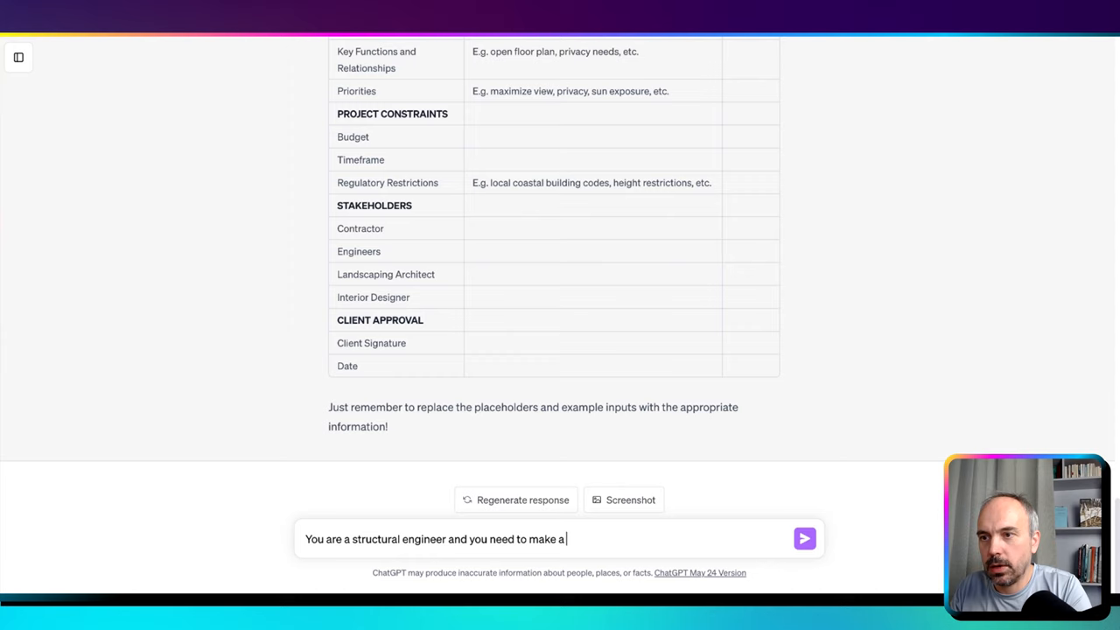
text(choice b)
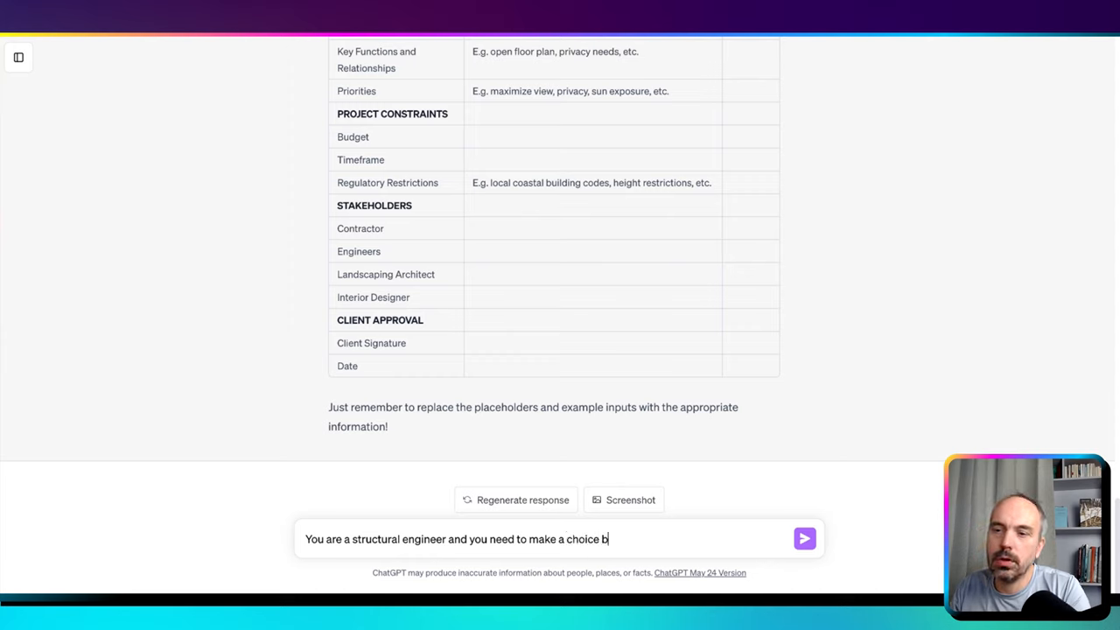
text(etween)
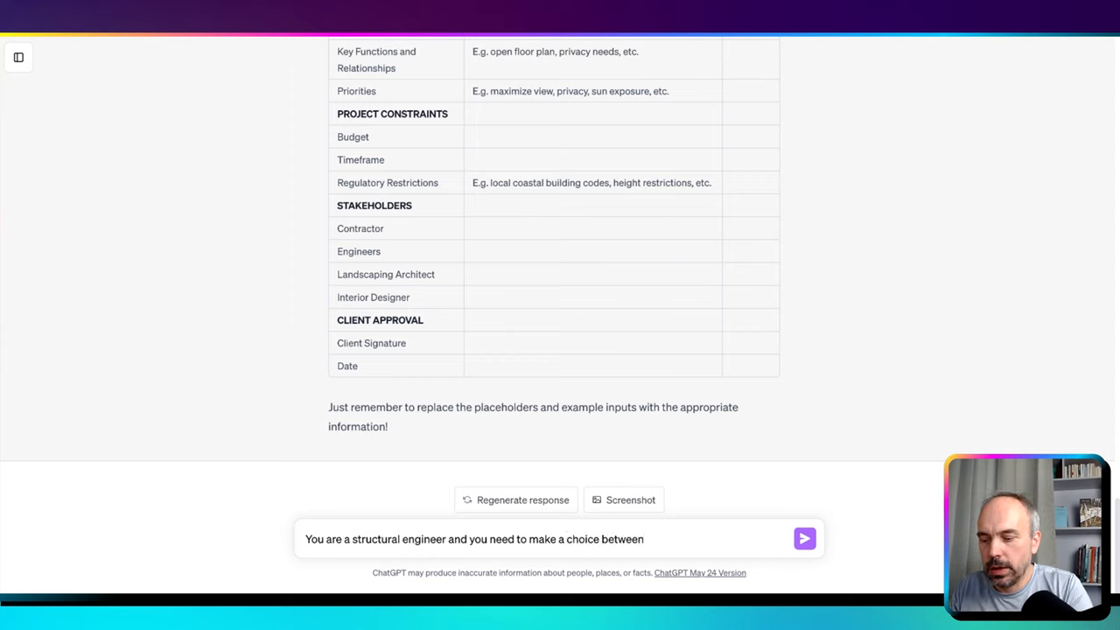
text(different type of found)
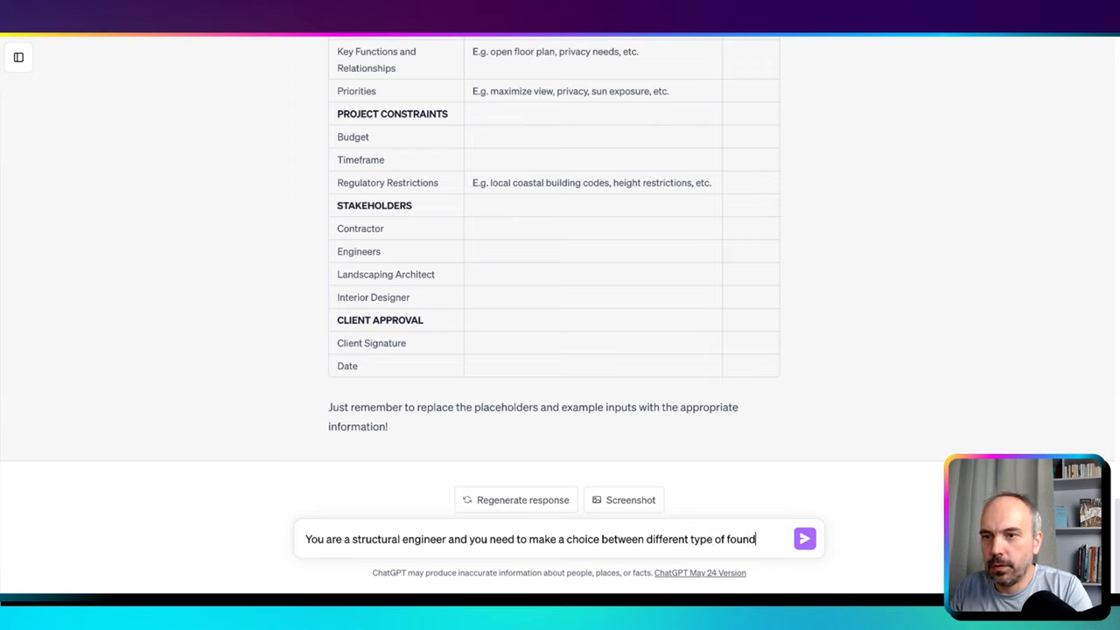
- On a new line, describe the poor soil and the two-storey house
key(Enter)
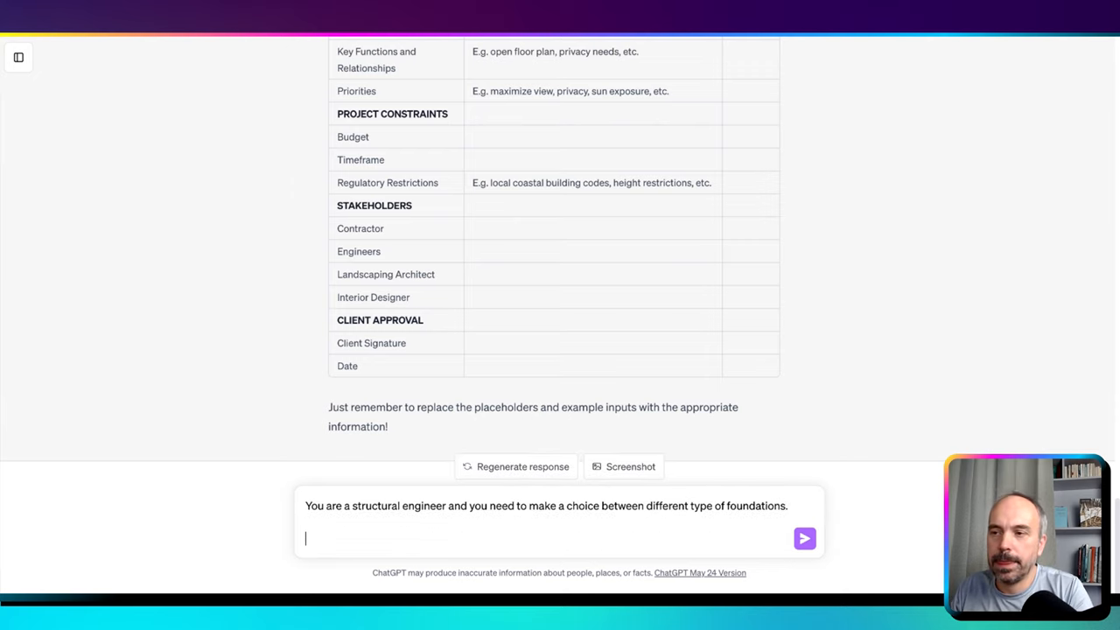
text(the solid)
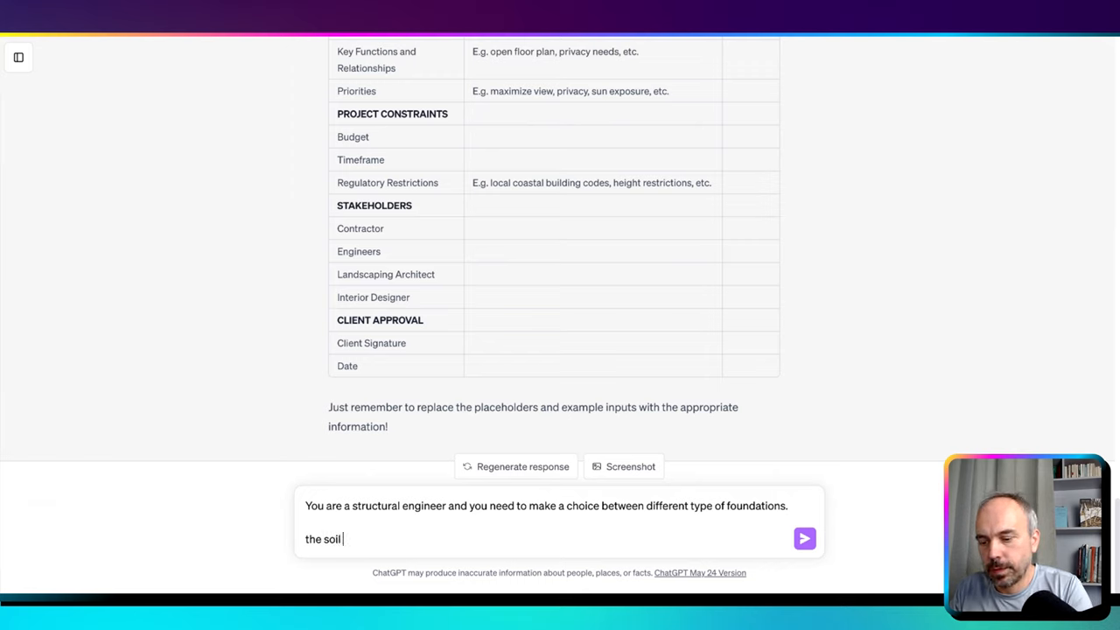
text(is not very)
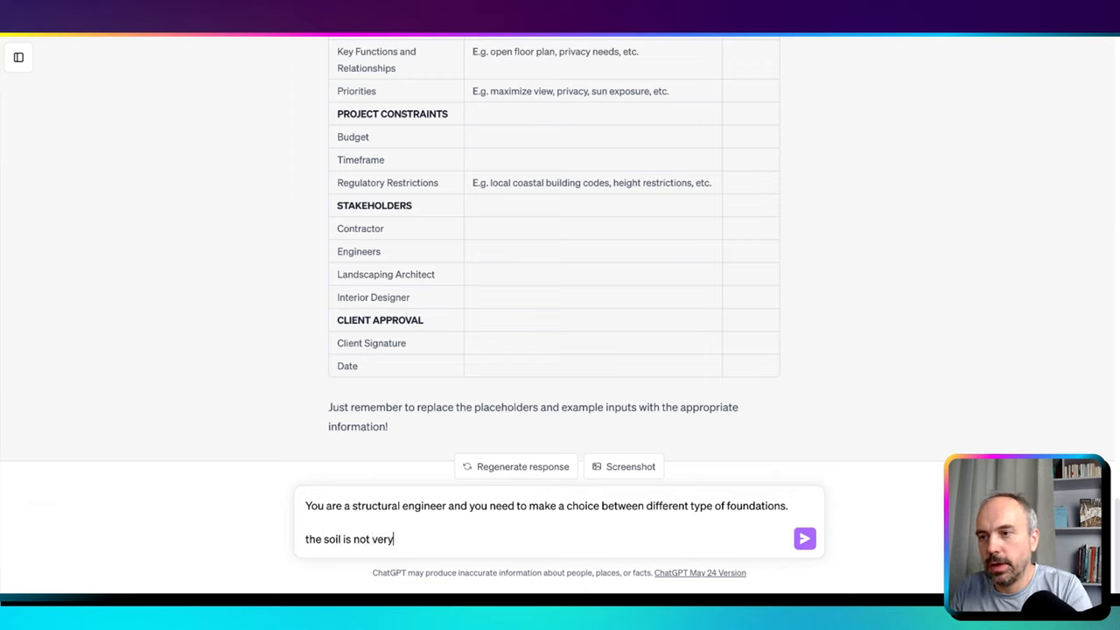
text(good and)
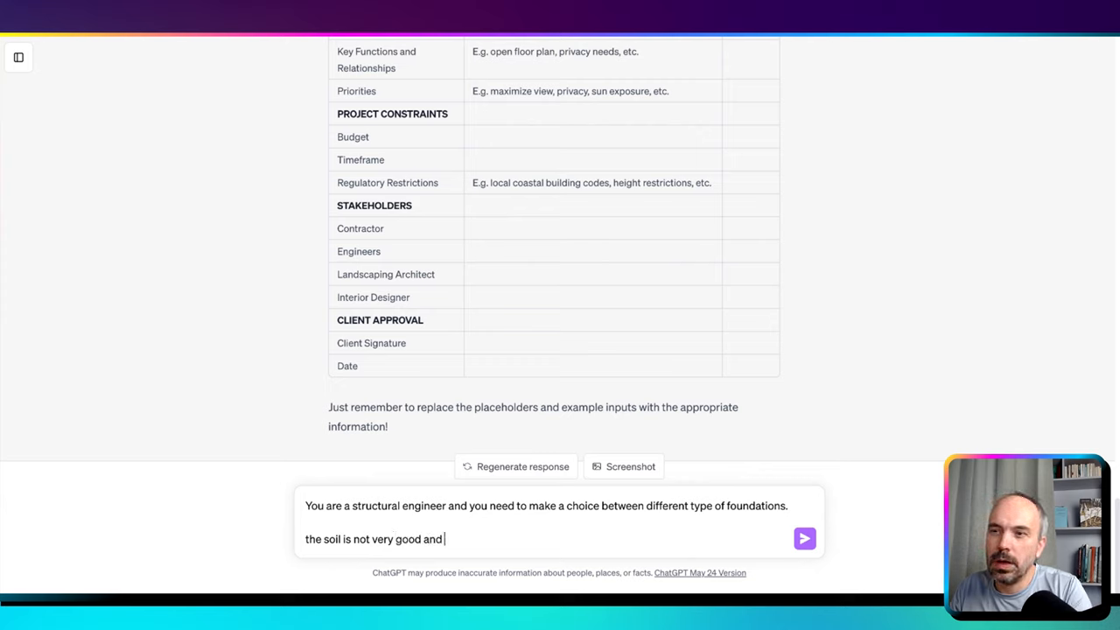
text(a)
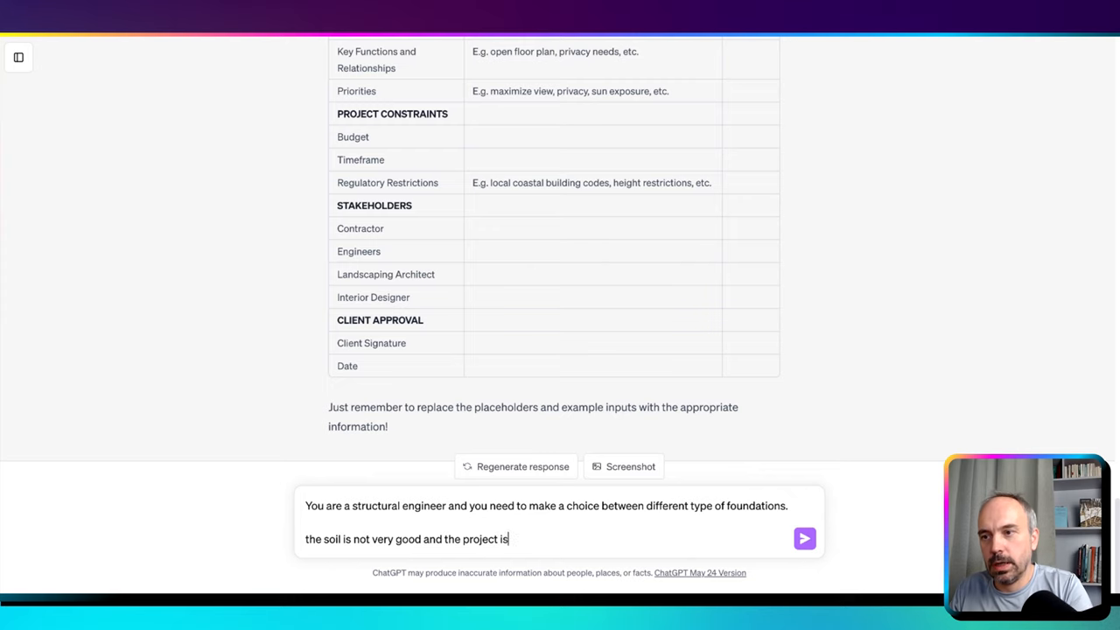
text(manly a 2 storeys)
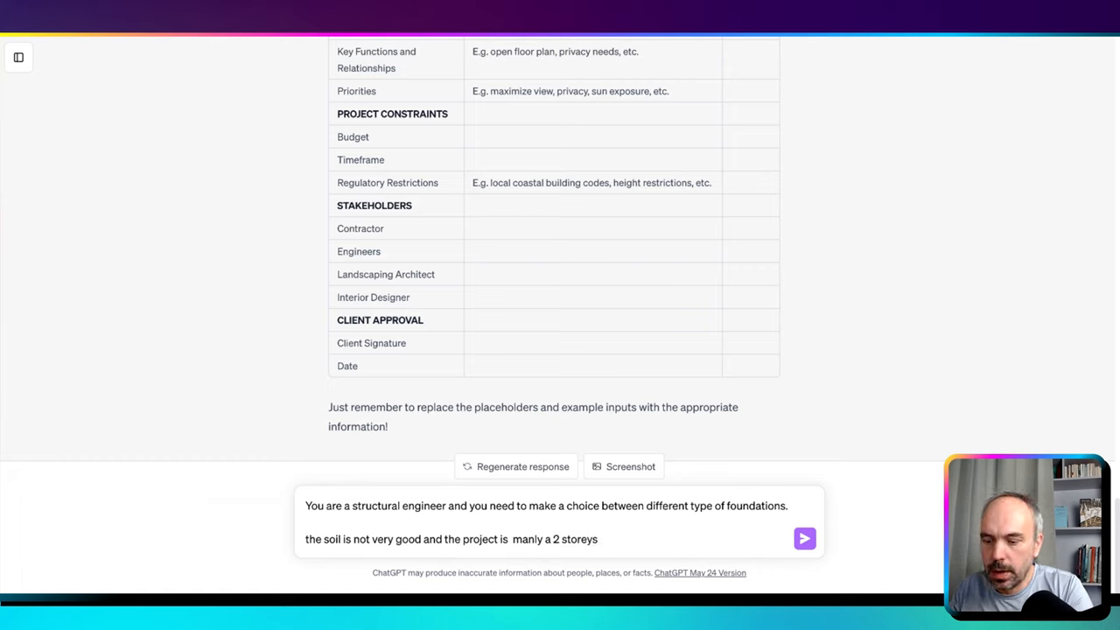
text(house.)
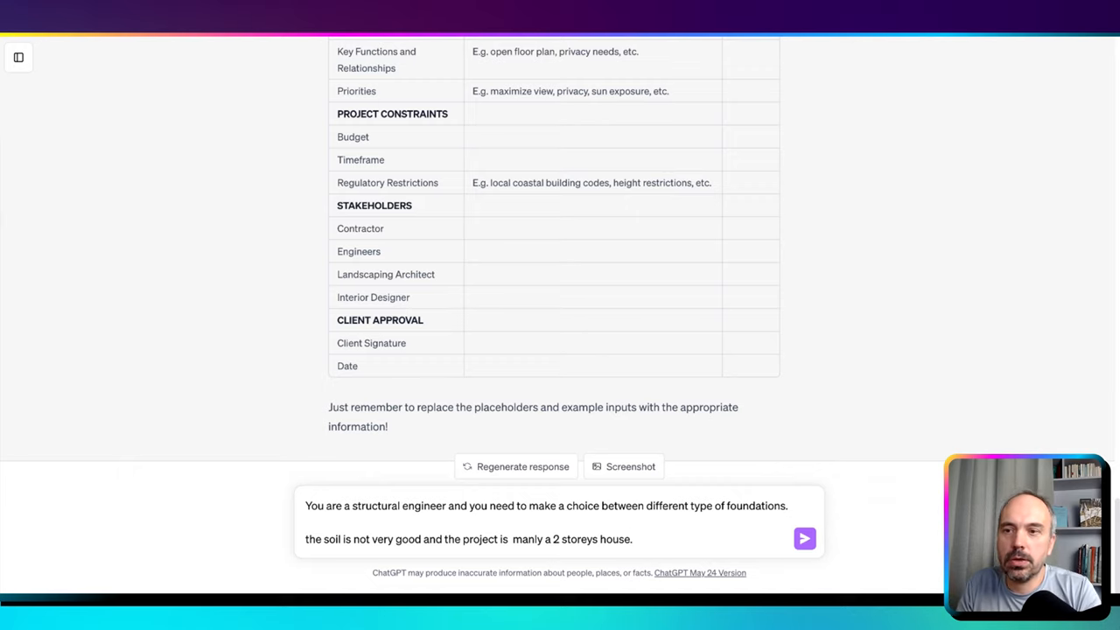
- Send the foundation question and scroll through GPT-4's deep, raft and pier foundation comparison
click(804, 538)
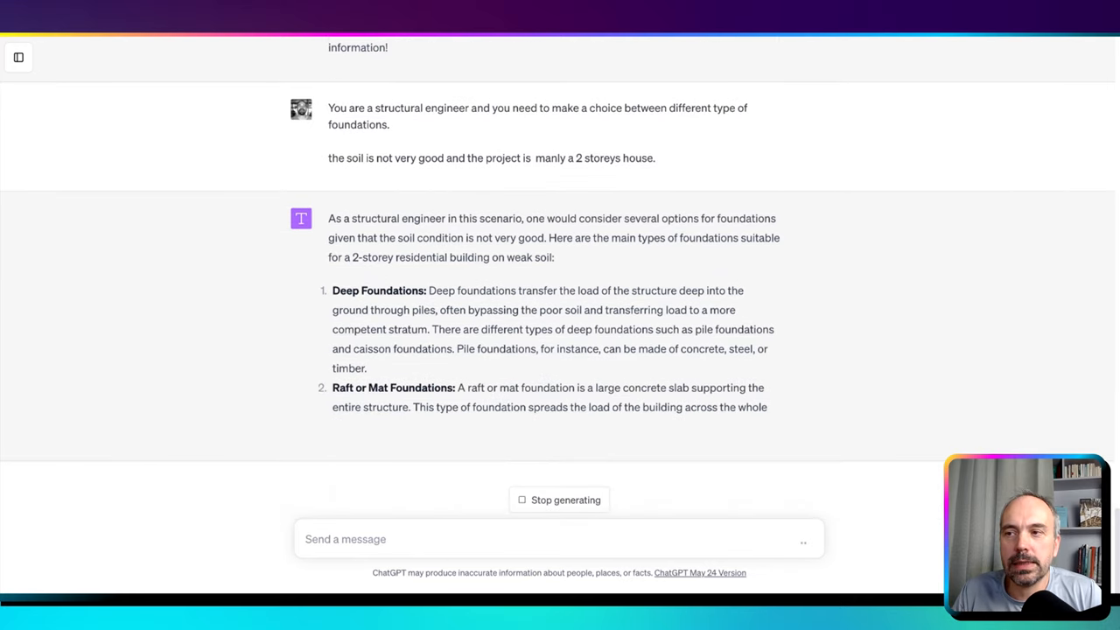
scroll(down, 3)
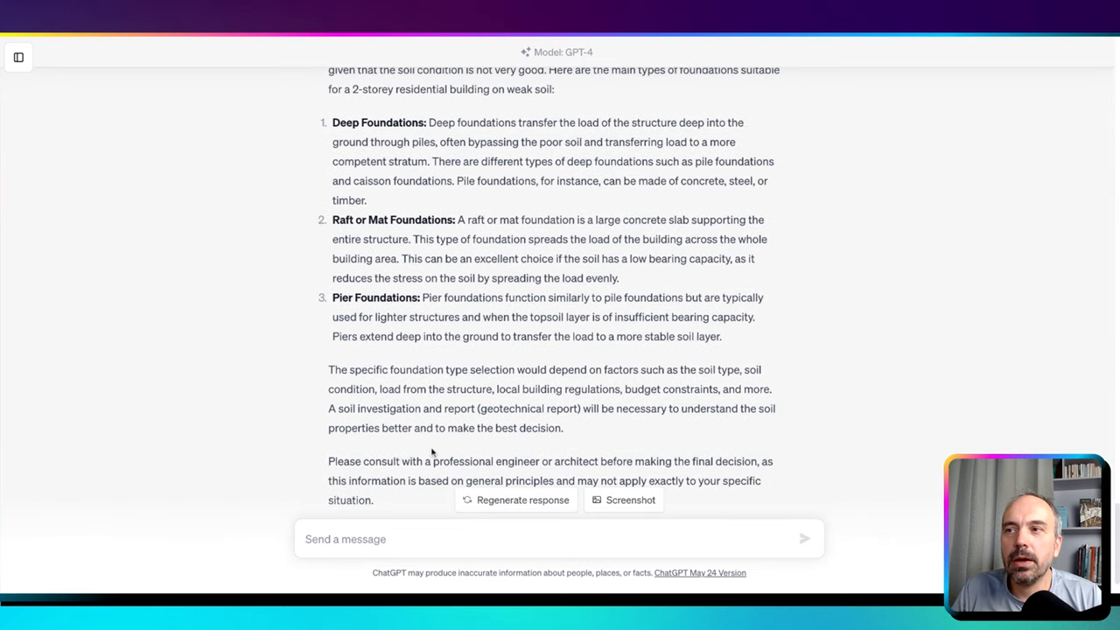
mouse_move(374, 168)
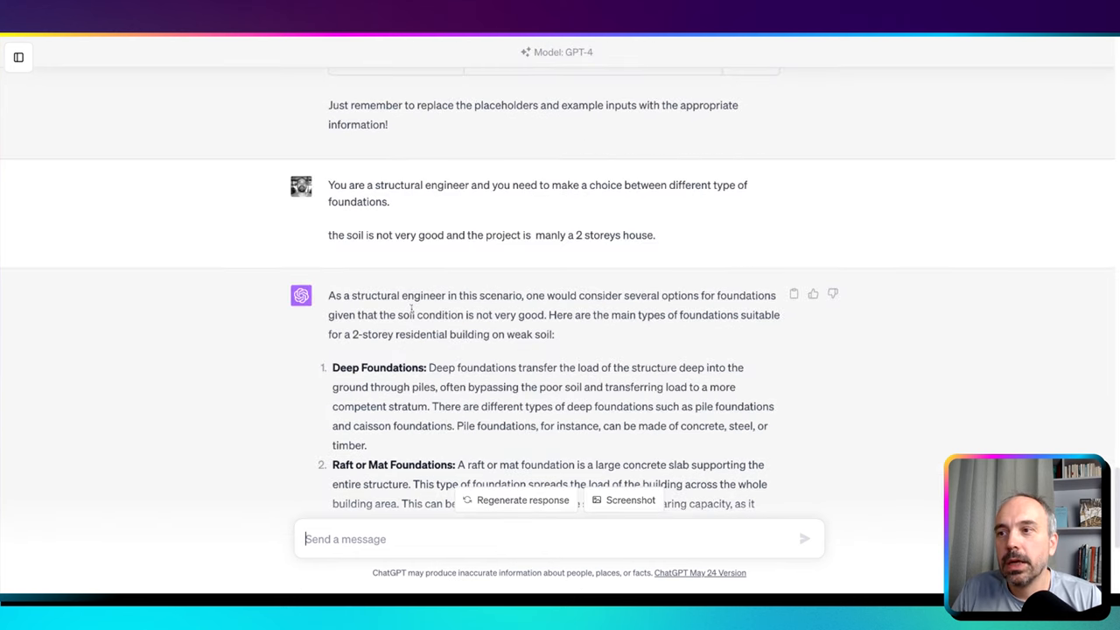
- Highlight the Raft or Mat Foundations and Pier Foundations headings while scrolling the answer
scroll(down, 3)
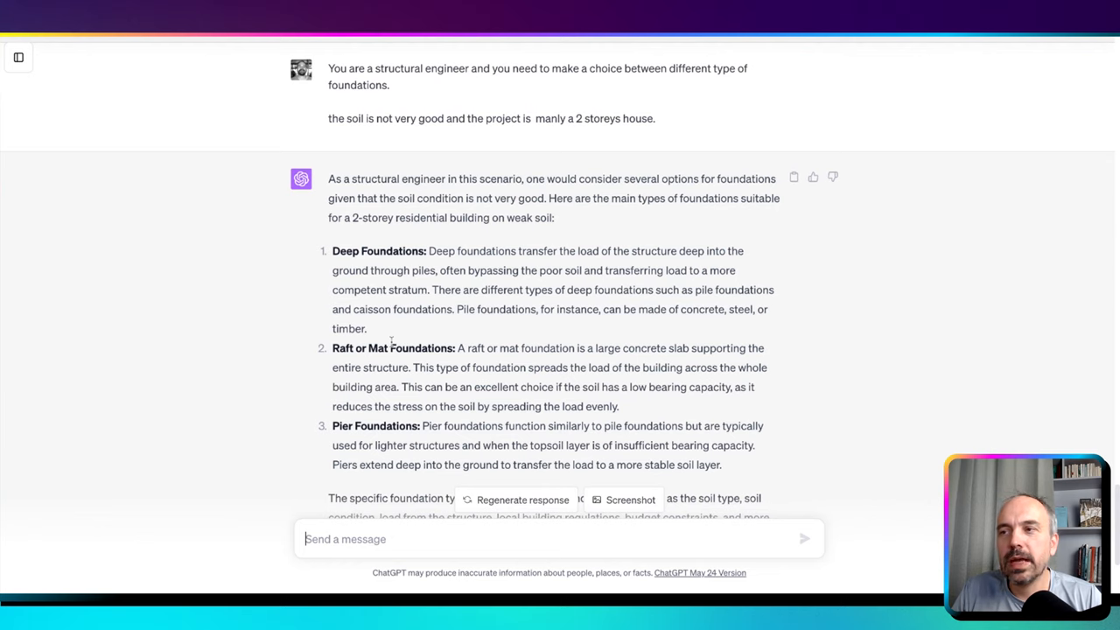
double_click(369, 251)
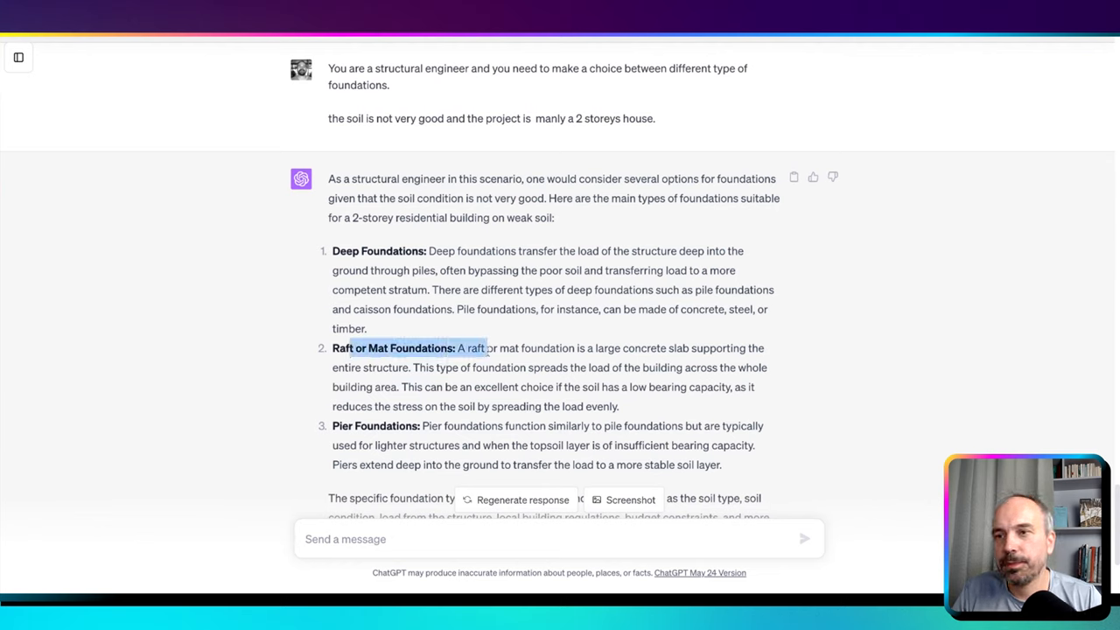
scroll(down, 3)
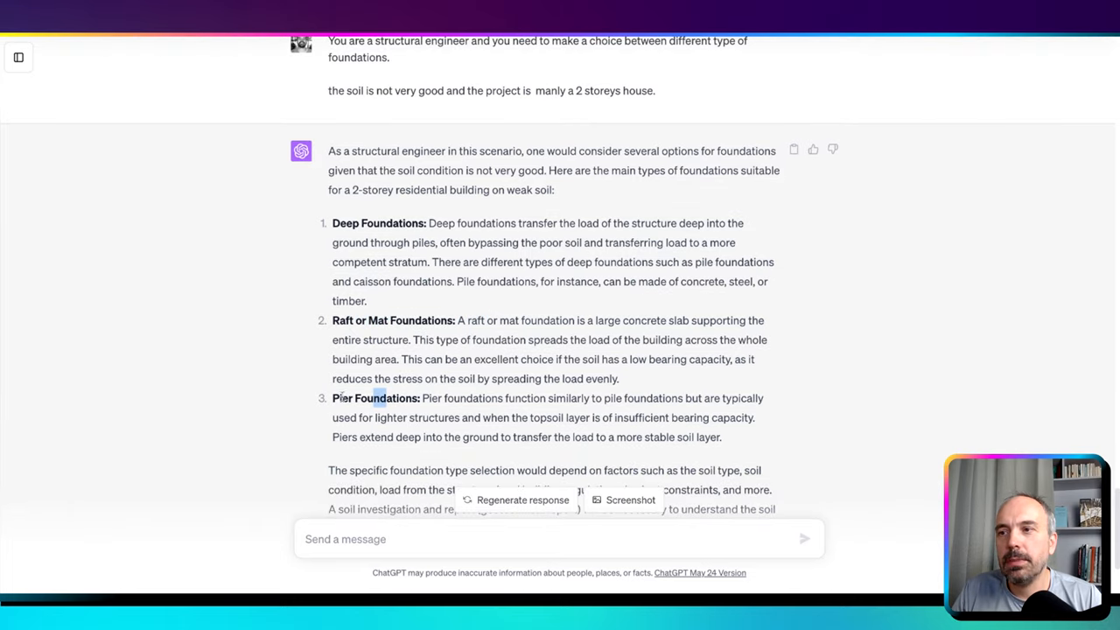
double_click(346, 398)
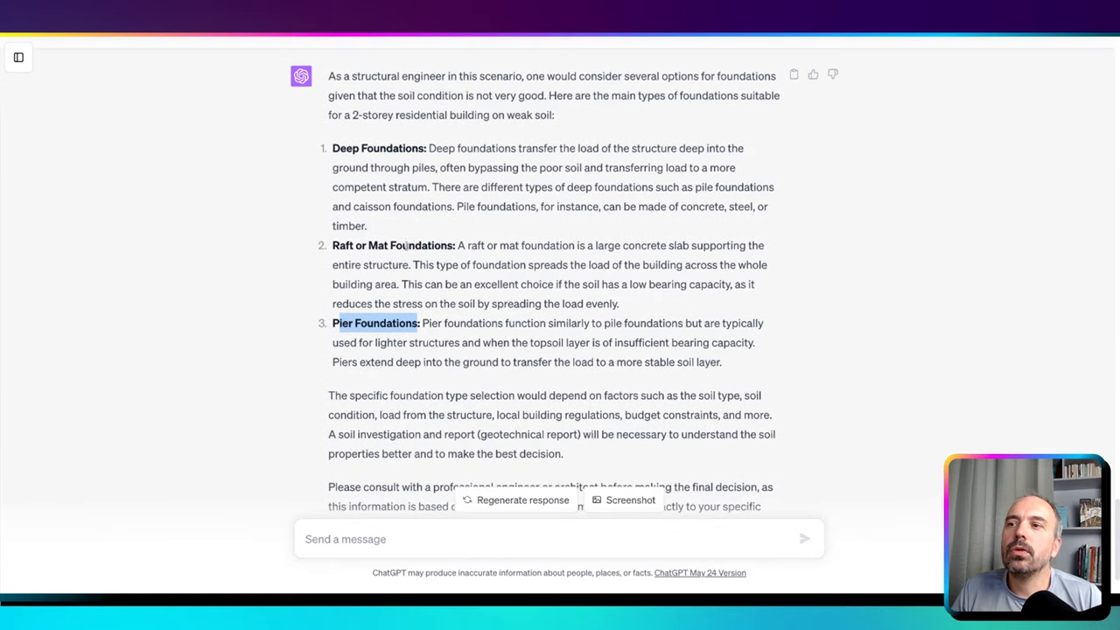
scroll(down, 3)
text(Can you give me example of)
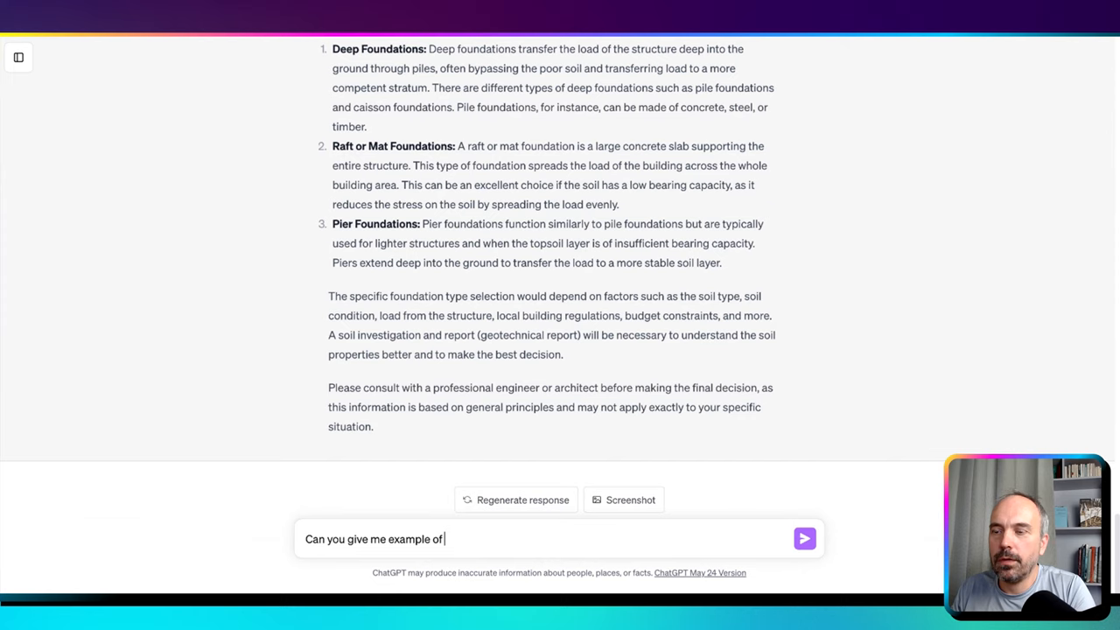
- Extend the follow-up with 'contemporary architecture project that used Pier foun…'
text(contemporary)
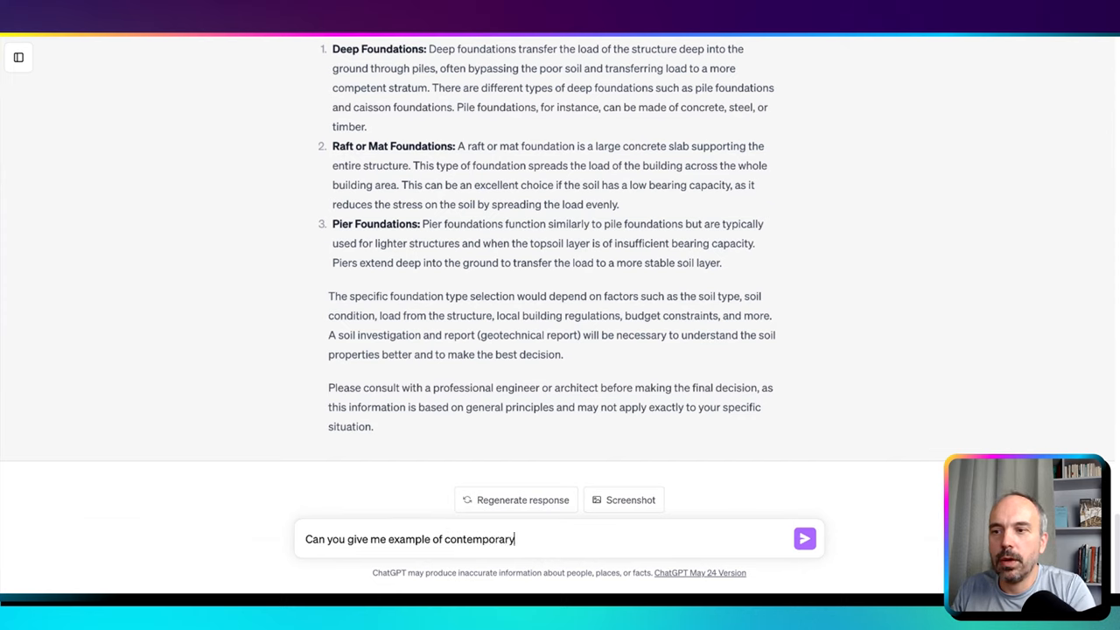
text(architecture)
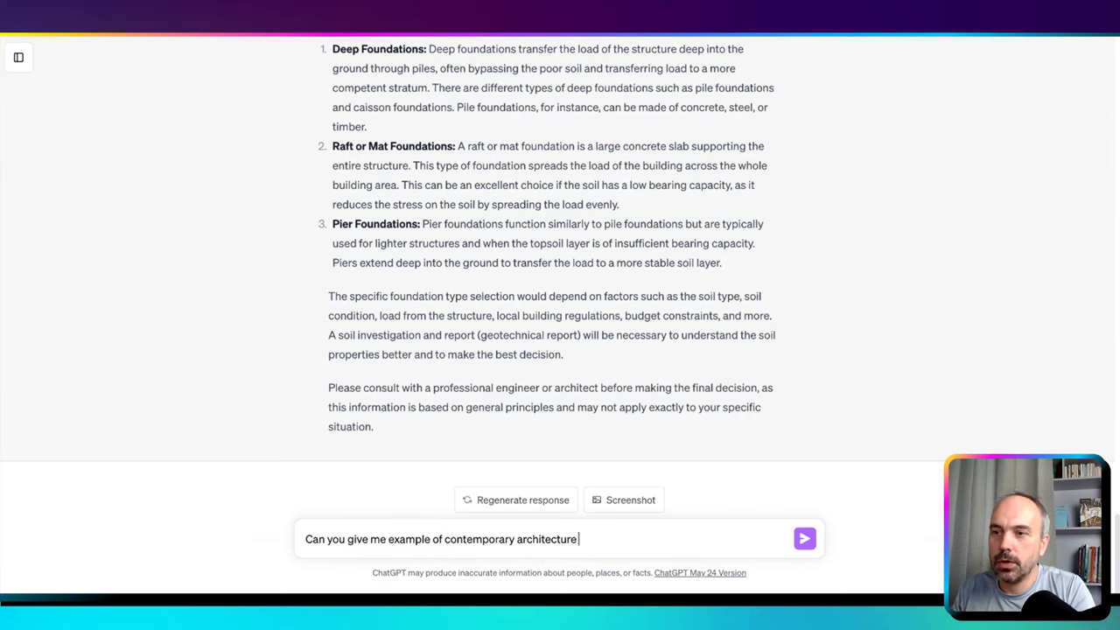
text(project that u)
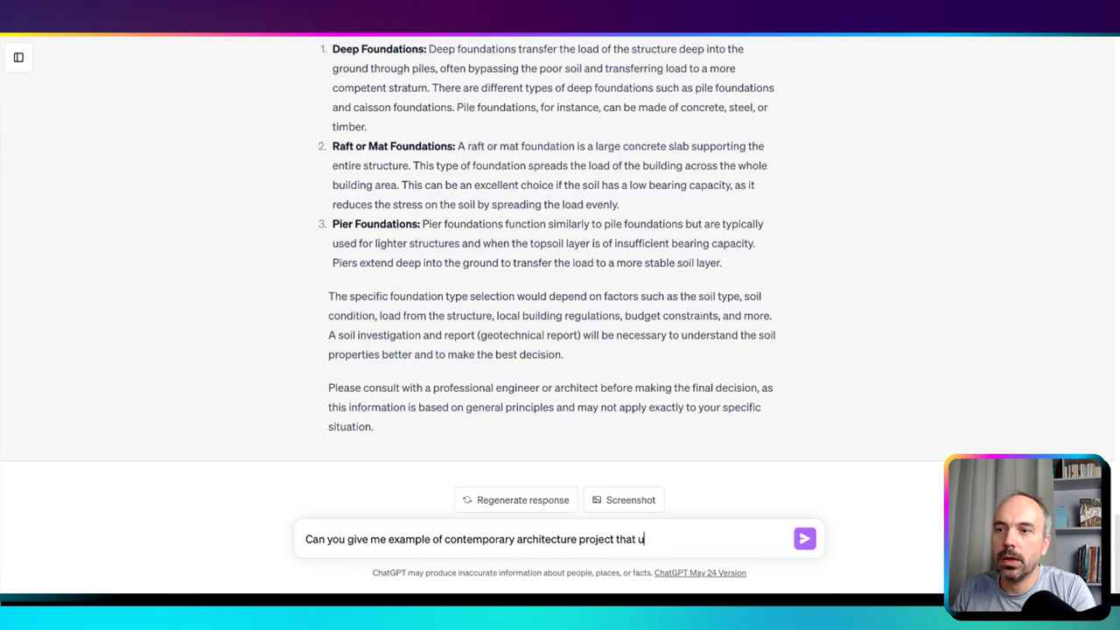
text(sed)
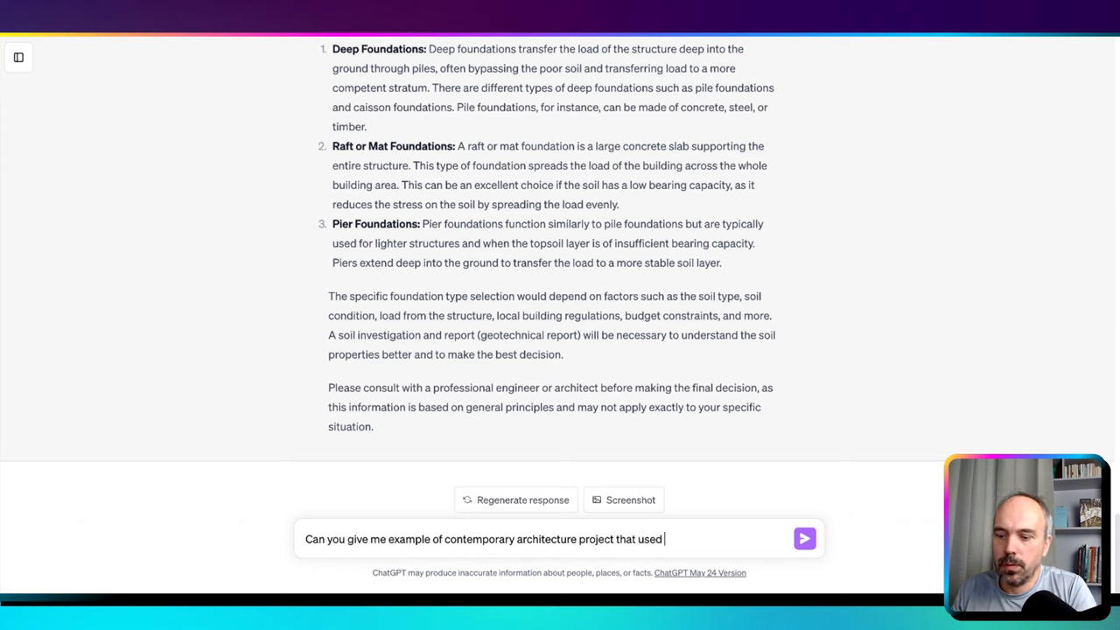
text(Pier foun)
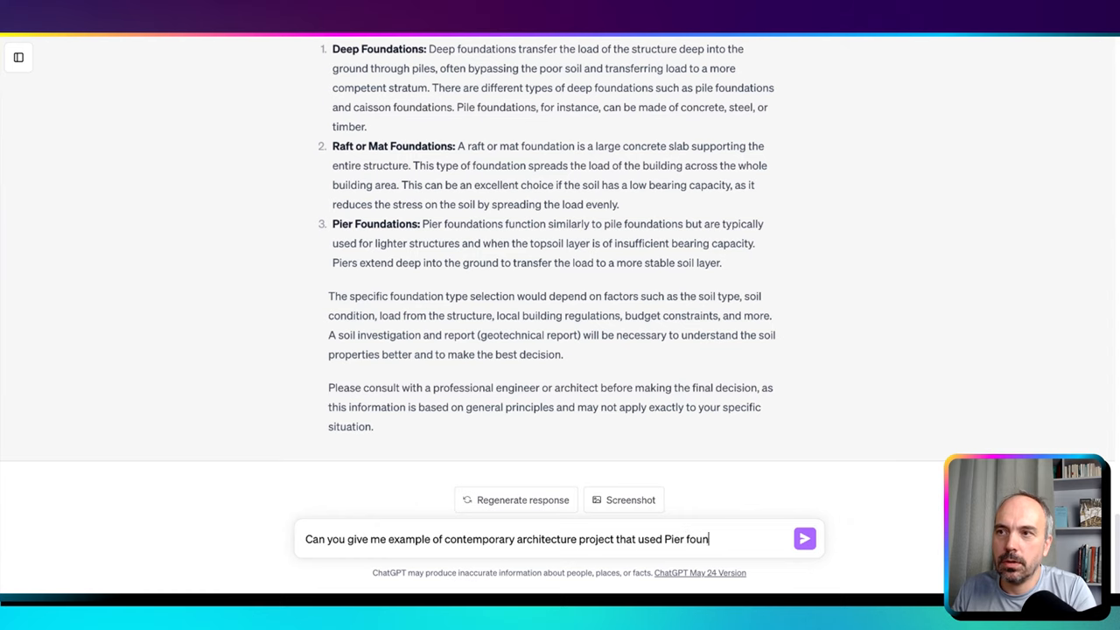
click(805, 538)
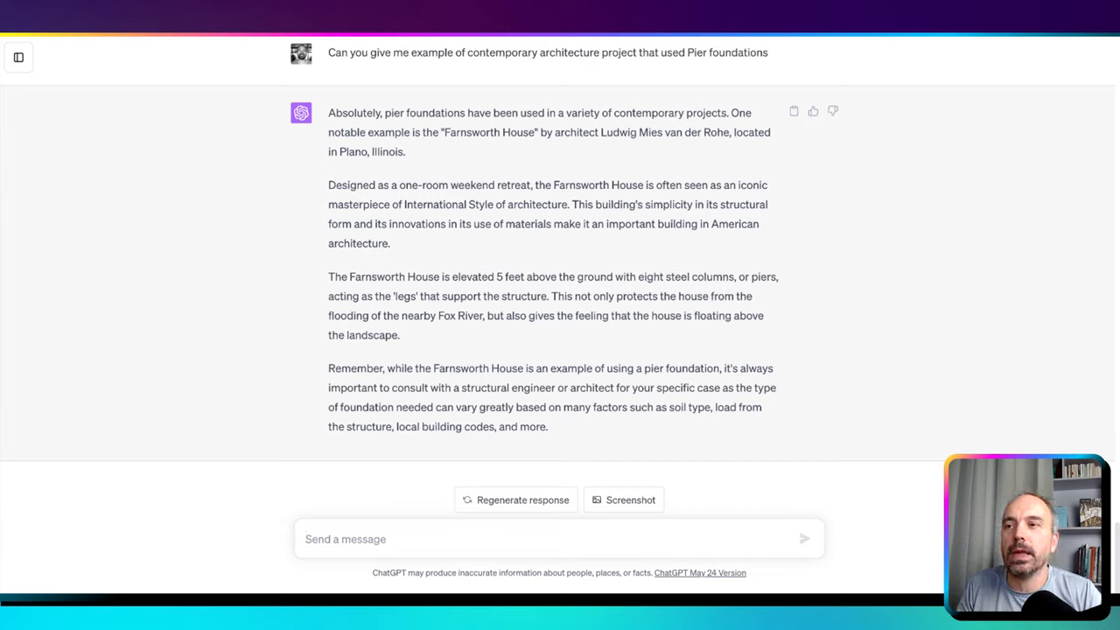
- Type a question beginning 'what type of foundations' about which foundation types cost more
text(what)
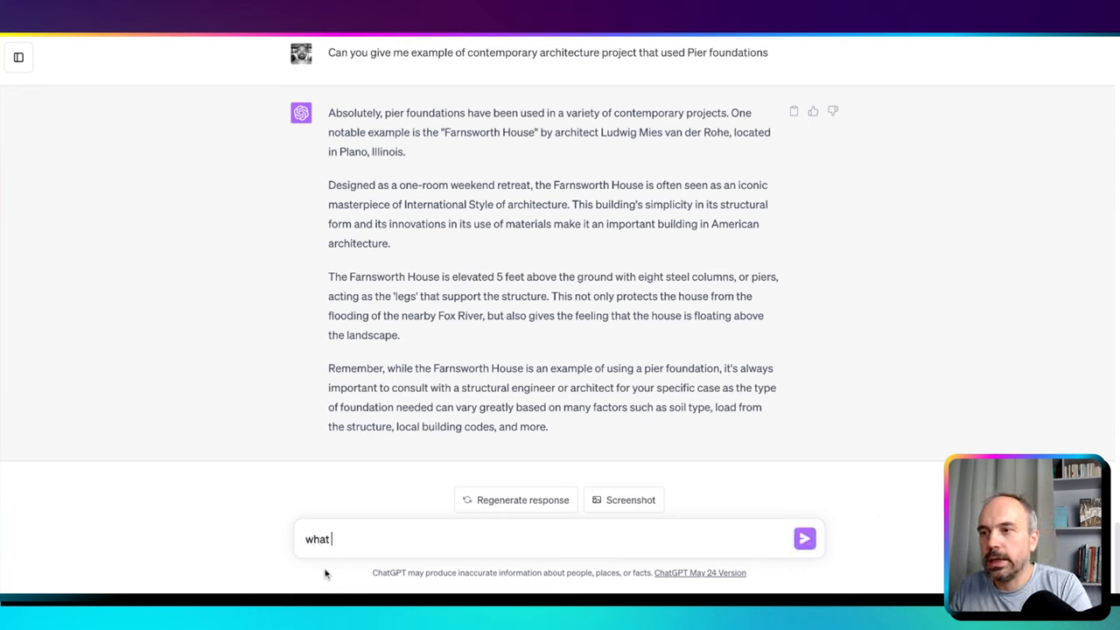
text(type)
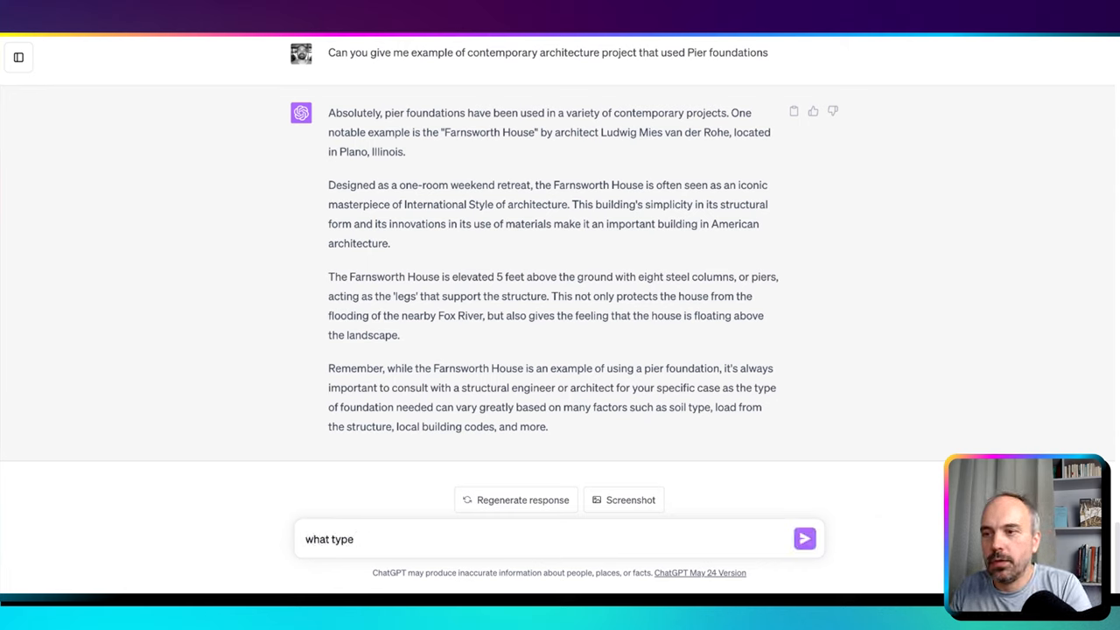
text(of foundations)
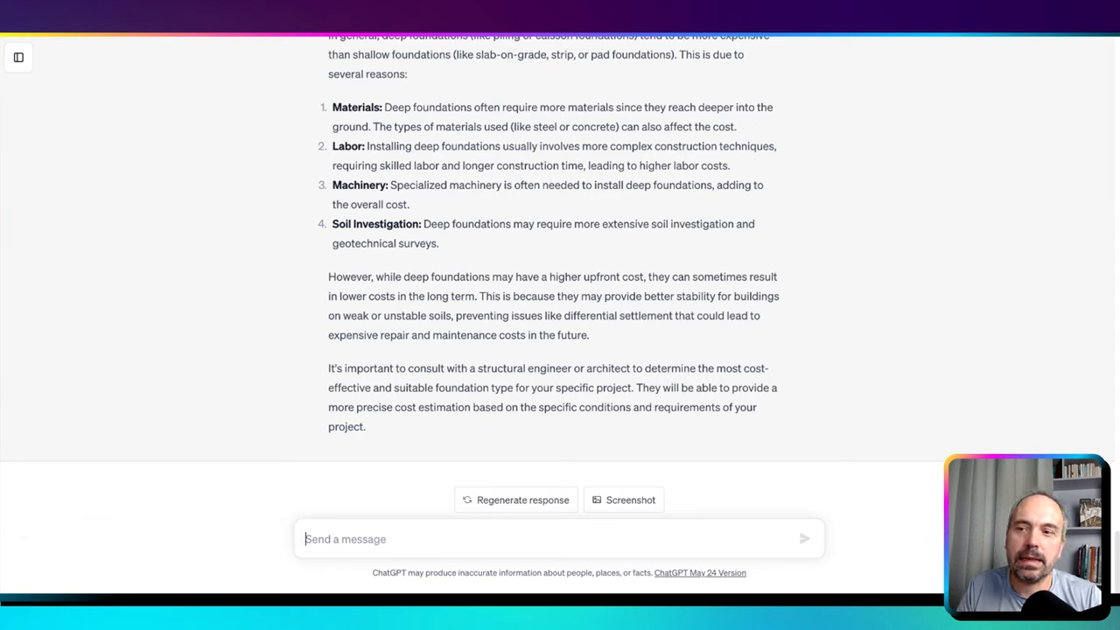
mouse_move(620, 503)
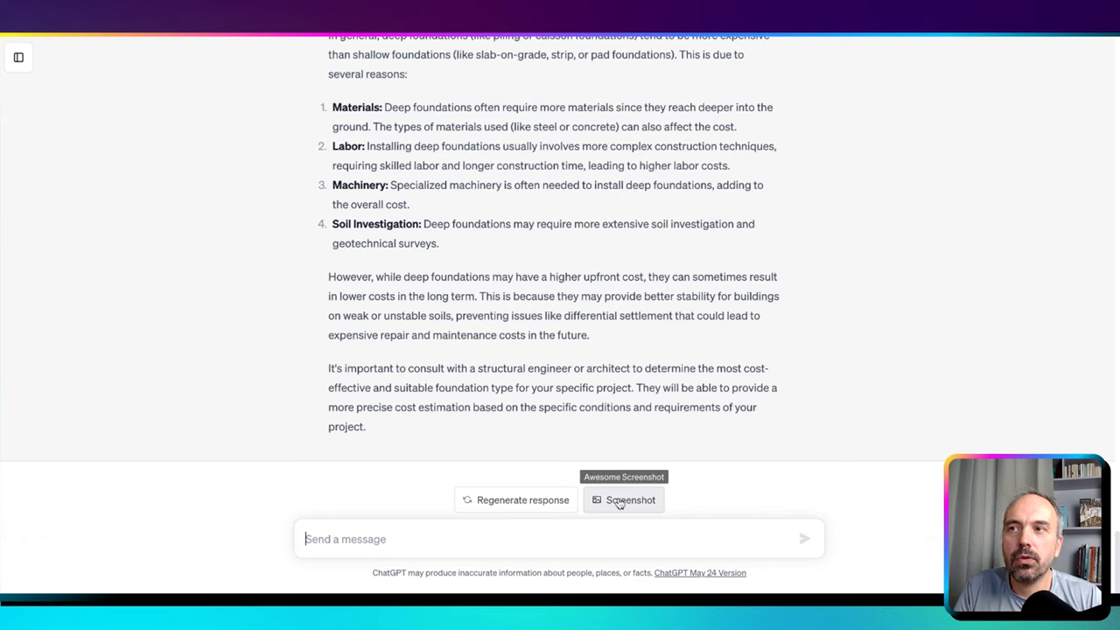
mouse_move(504, 123)
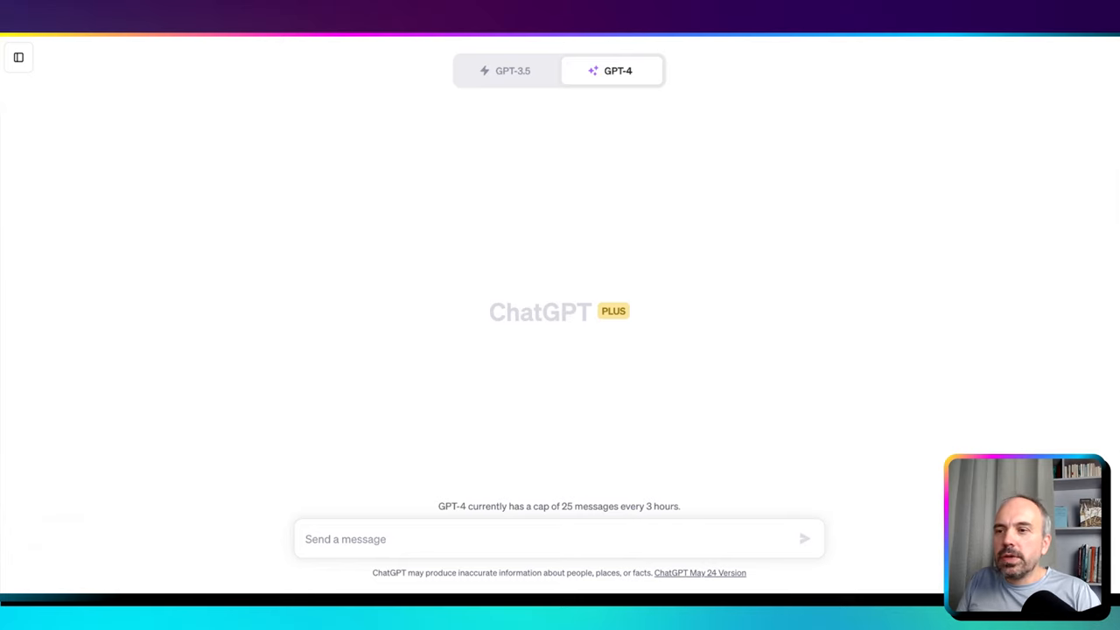
mouse_move(379, 401)
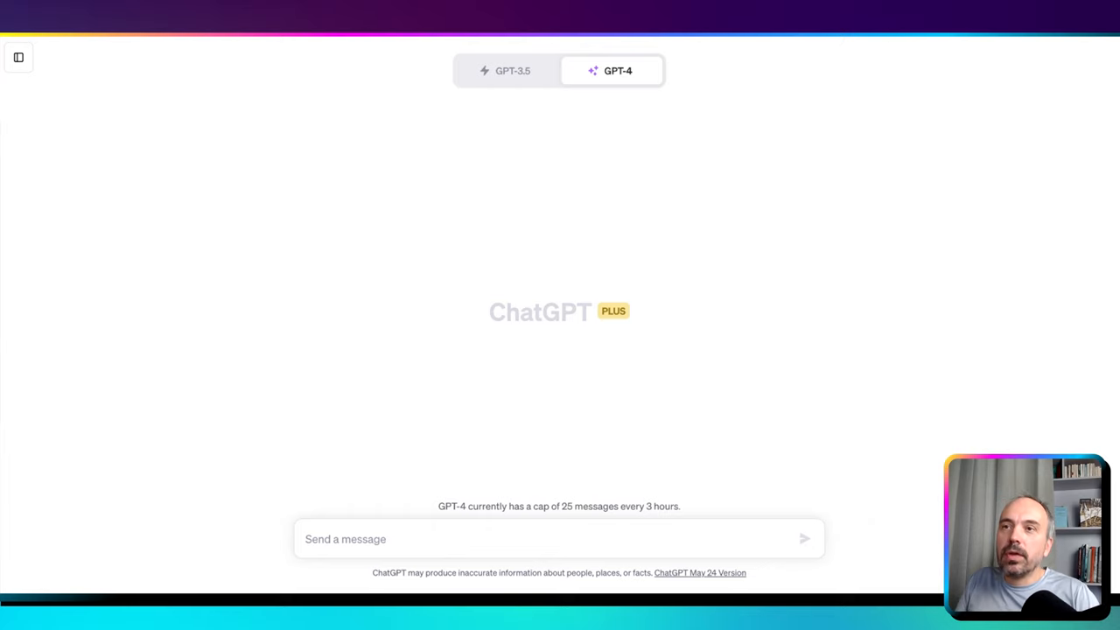
mouse_move(477, 156)
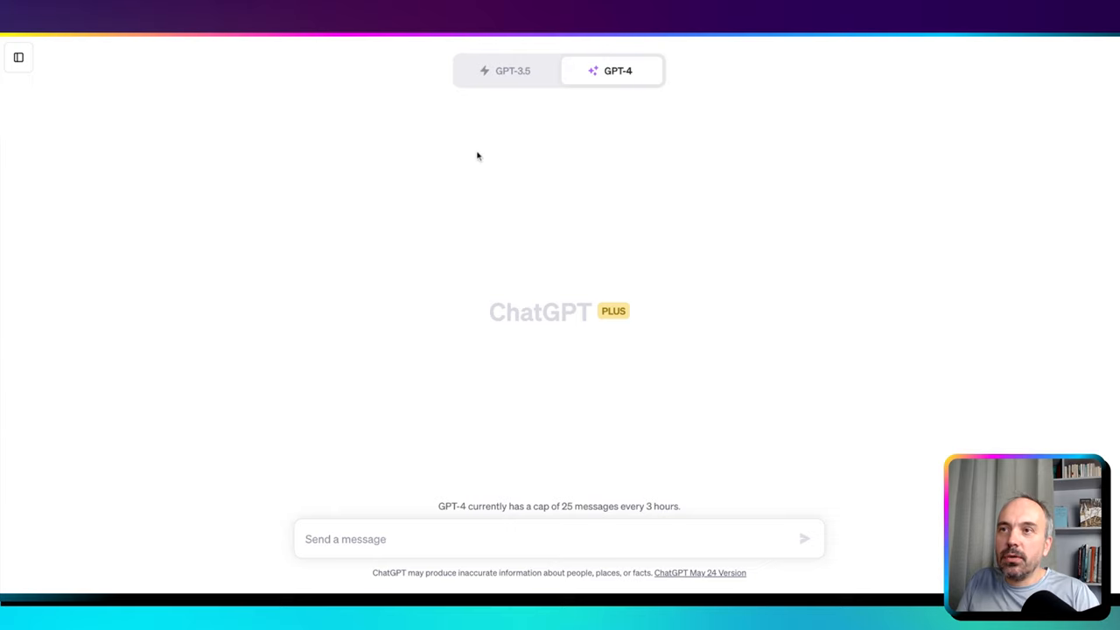
mouse_move(581, 36)
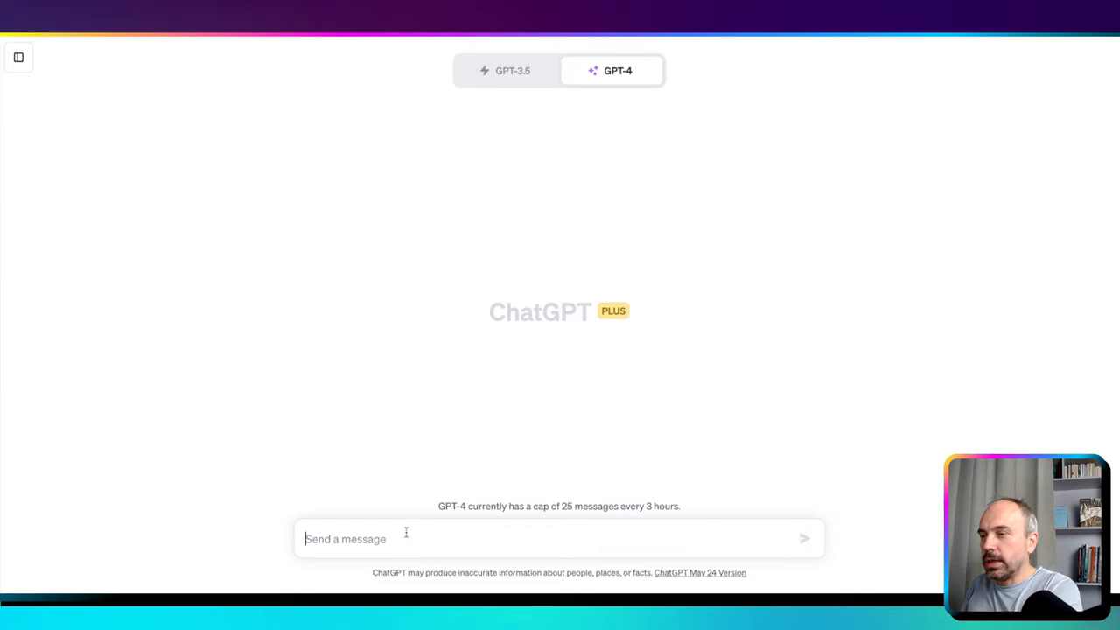
- Introduce yourself as an architect in France needing a building permit for a 5000 m2 Paris office building
text(AS an arc)
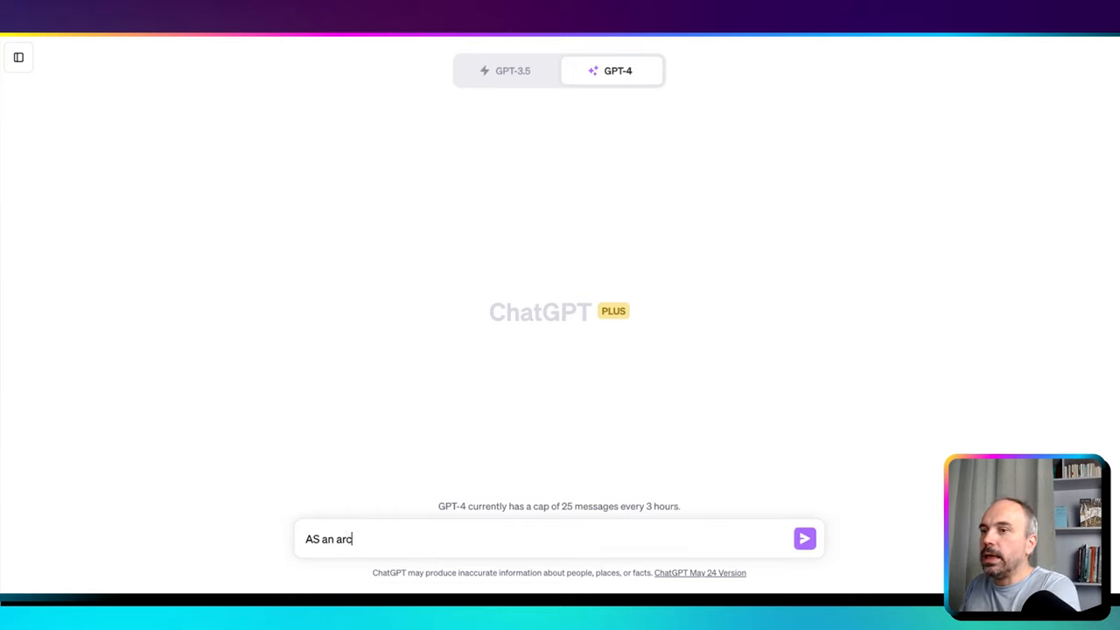
text(hitect)
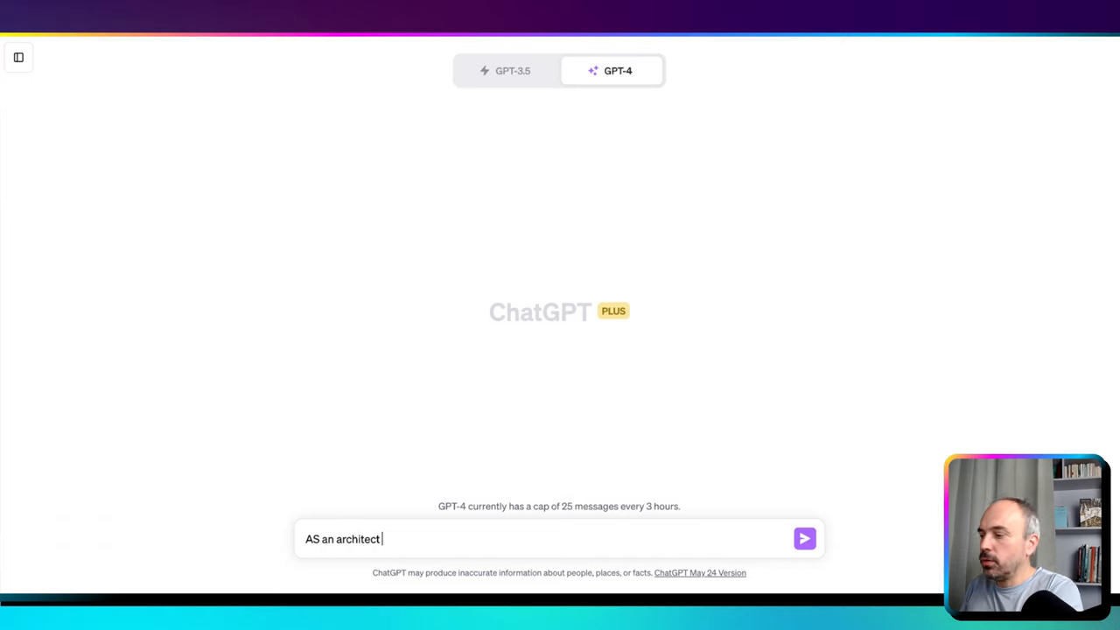
text(in UK)
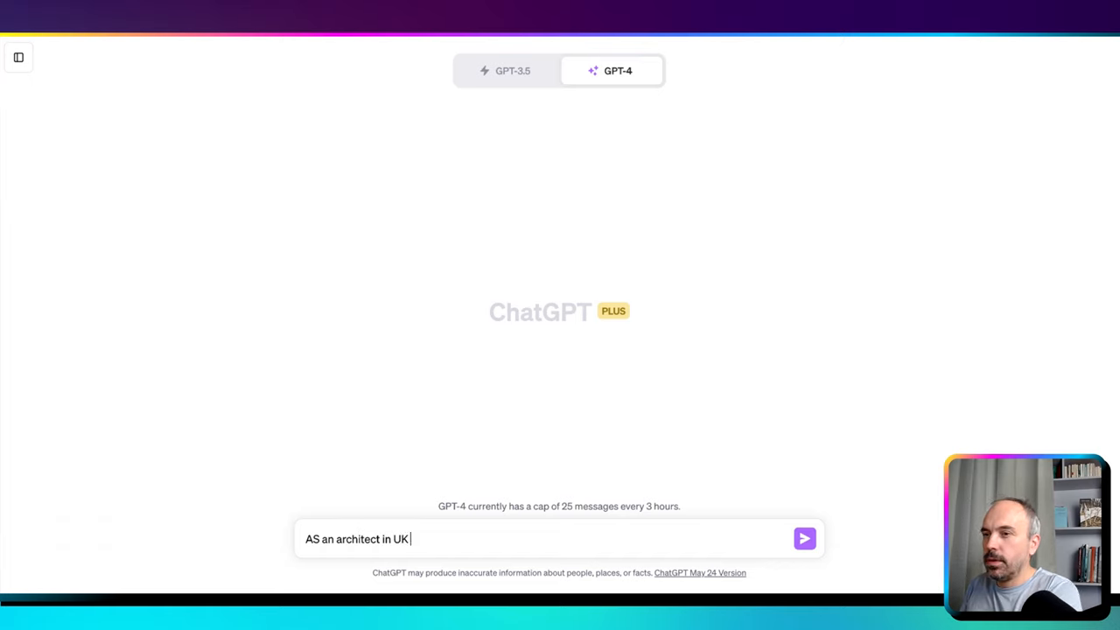
text(France)
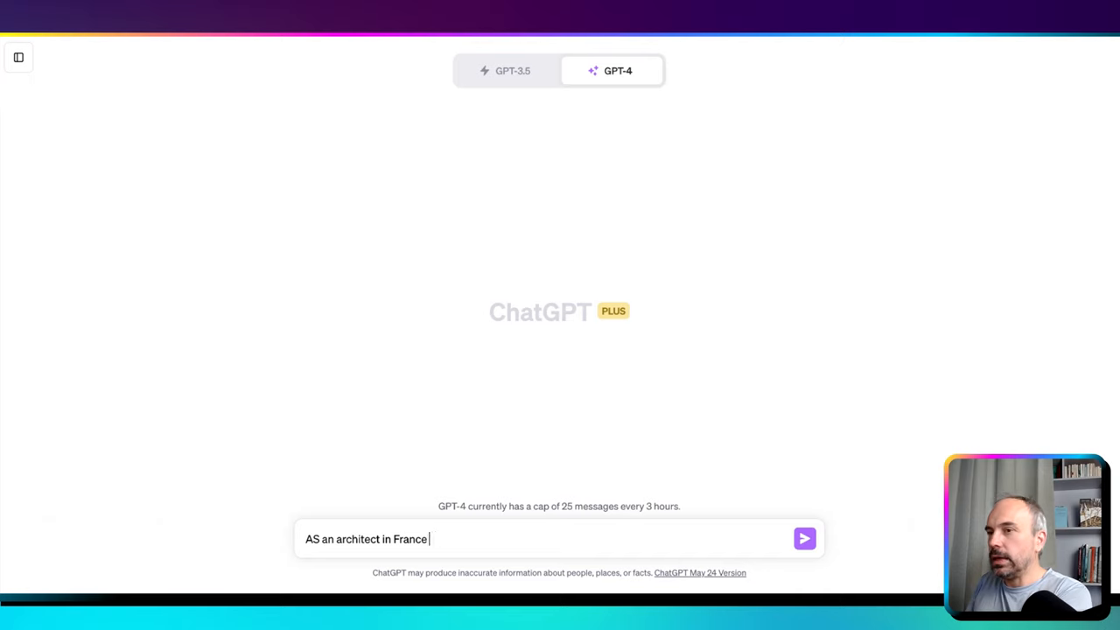
text(I need to)
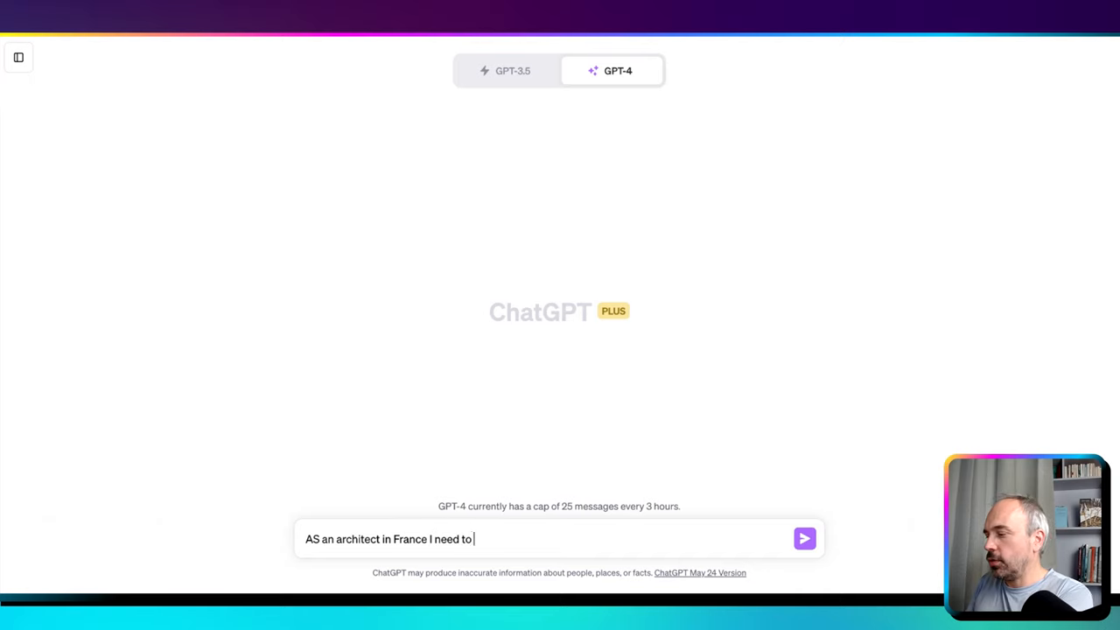
text(finis and deliver a)
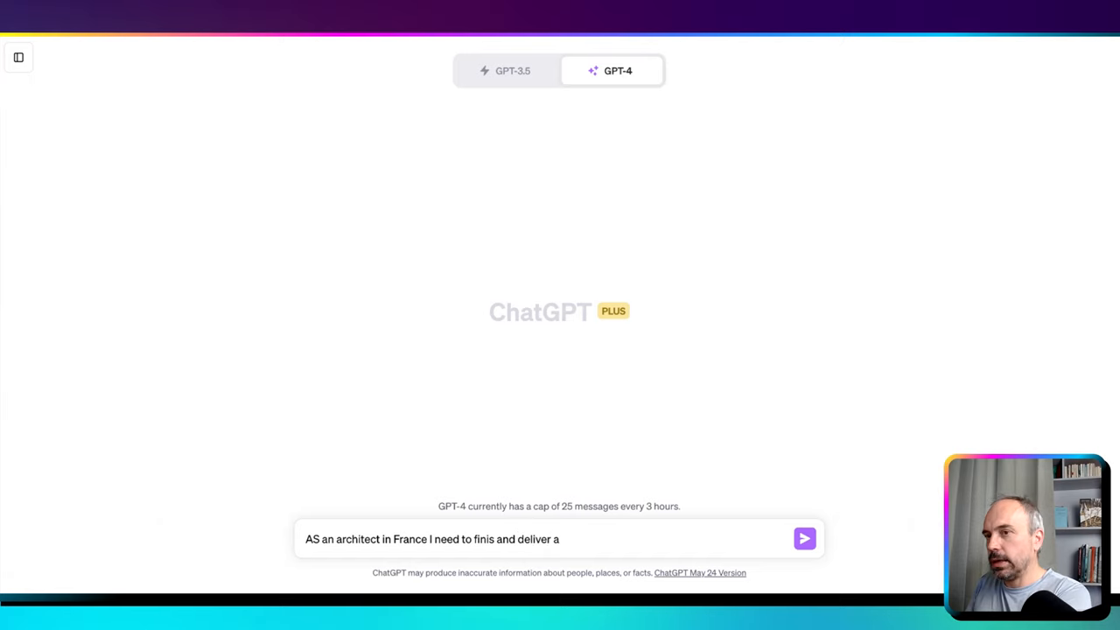
text(bu)
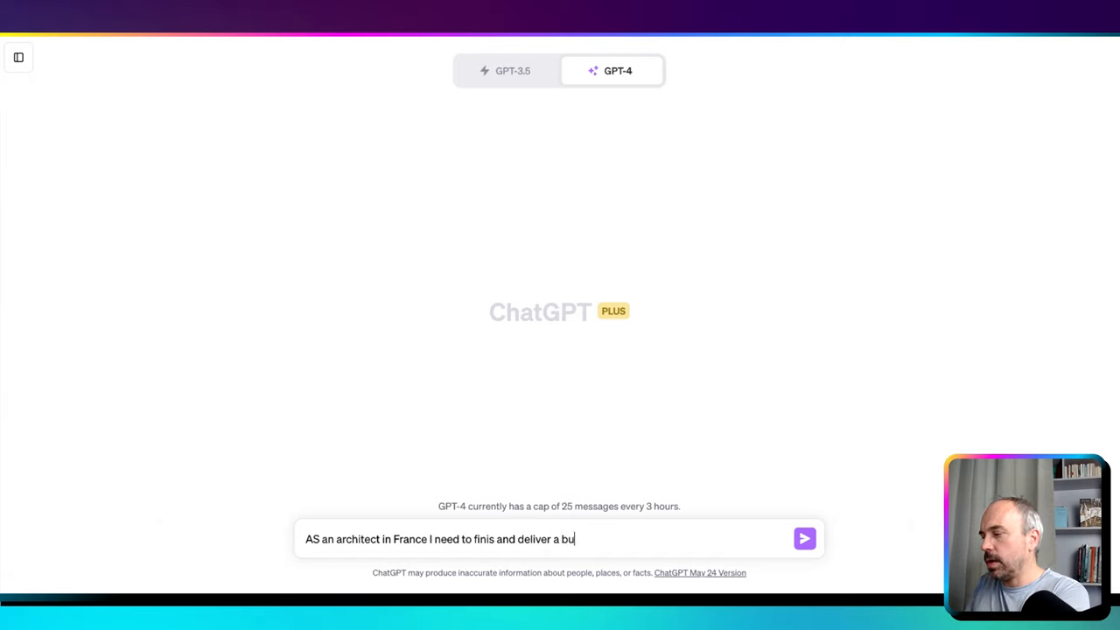
text(lding permit -)
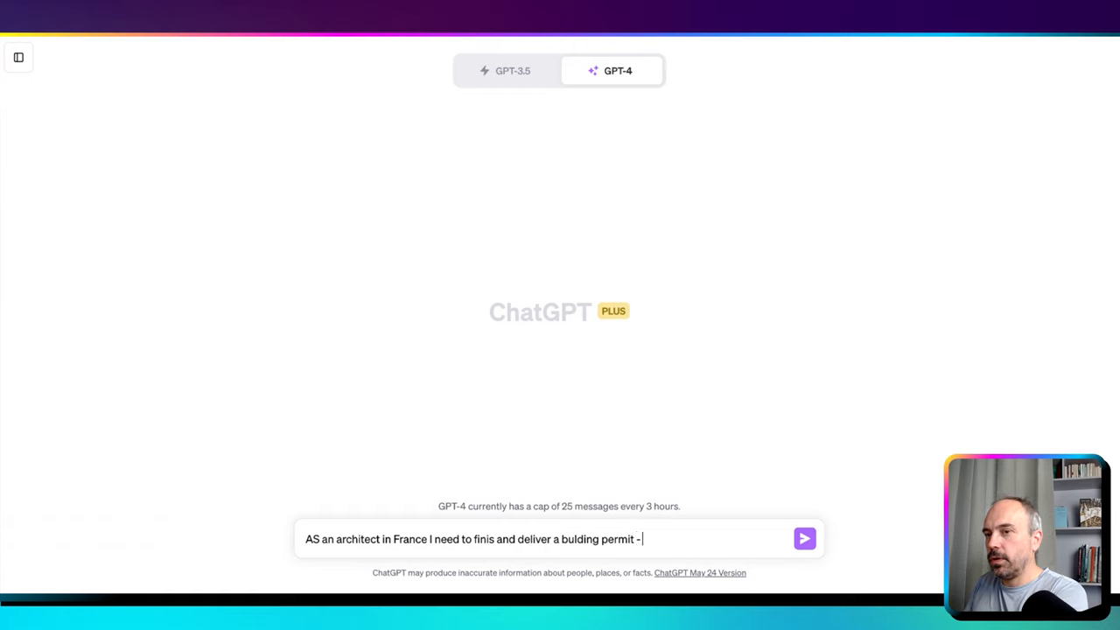
text(fora 5)
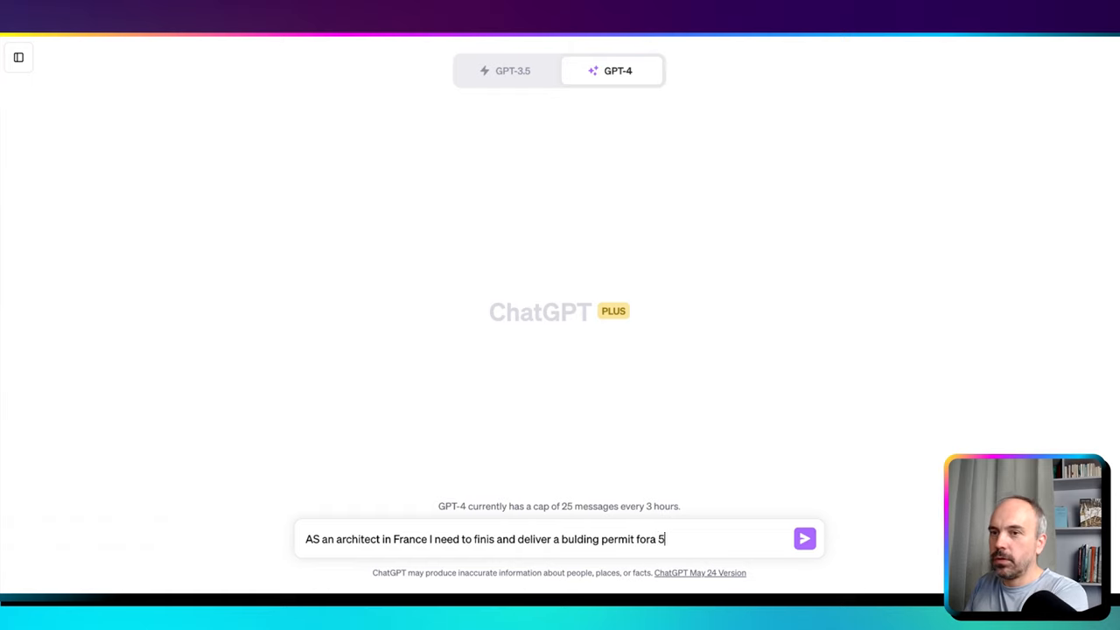
text(000 m2)
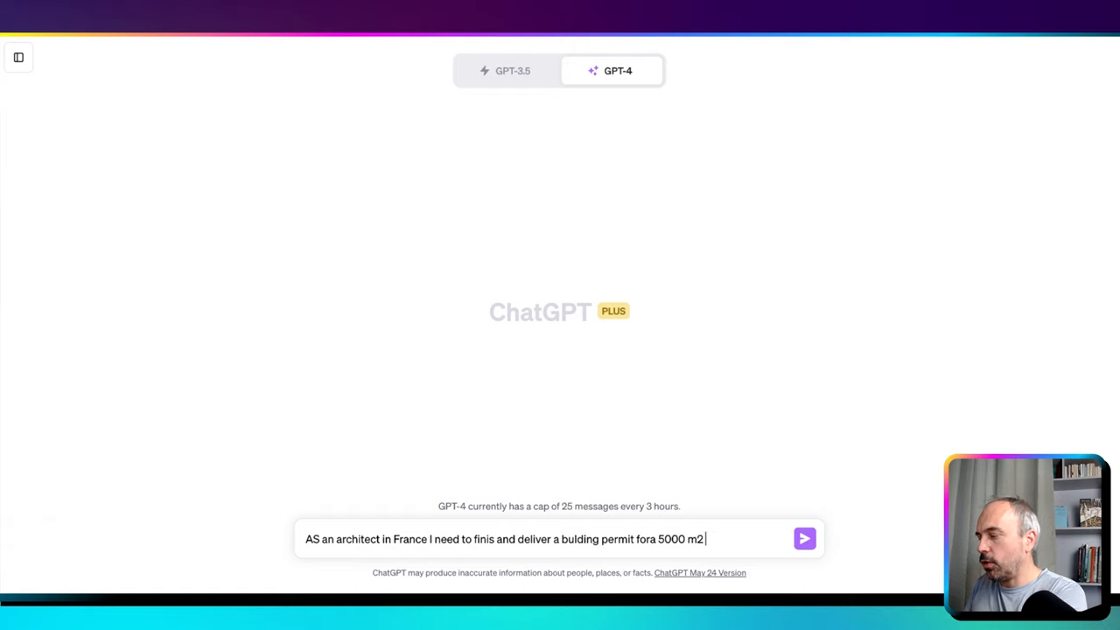
text(office)
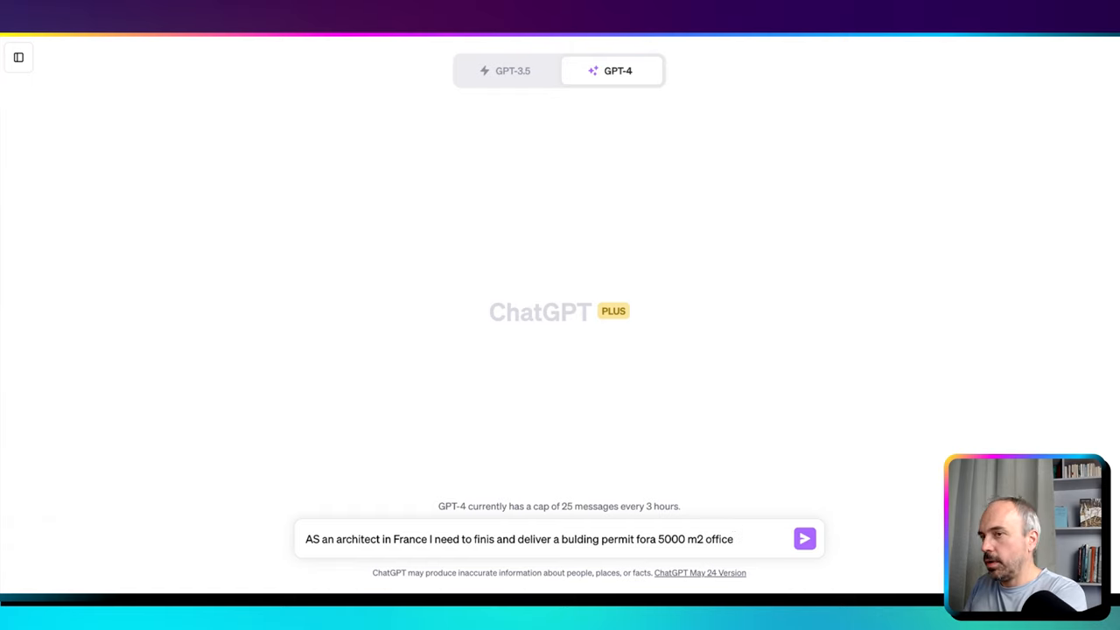
text(building.)
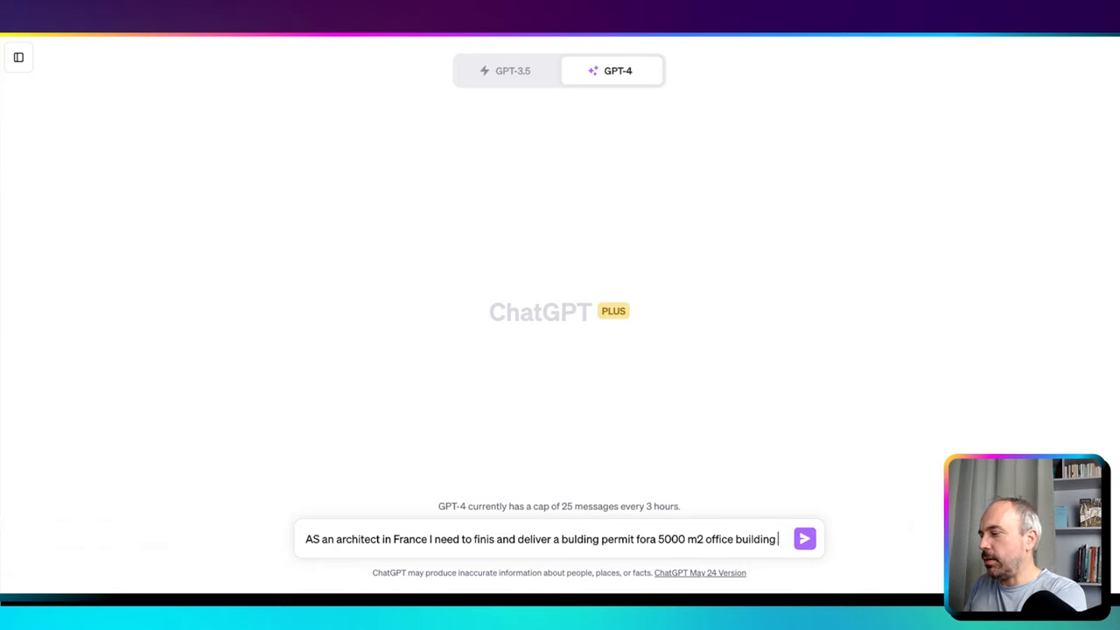
text(in Paris.)
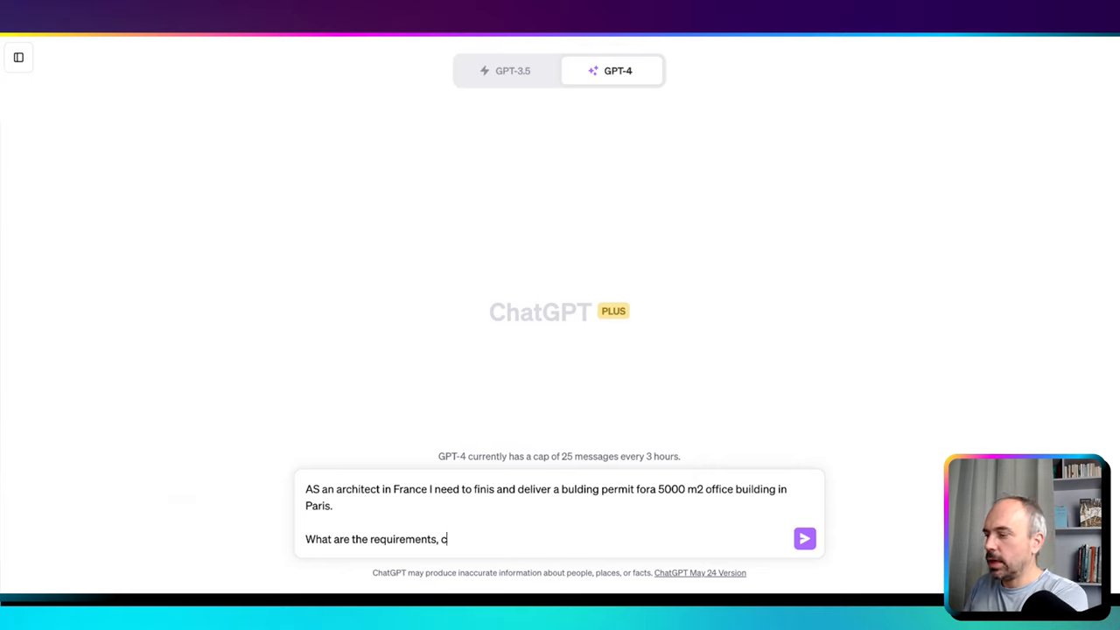
- Ask on a new line for a list of tasks to paste into project management tools
text(an you)
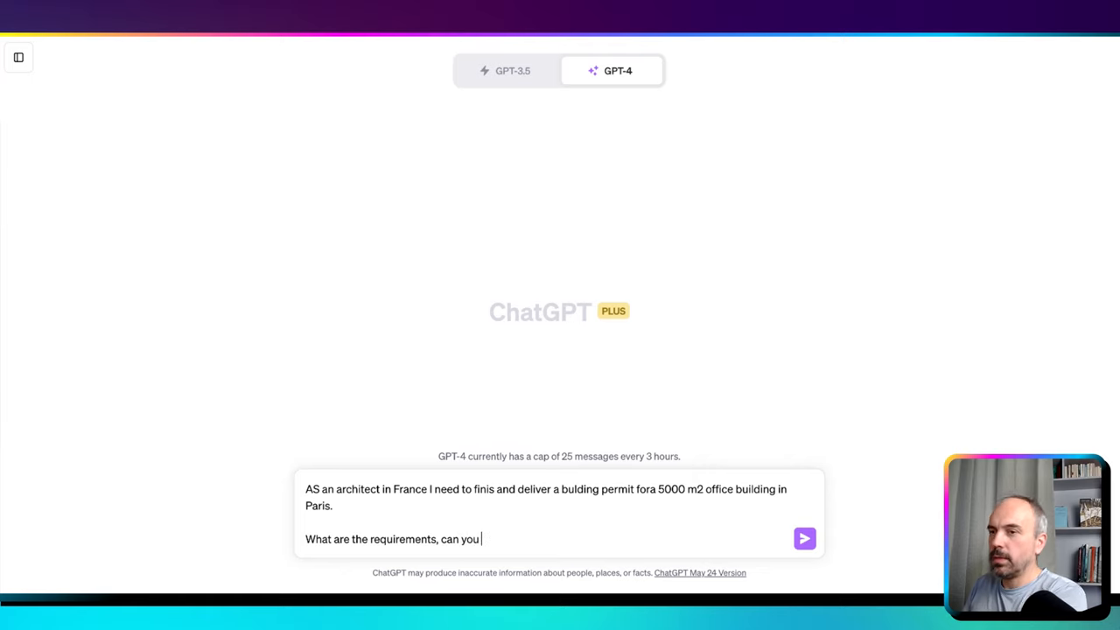
text(write me)
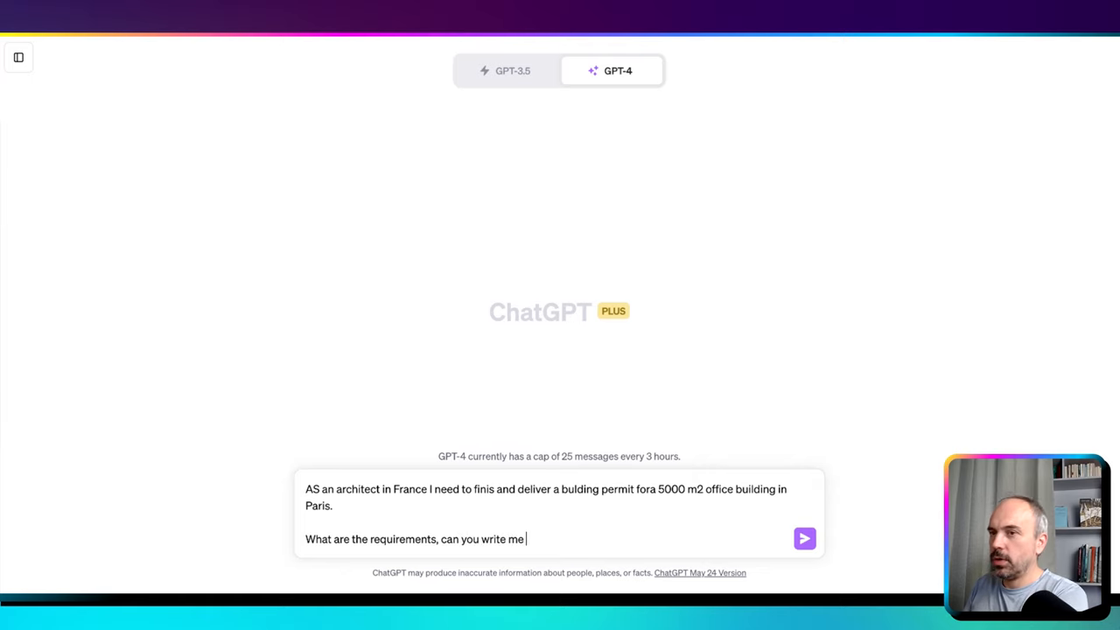
text(down a list of)
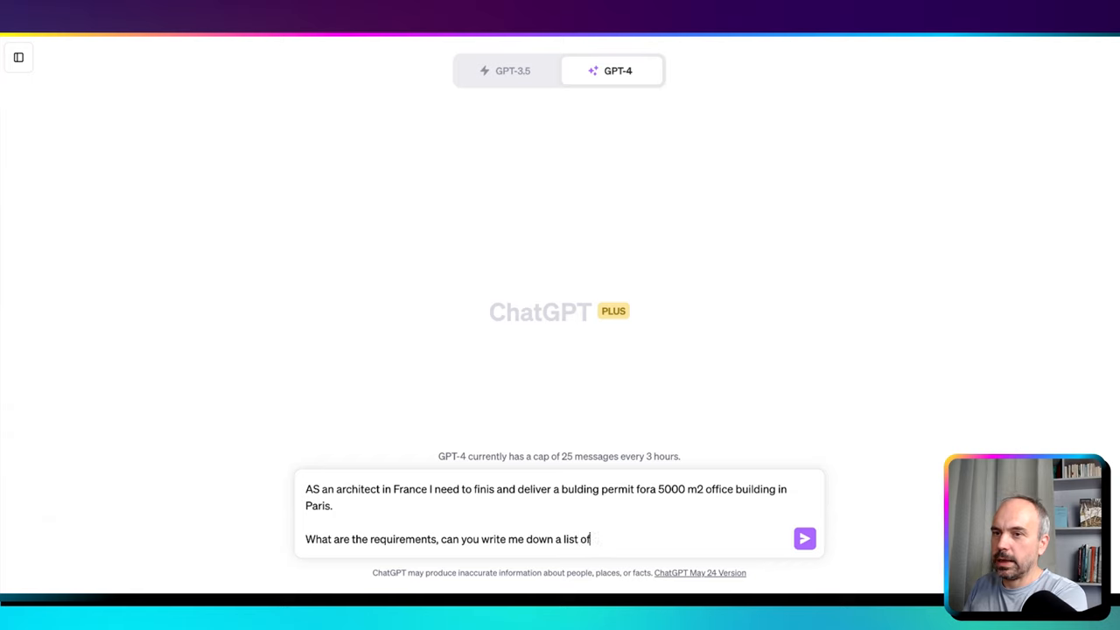
text(tasks to copy)
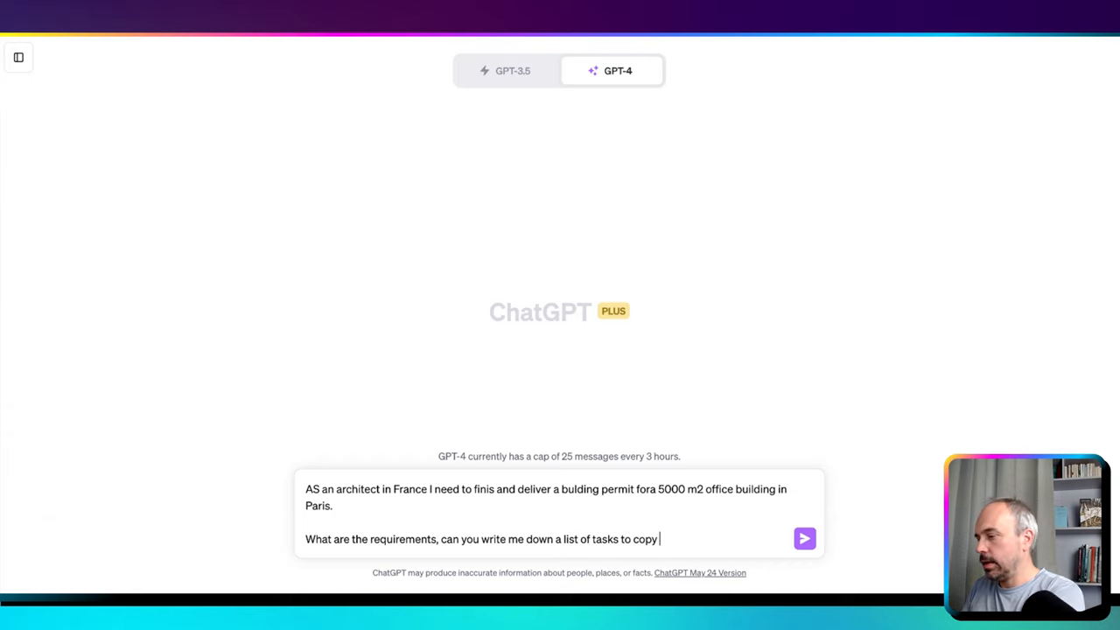
text(- paste)
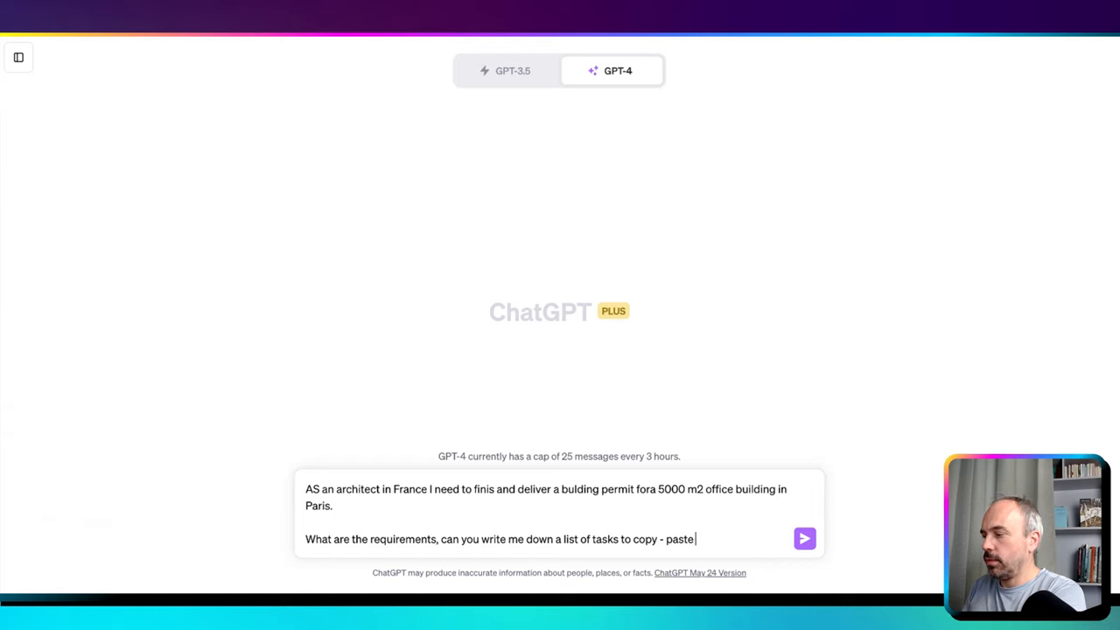
text(to my)
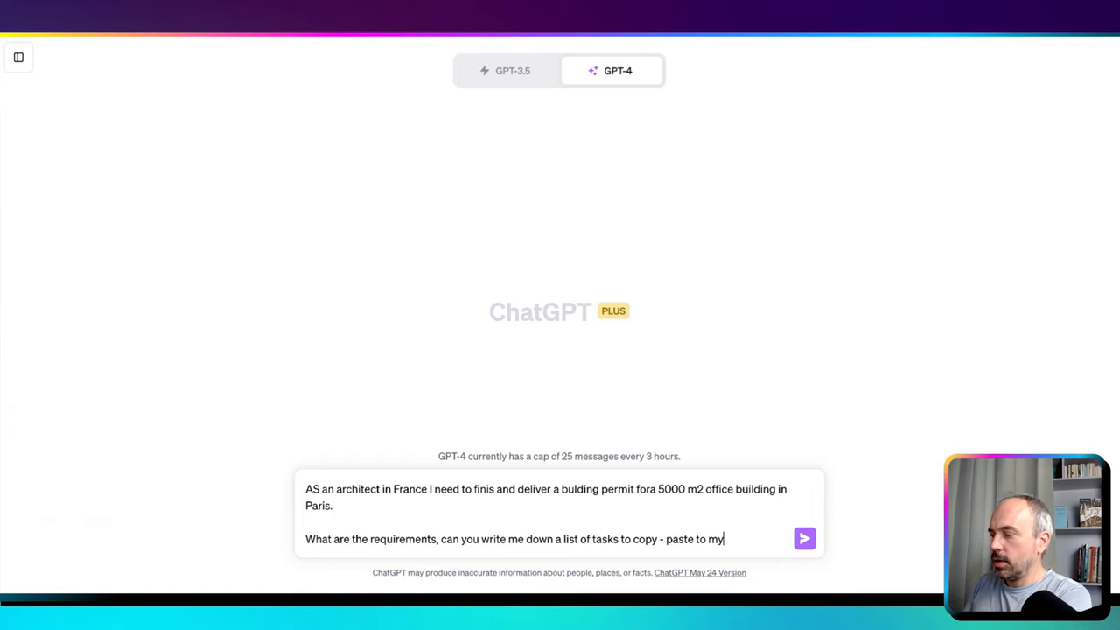
text(proh)
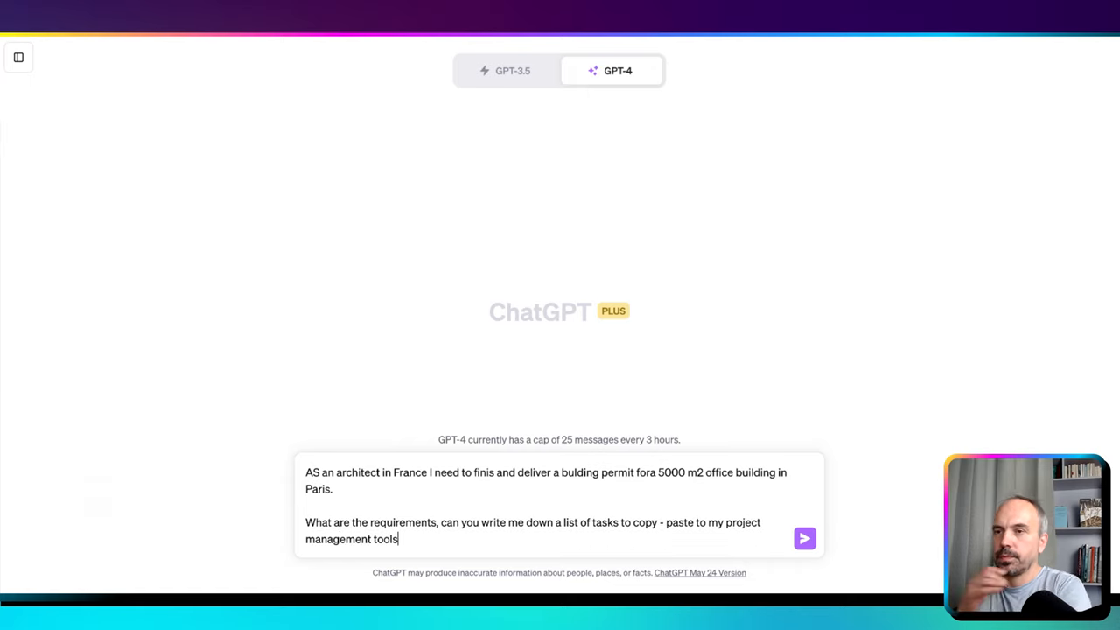
- Send the Paris permit prompt and review GPT-4's phased task list, selecting a word in it
click(804, 538)
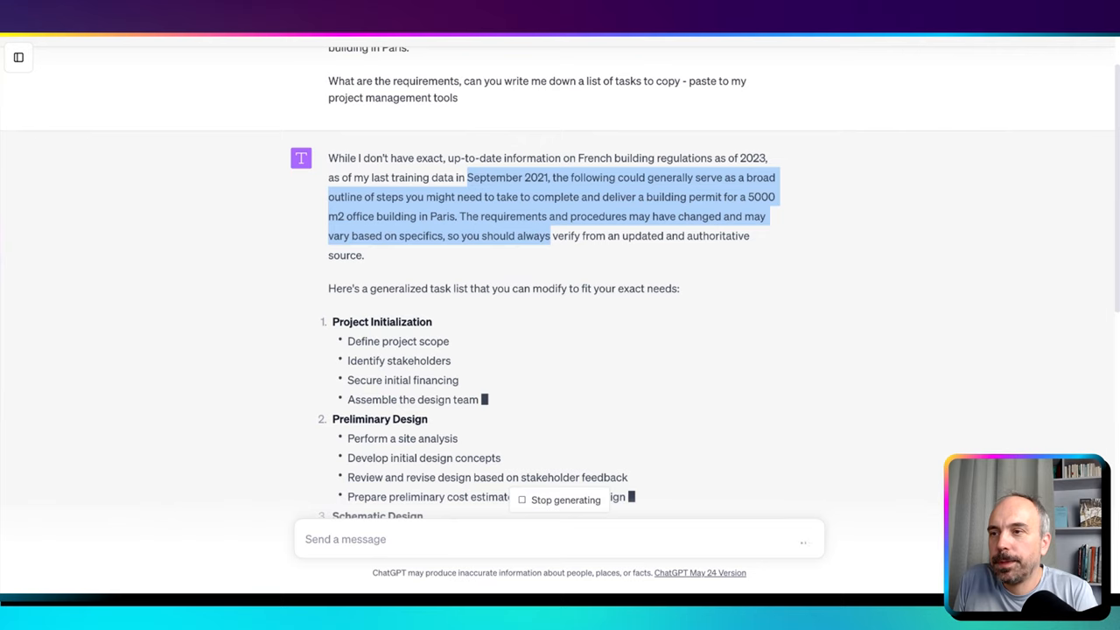
scroll(down, 3)
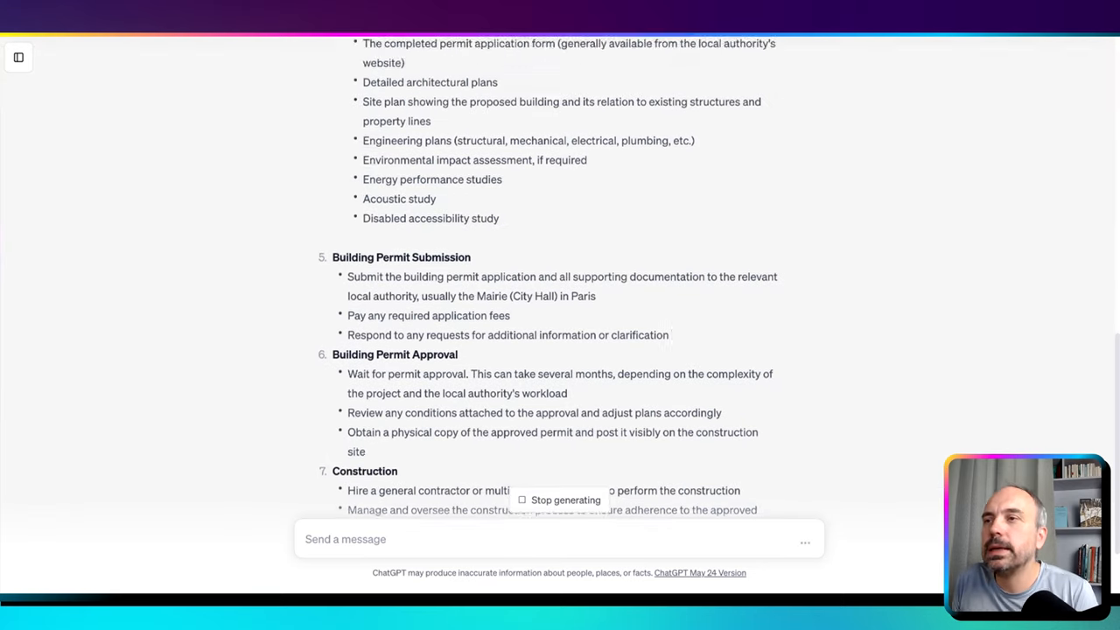
scroll(up, 3)
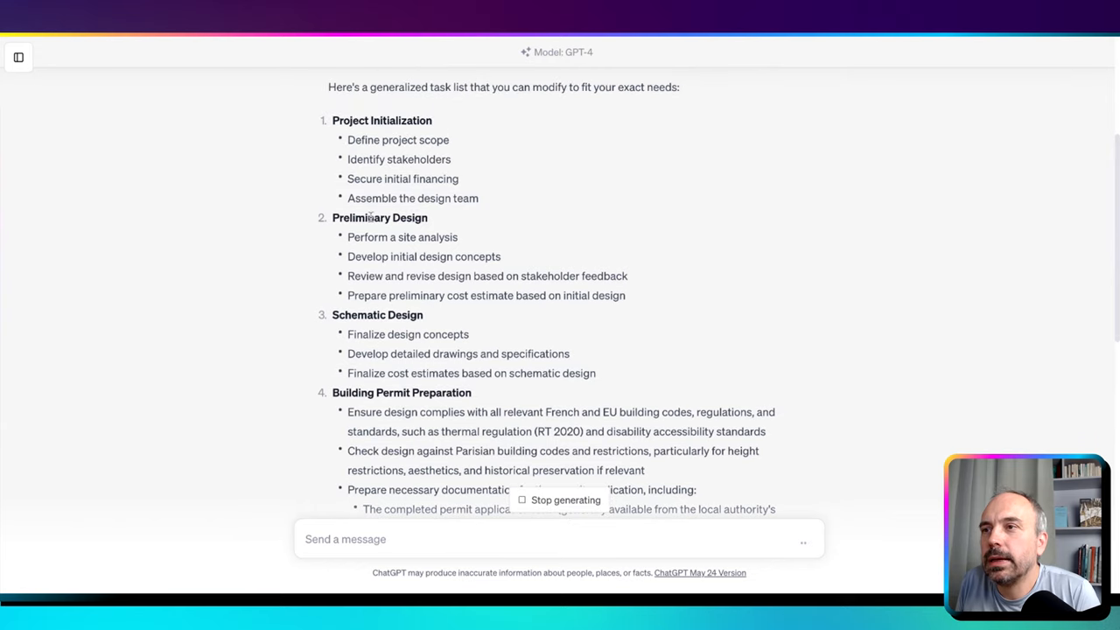
double_click(353, 120)
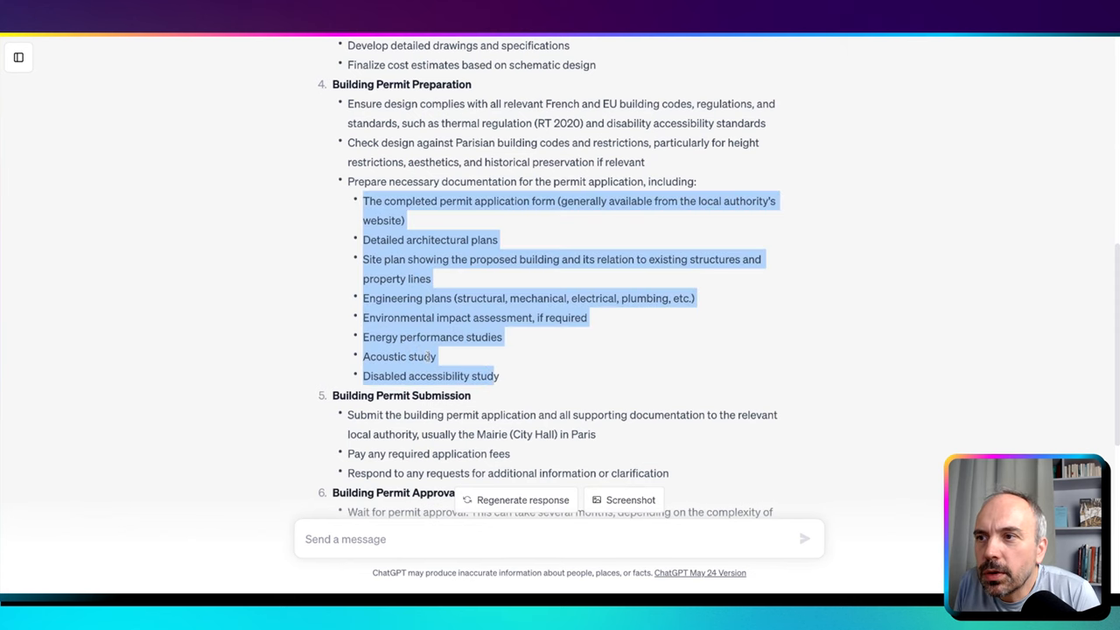
scroll(down, 3)
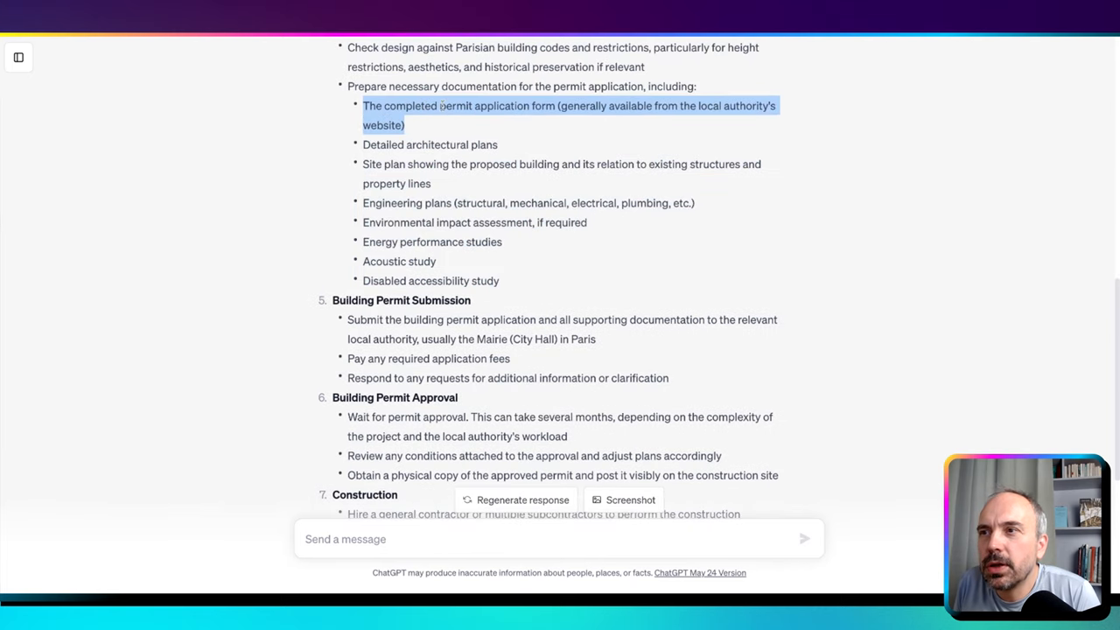
click(366, 144)
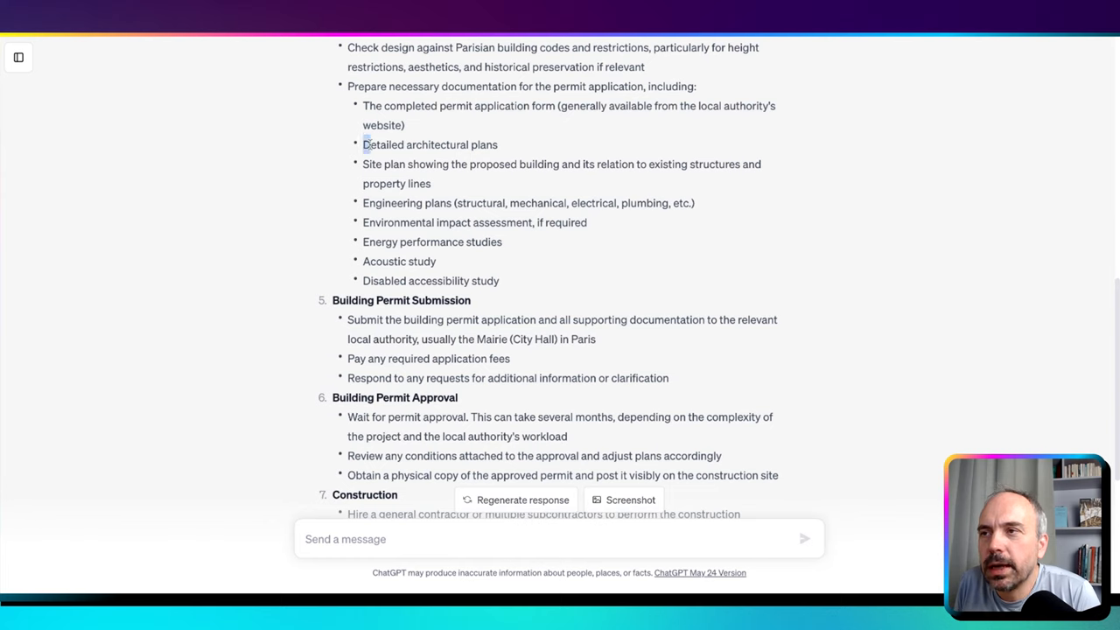
drag(362, 164, 468, 163)
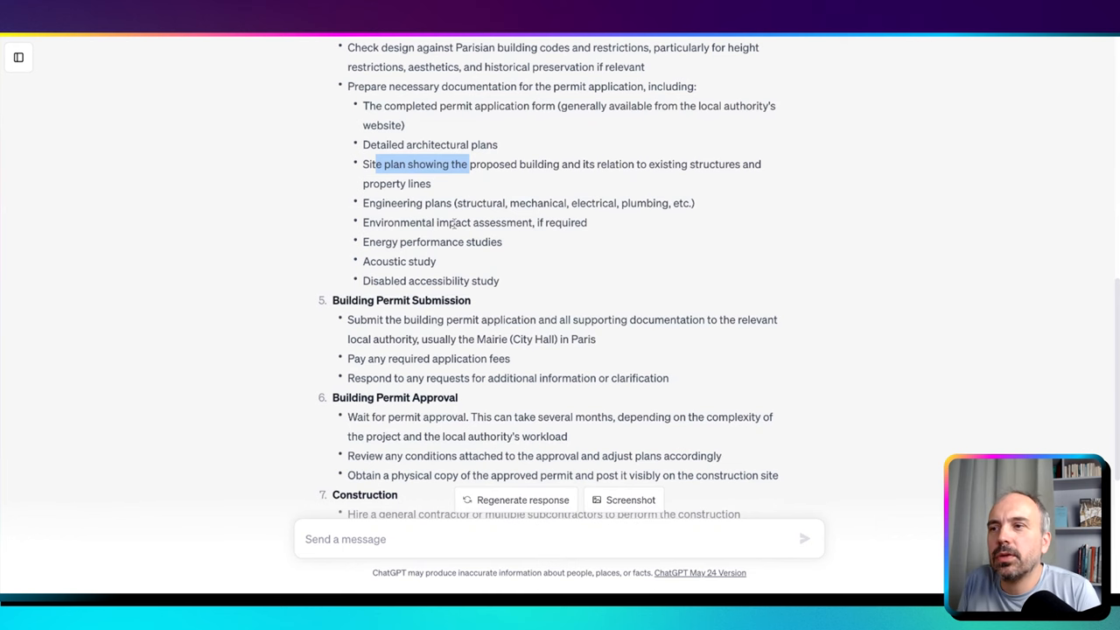
scroll(down, 3)
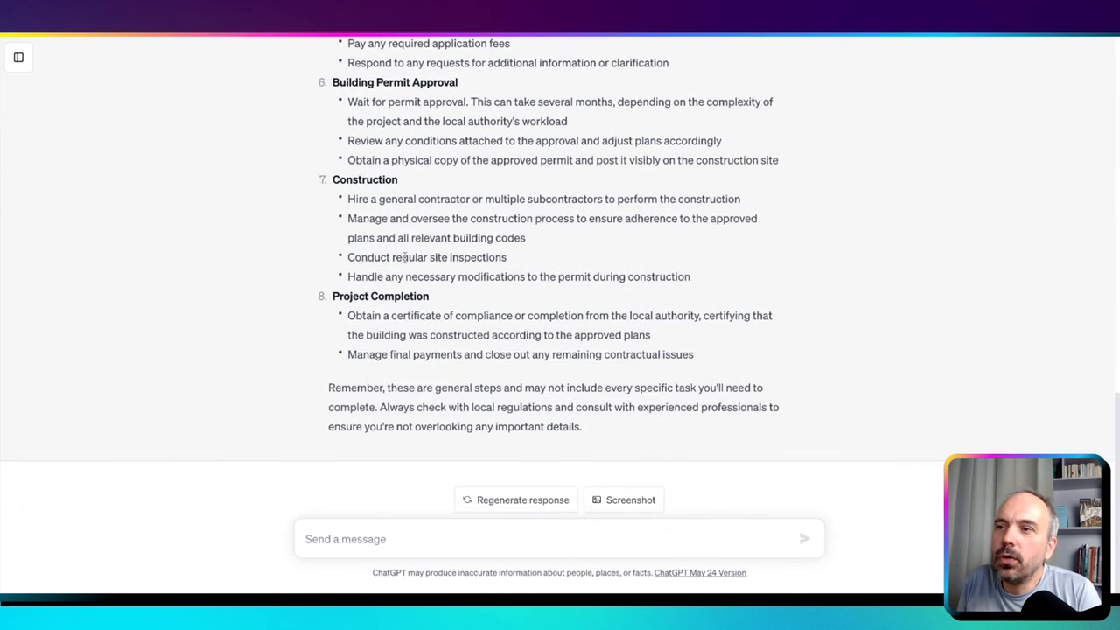